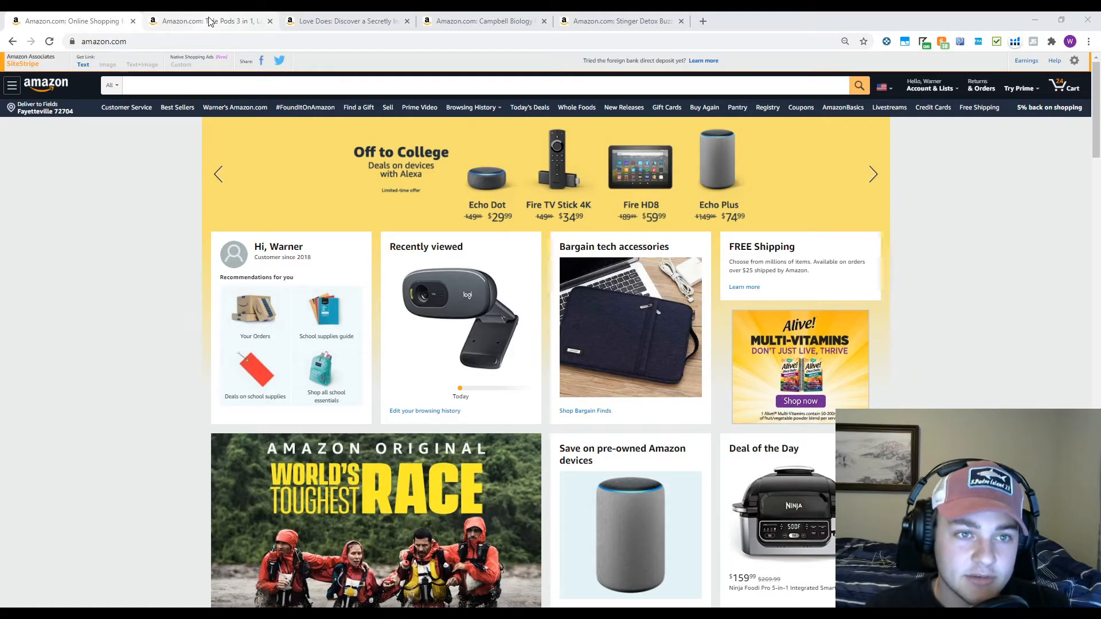
# Switch to the Tide Pods product page and bring its Keepa price chart into view
pyautogui.click(207, 20)
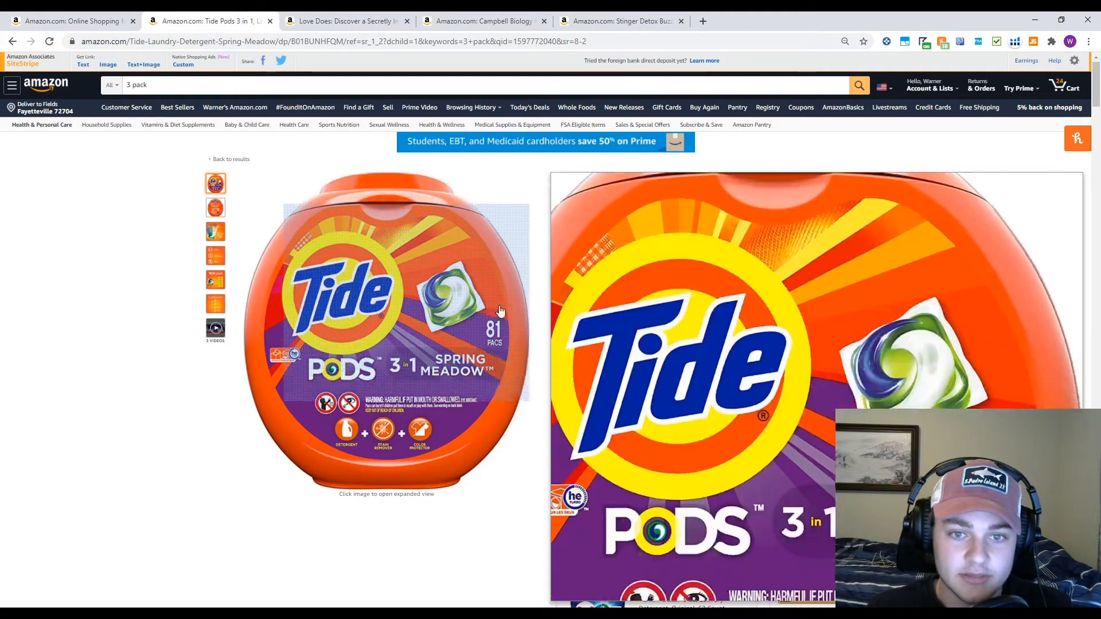
pyautogui.scroll(-3)
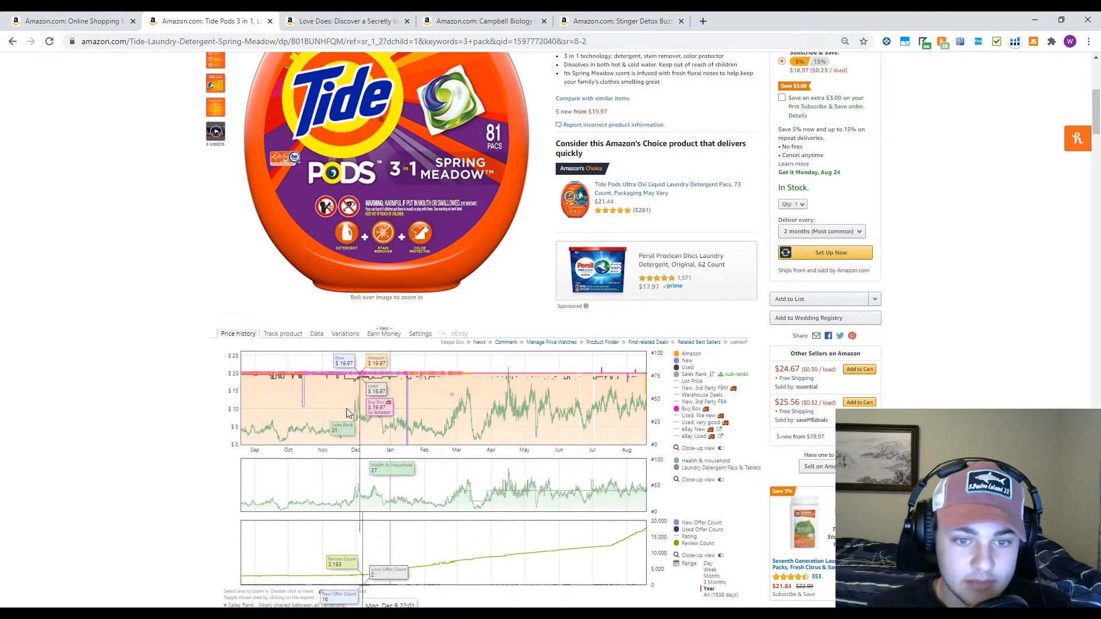
pyautogui.moveTo(674, 380)
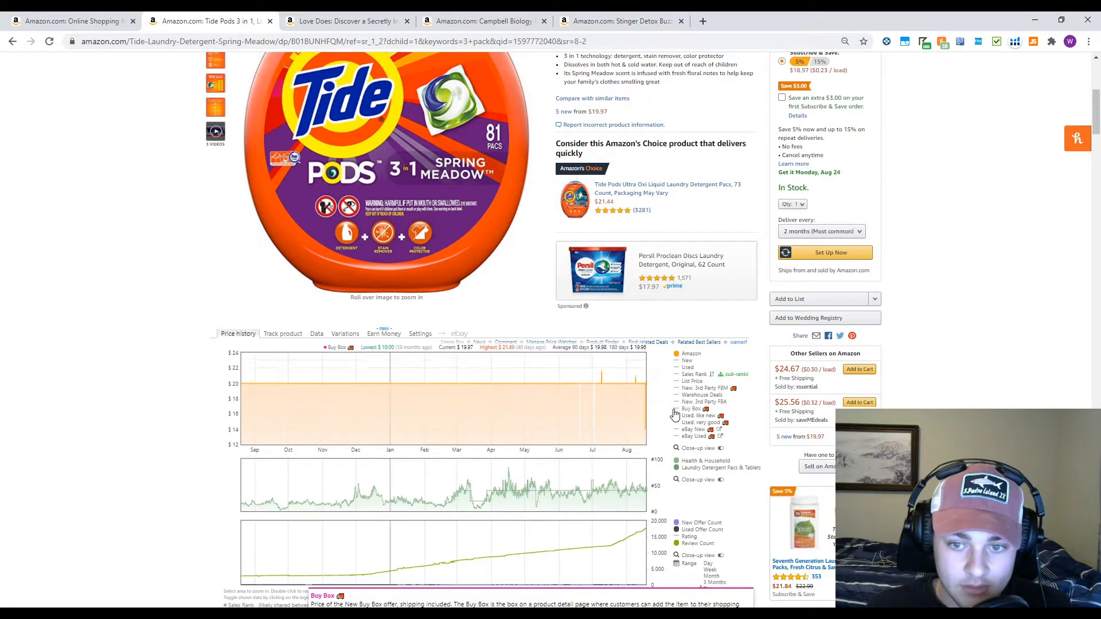
pyautogui.moveTo(567, 409)
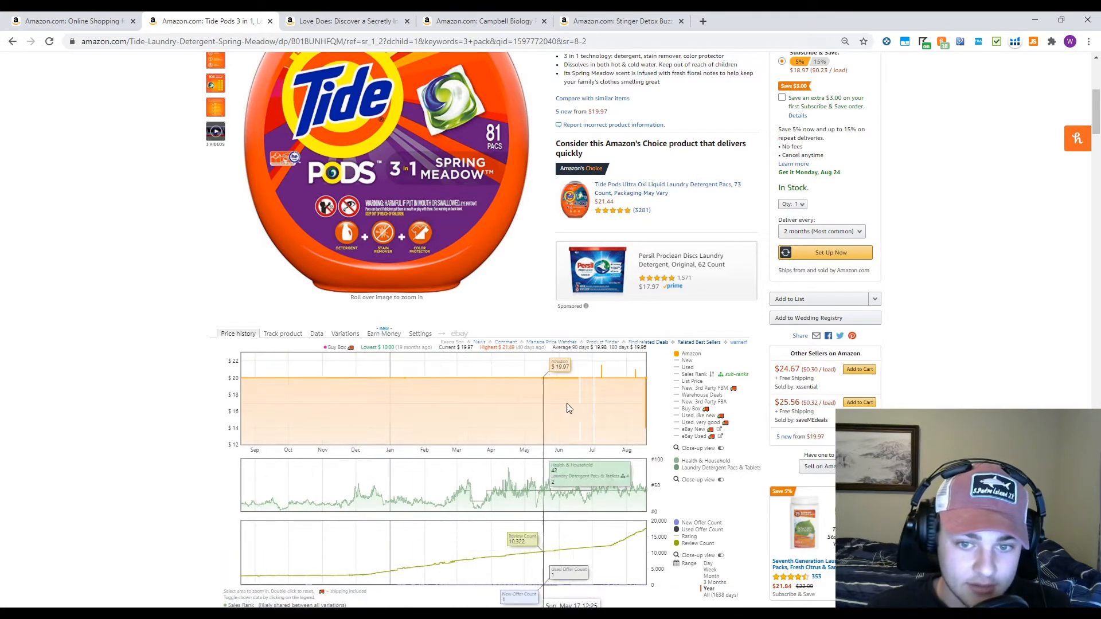
pyautogui.moveTo(608, 399)
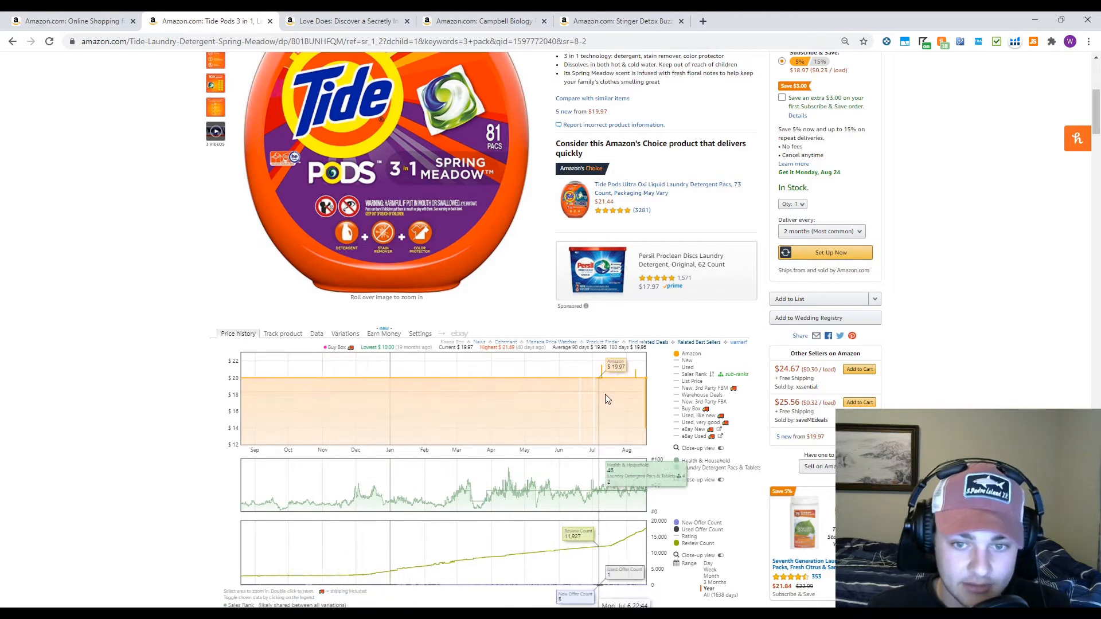
pyautogui.moveTo(282, 406)
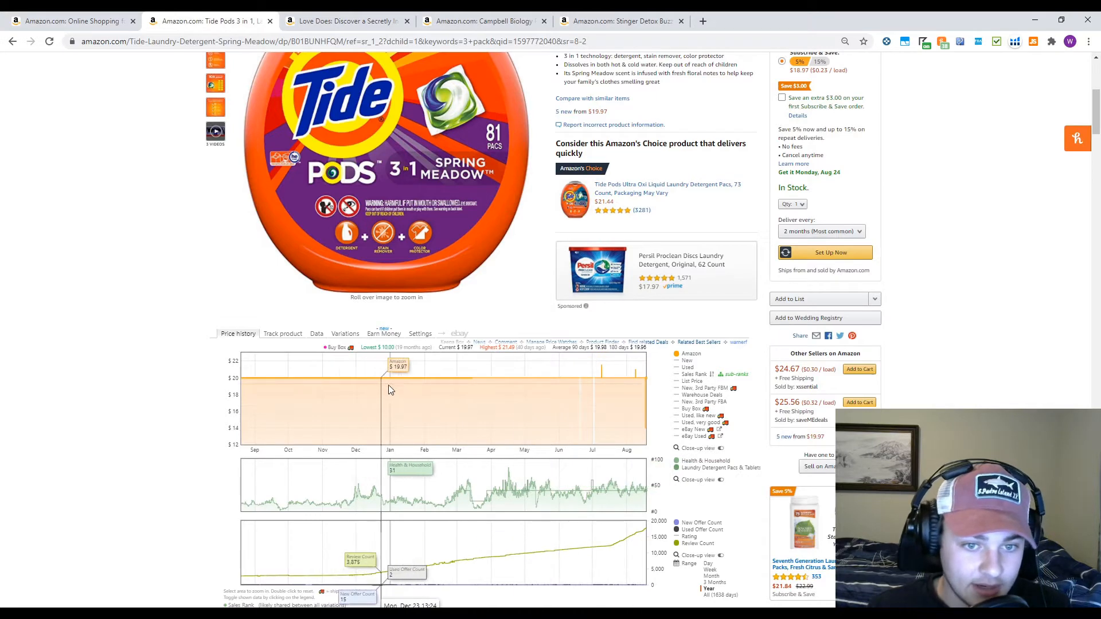
# Scroll the Tide Pods page to review the Keepa price and sales rank panels
pyautogui.scroll(-3)
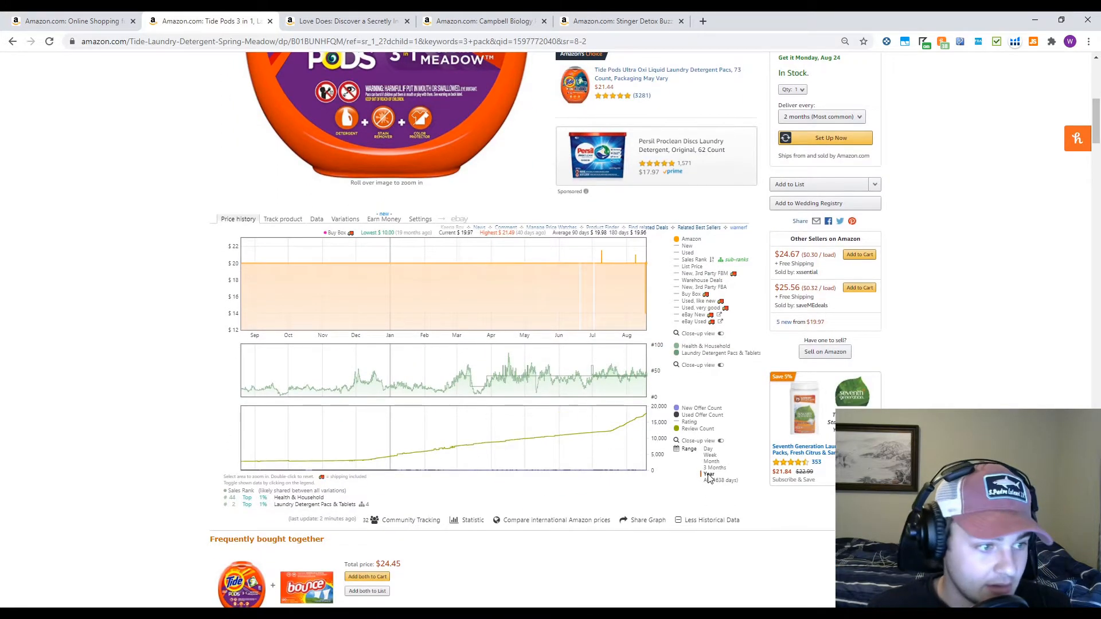
pyautogui.moveTo(537, 313)
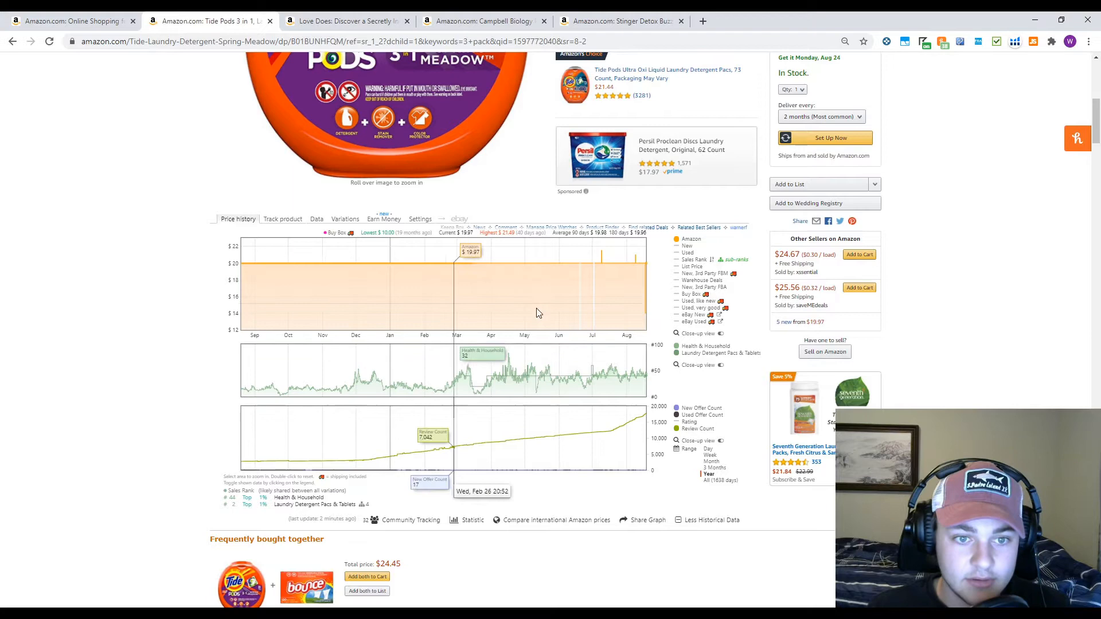
pyautogui.scroll(3)
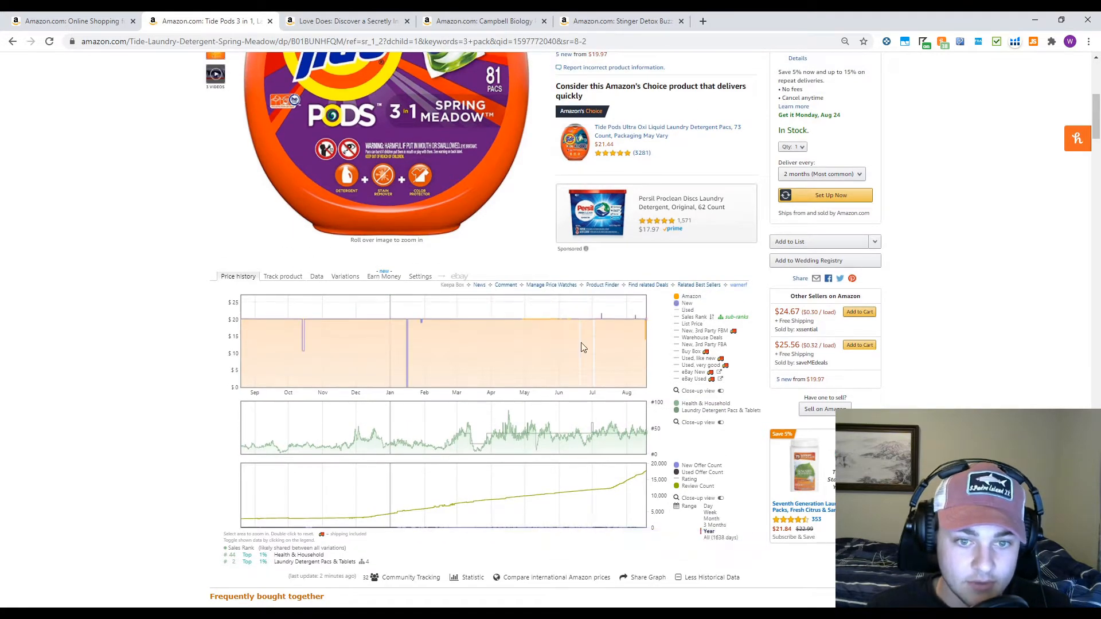
pyautogui.moveTo(499, 334)
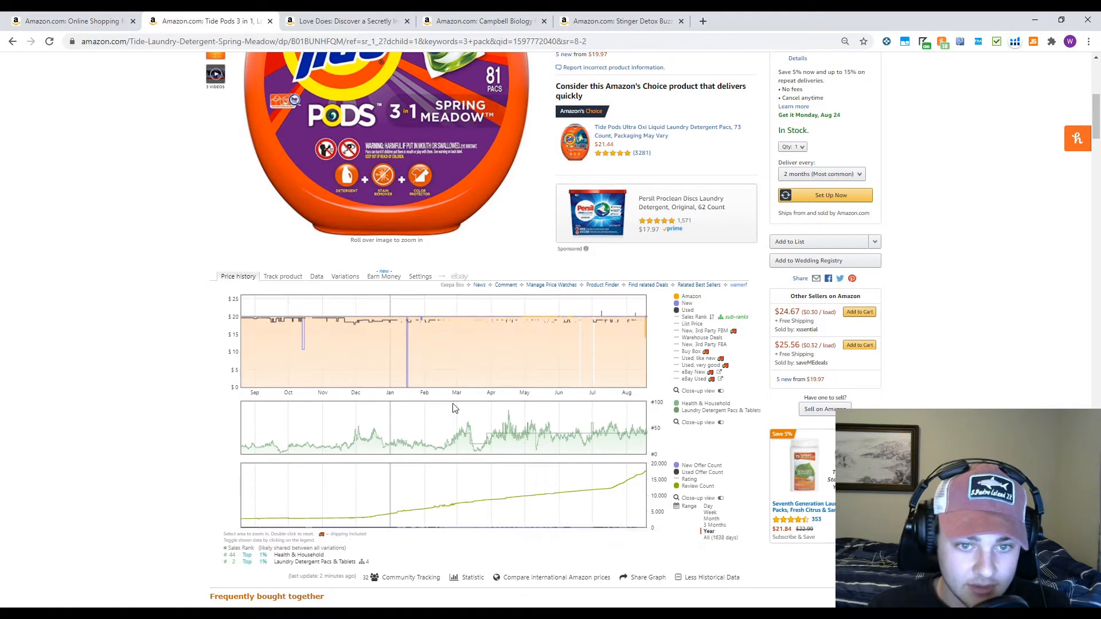
pyautogui.moveTo(510, 331)
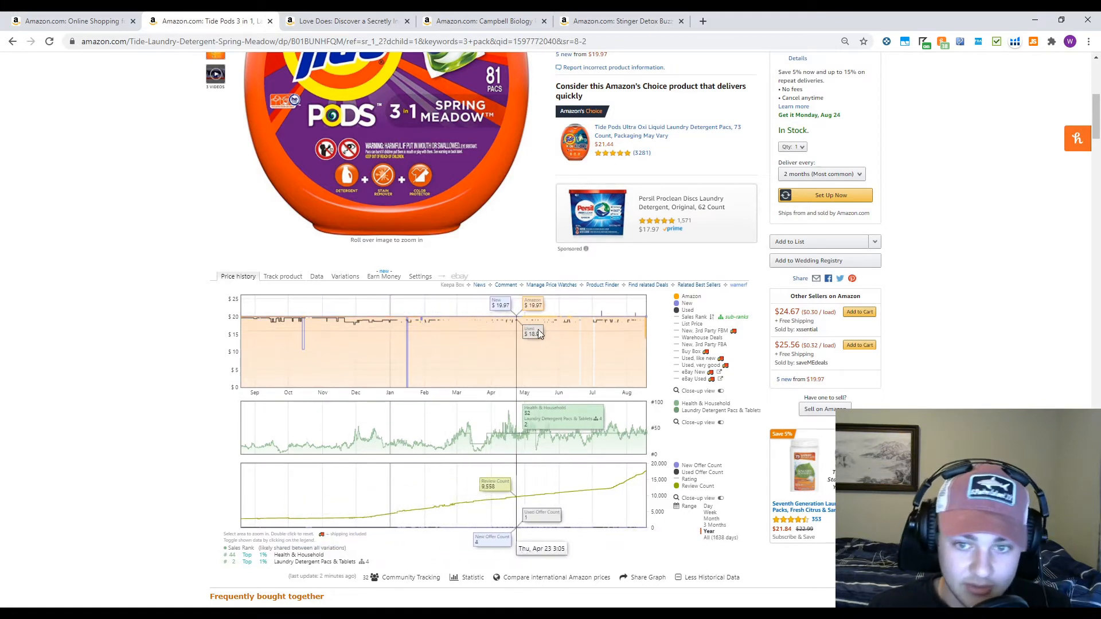
pyautogui.moveTo(413, 389)
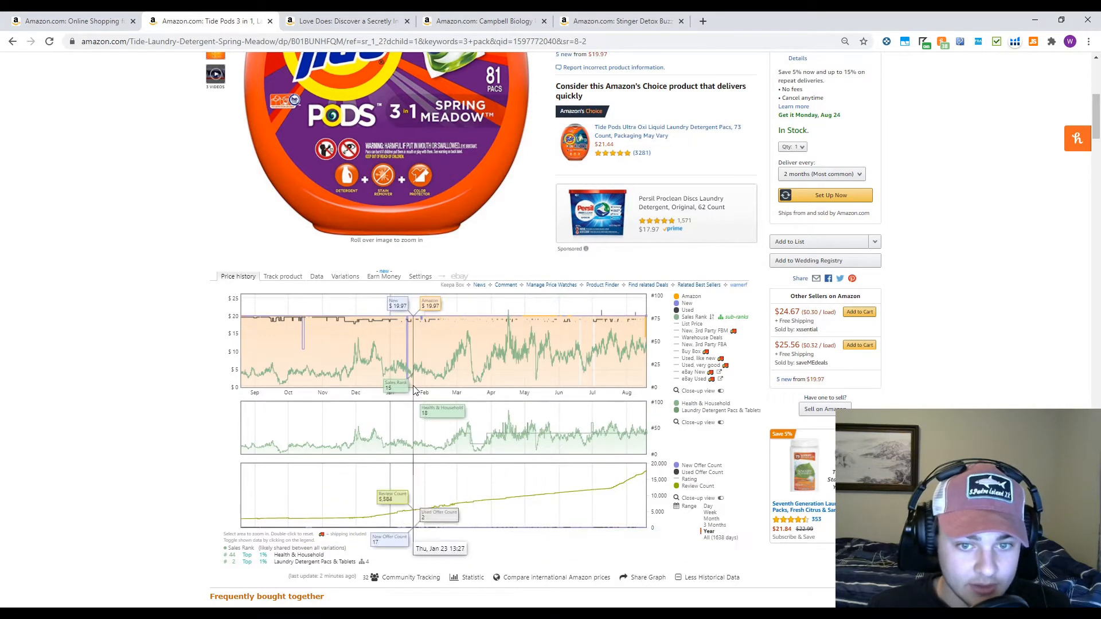
pyautogui.moveTo(275, 368)
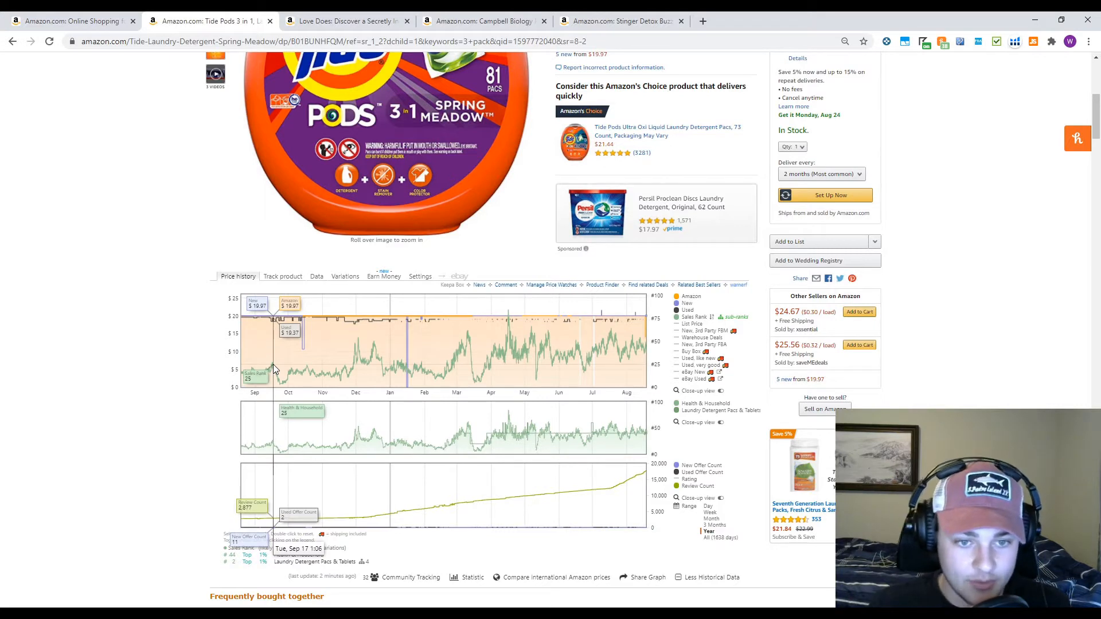
pyautogui.moveTo(371, 362)
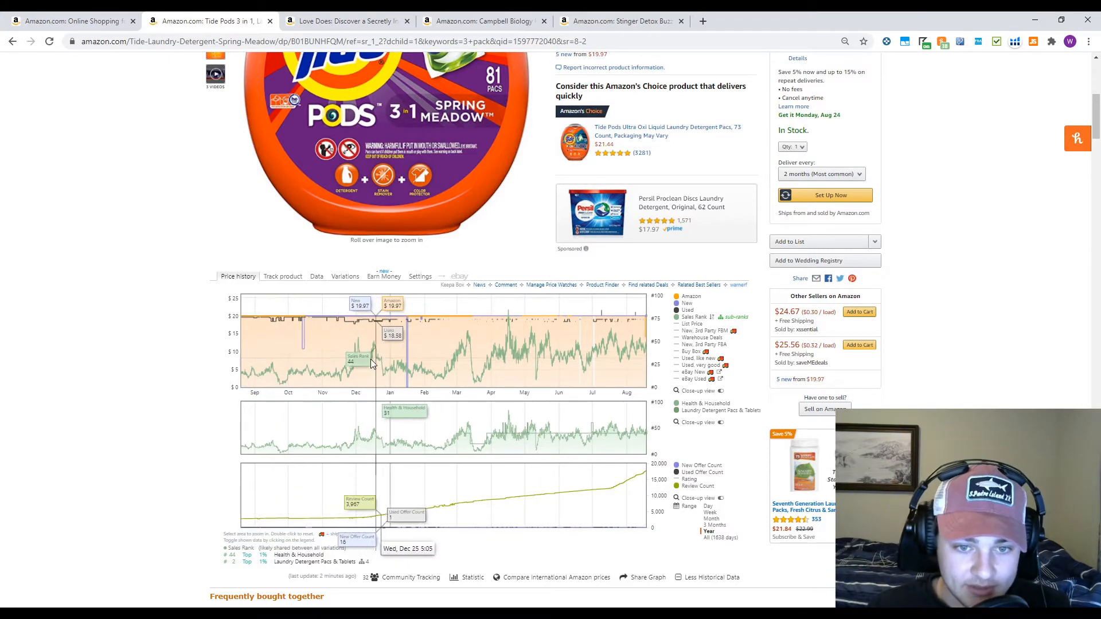
pyautogui.moveTo(467, 361)
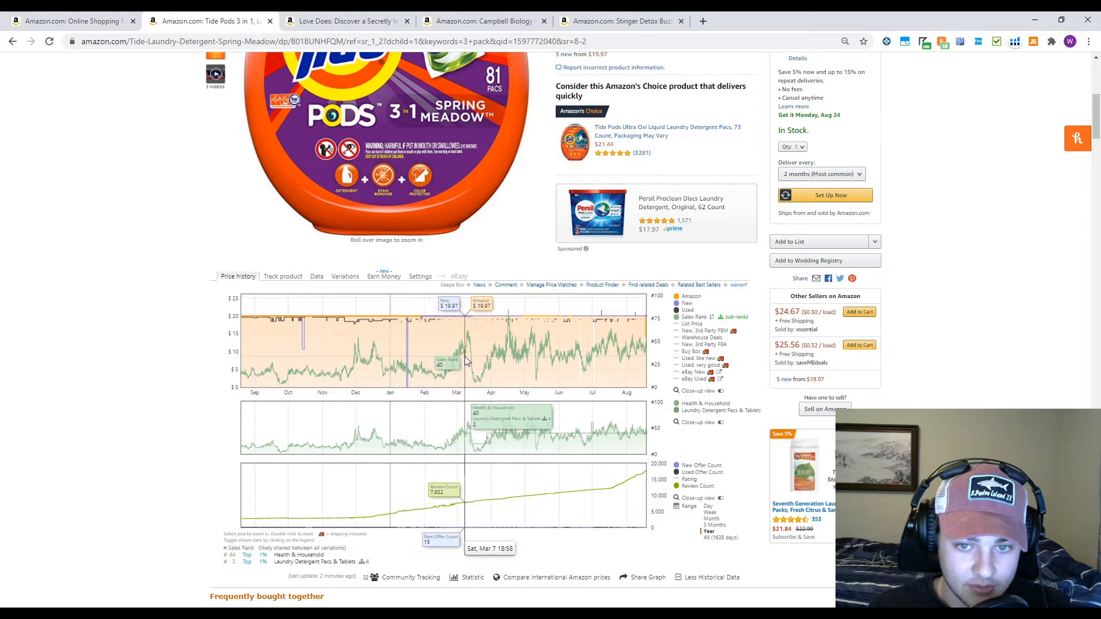
pyautogui.moveTo(195, 478)
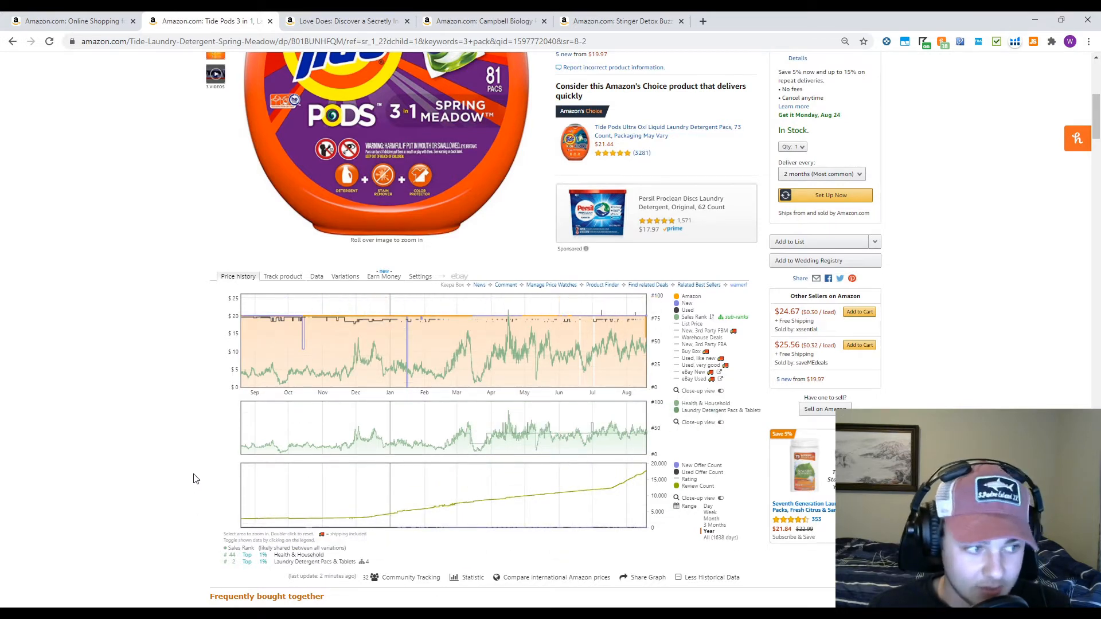
pyautogui.moveTo(632, 317)
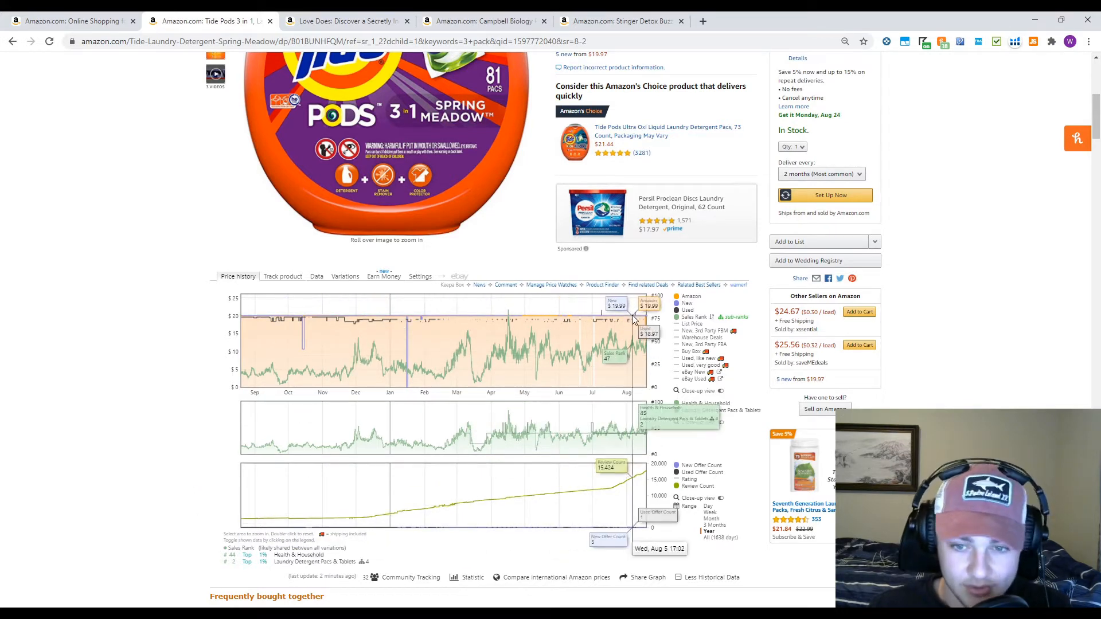
pyautogui.moveTo(391, 391)
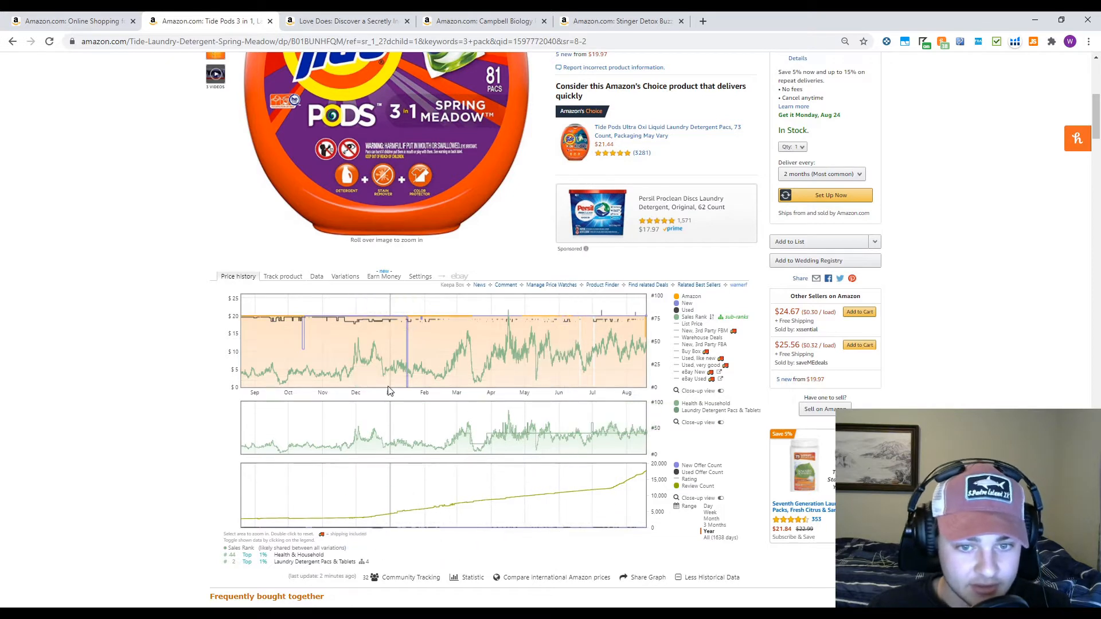
pyautogui.moveTo(436, 379)
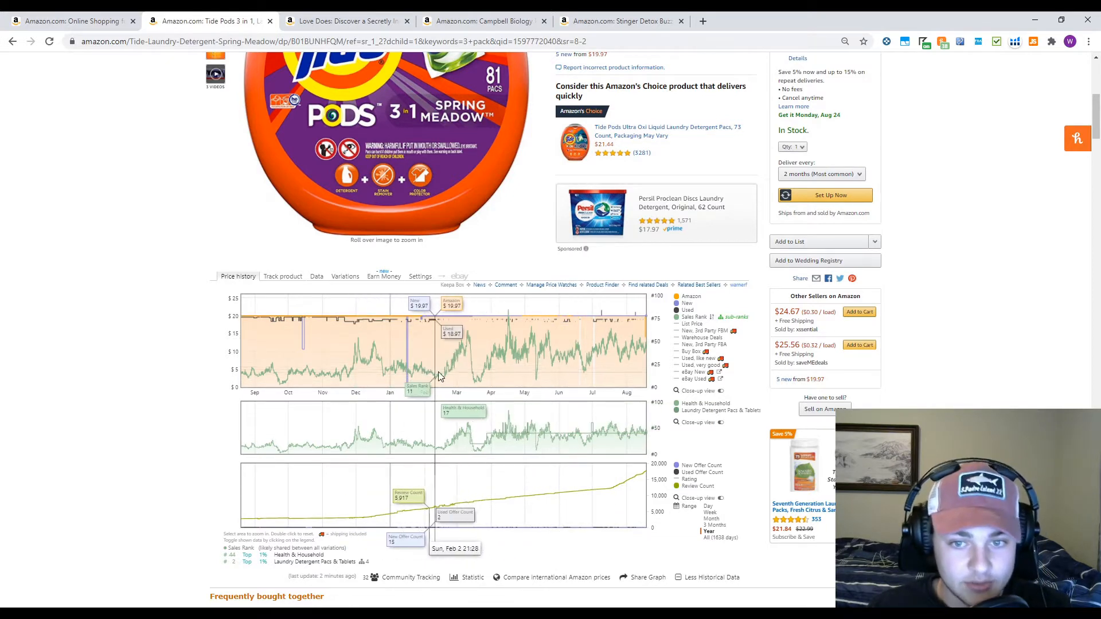
pyautogui.moveTo(470, 372)
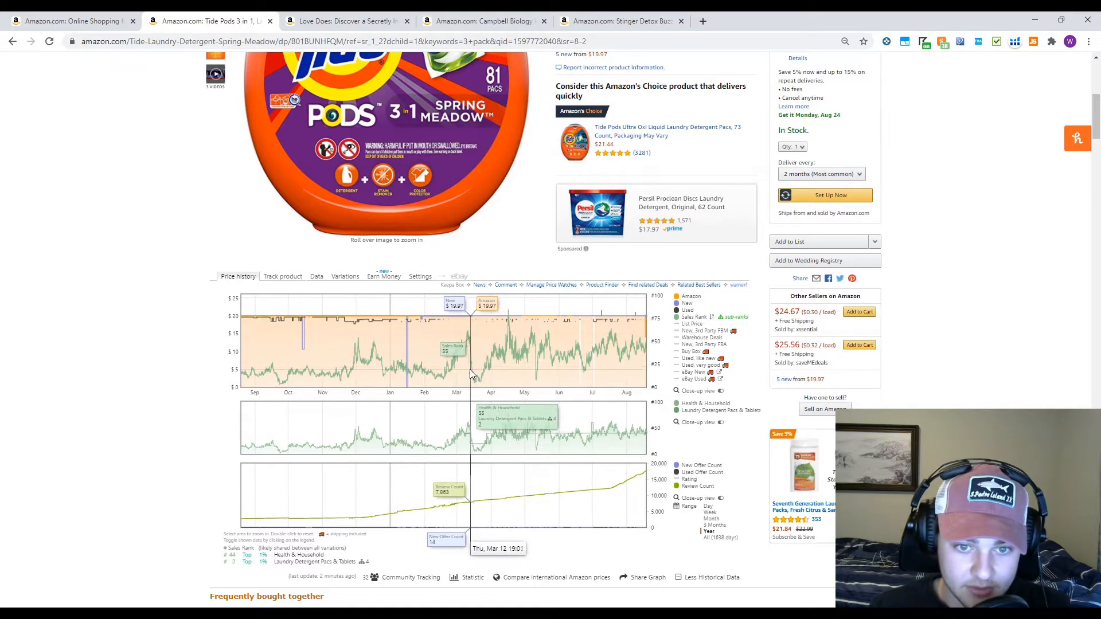
pyautogui.moveTo(666, 351)
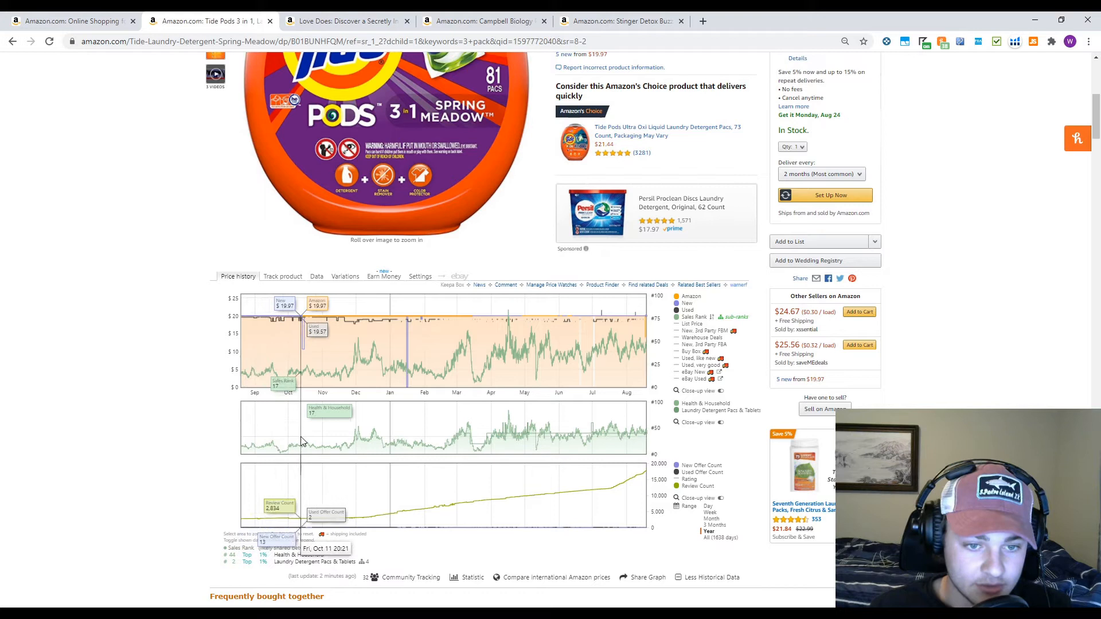
pyautogui.moveTo(555, 439)
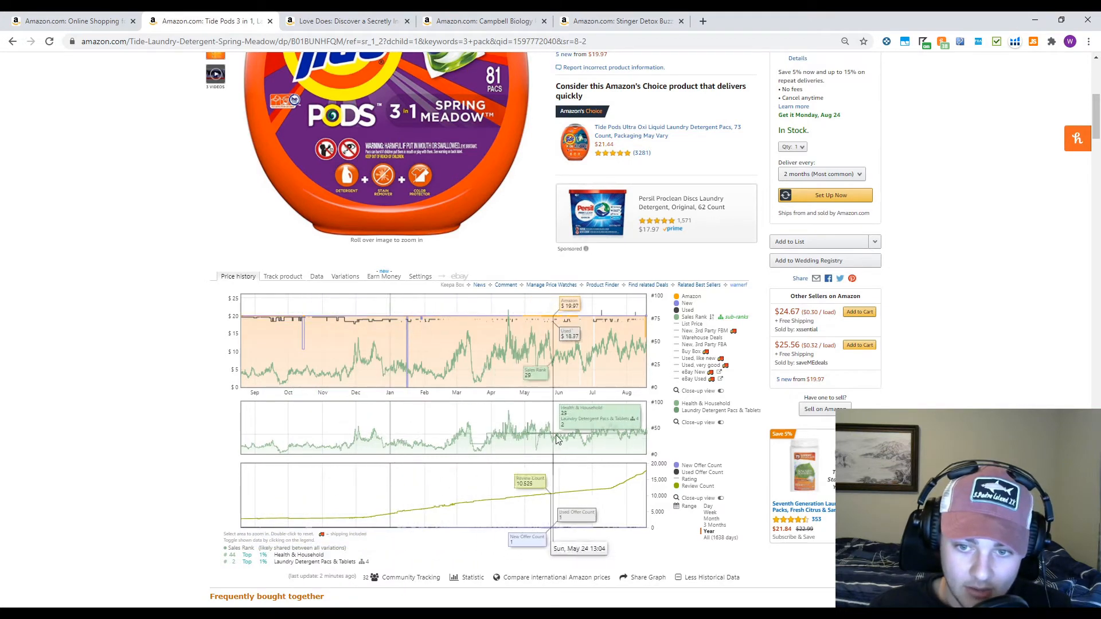
pyautogui.moveTo(505, 442)
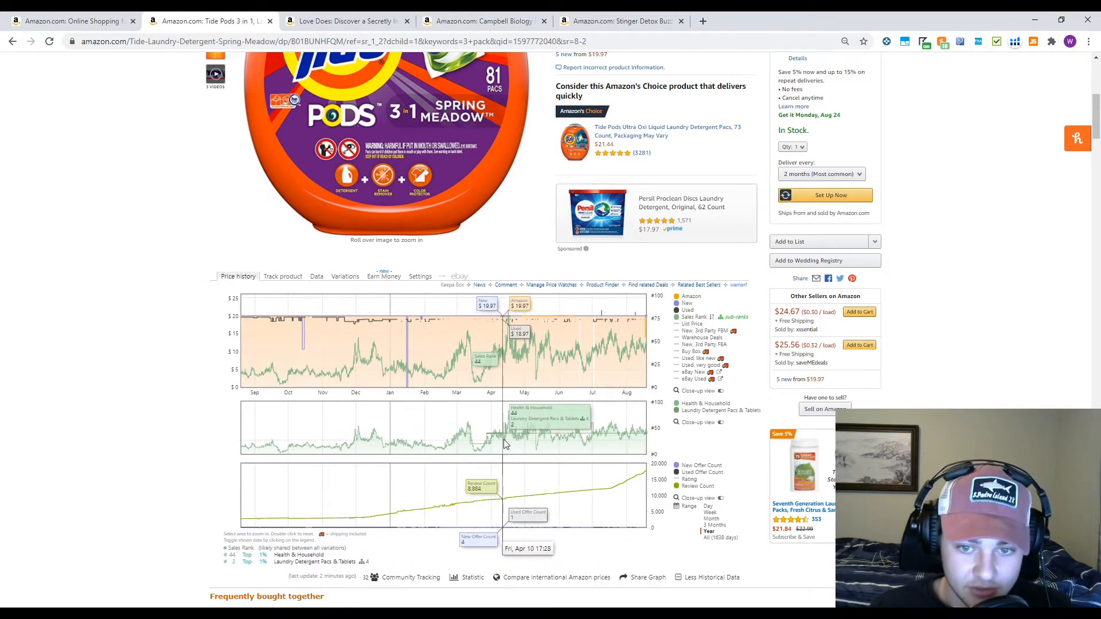
pyautogui.moveTo(555, 432)
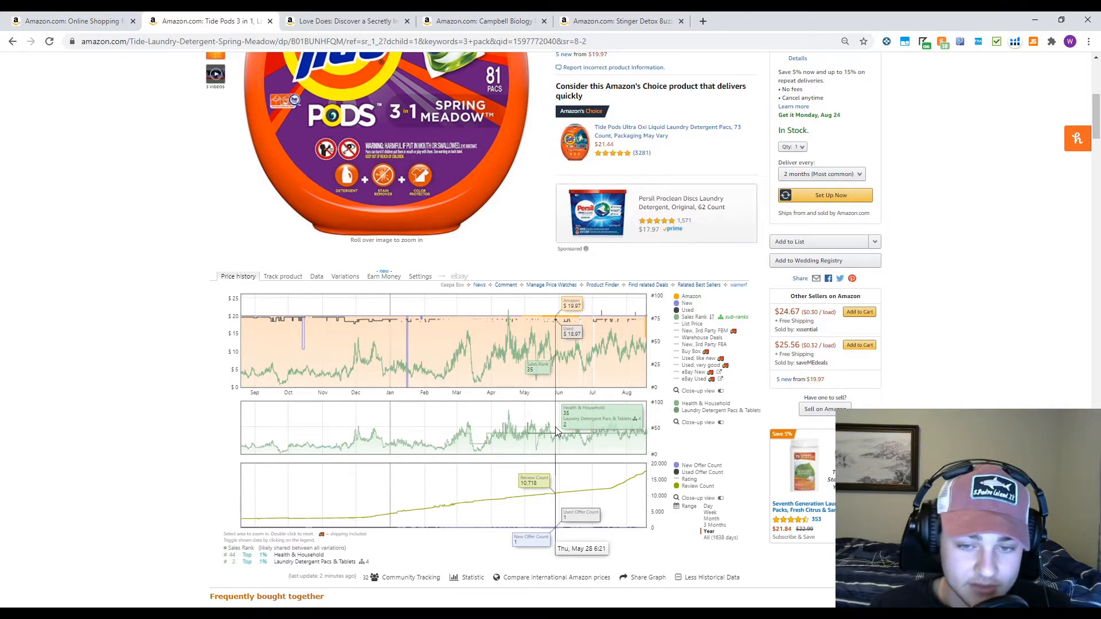
pyautogui.moveTo(481, 443)
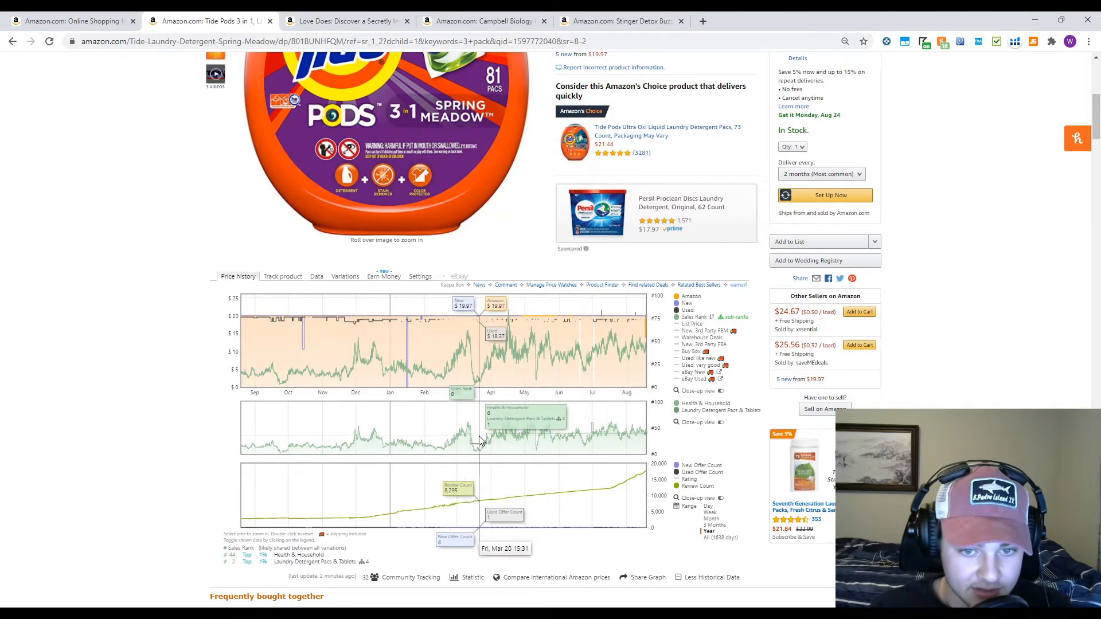
pyautogui.moveTo(479, 447)
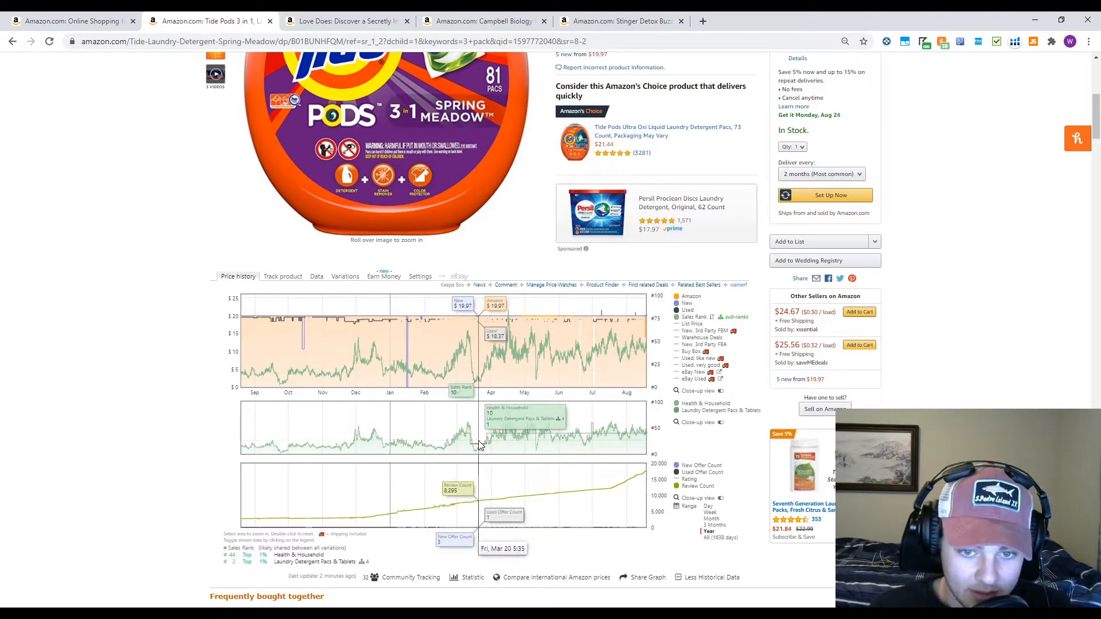
pyautogui.moveTo(553, 440)
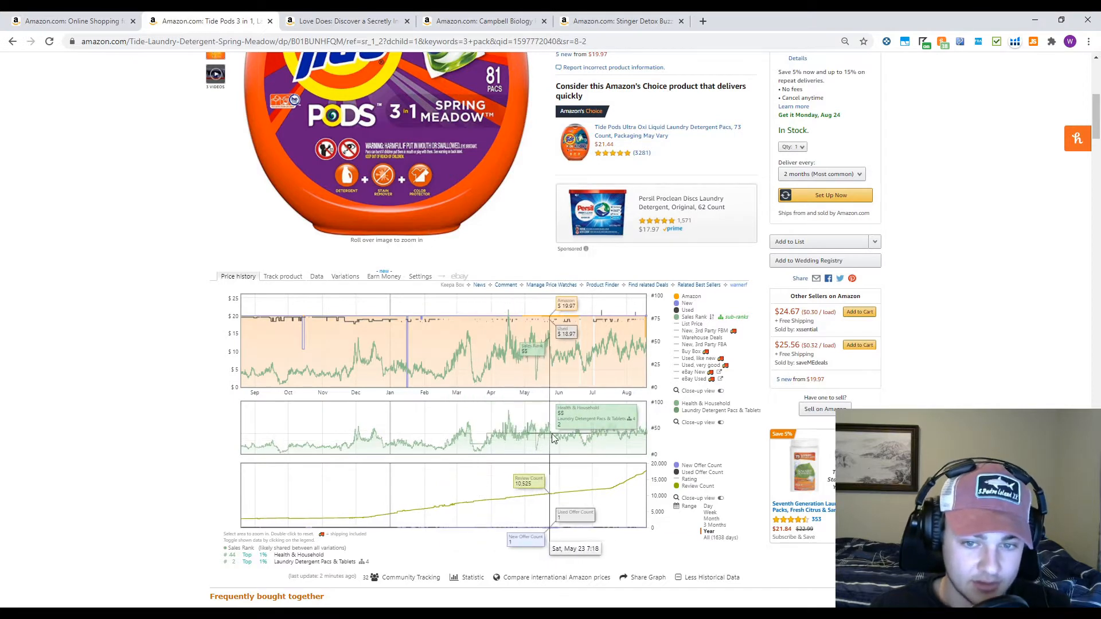
pyautogui.moveTo(576, 443)
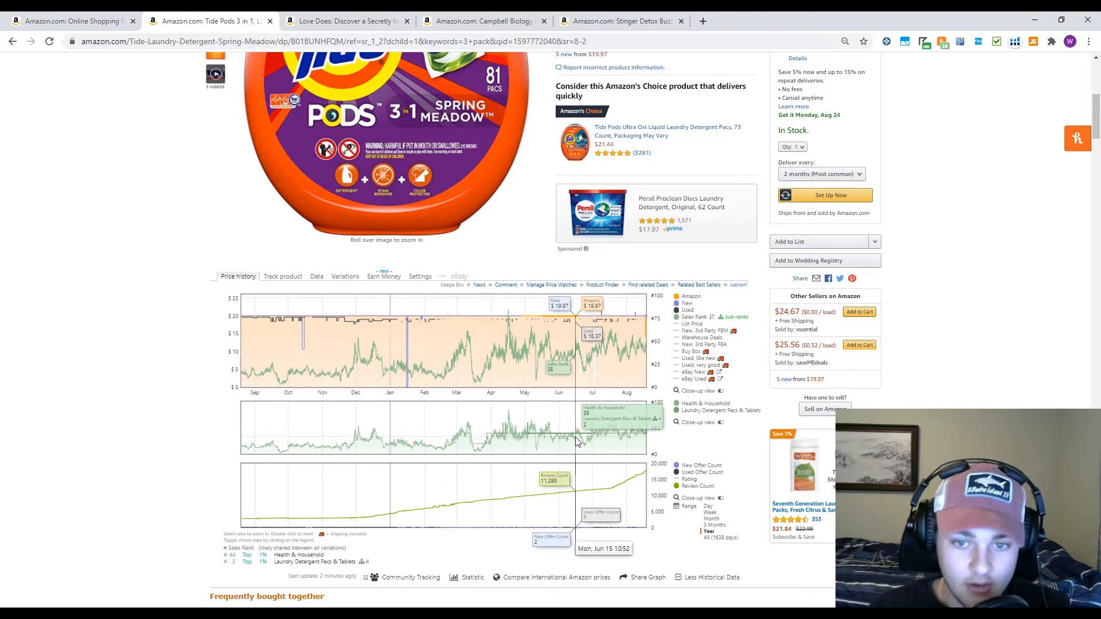
pyautogui.moveTo(316, 513)
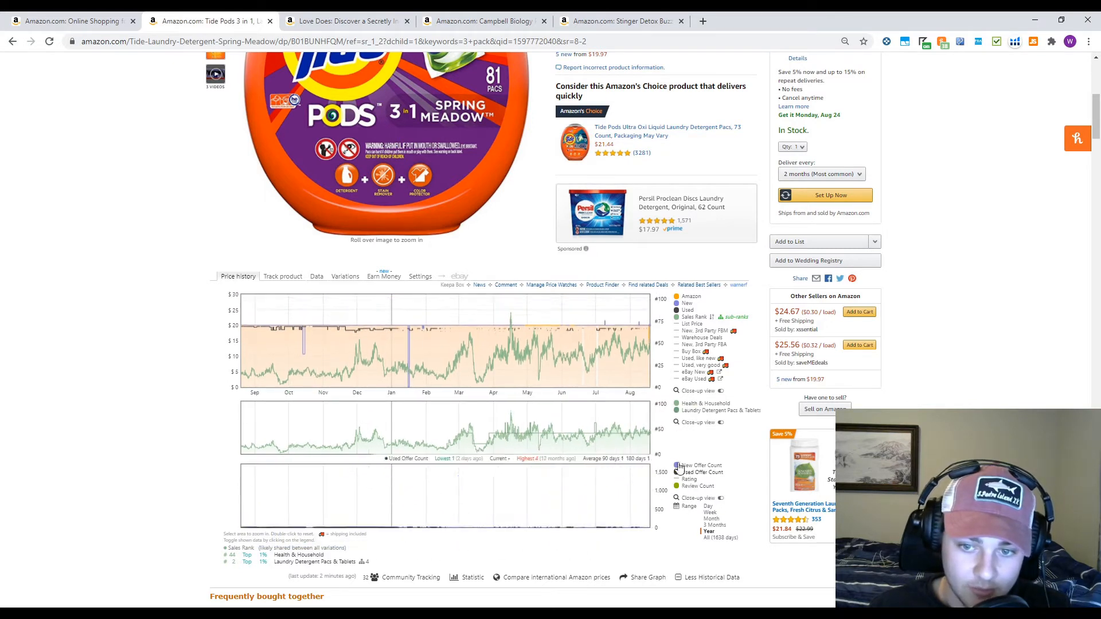
# Show the new offer count line in the Keepa chart's lowest panel
pyautogui.click(677, 486)
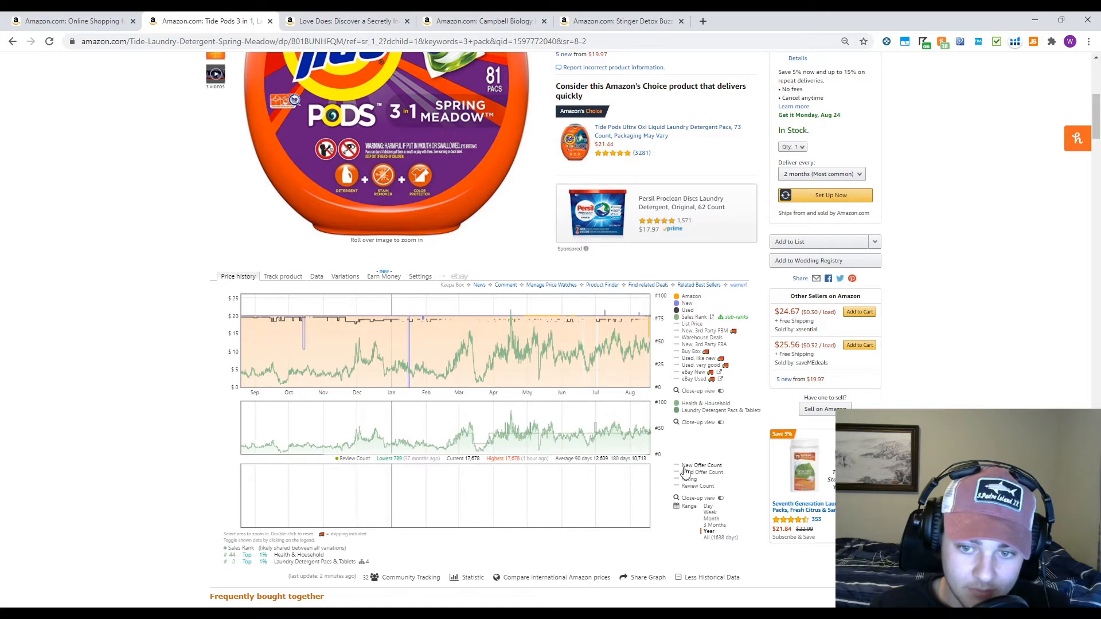
pyautogui.moveTo(635, 513)
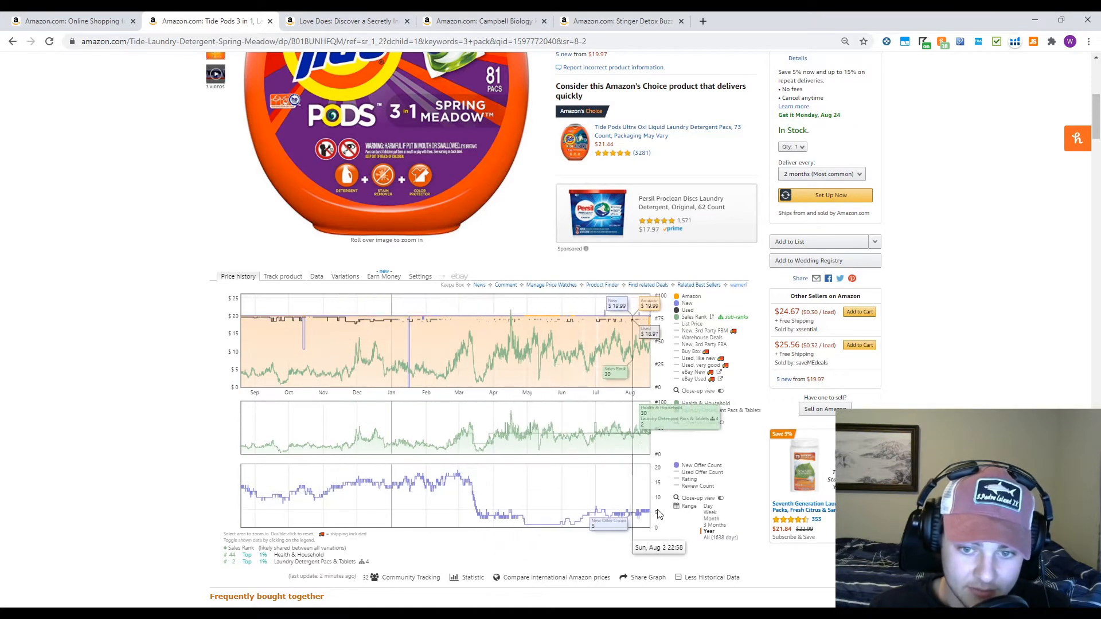
pyautogui.moveTo(676, 476)
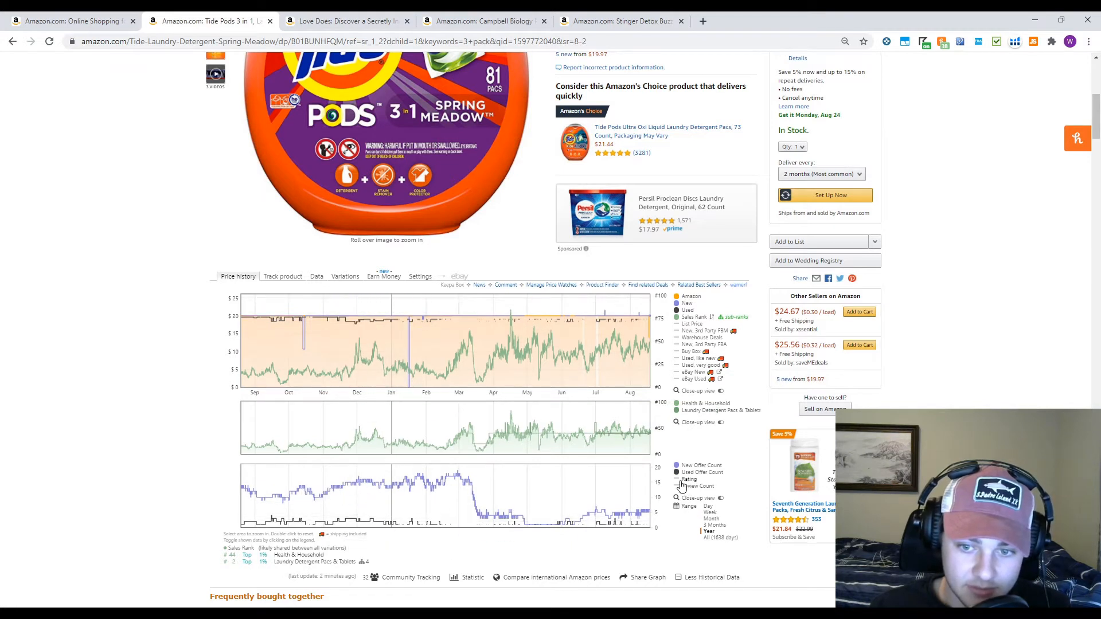
pyautogui.moveTo(446, 506)
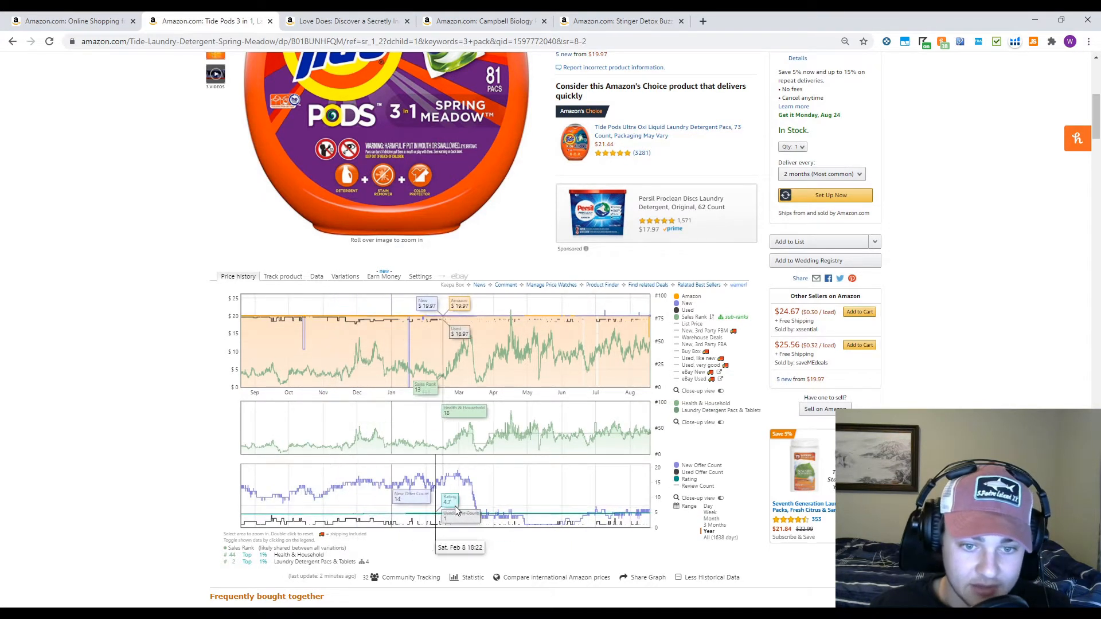
pyautogui.moveTo(569, 516)
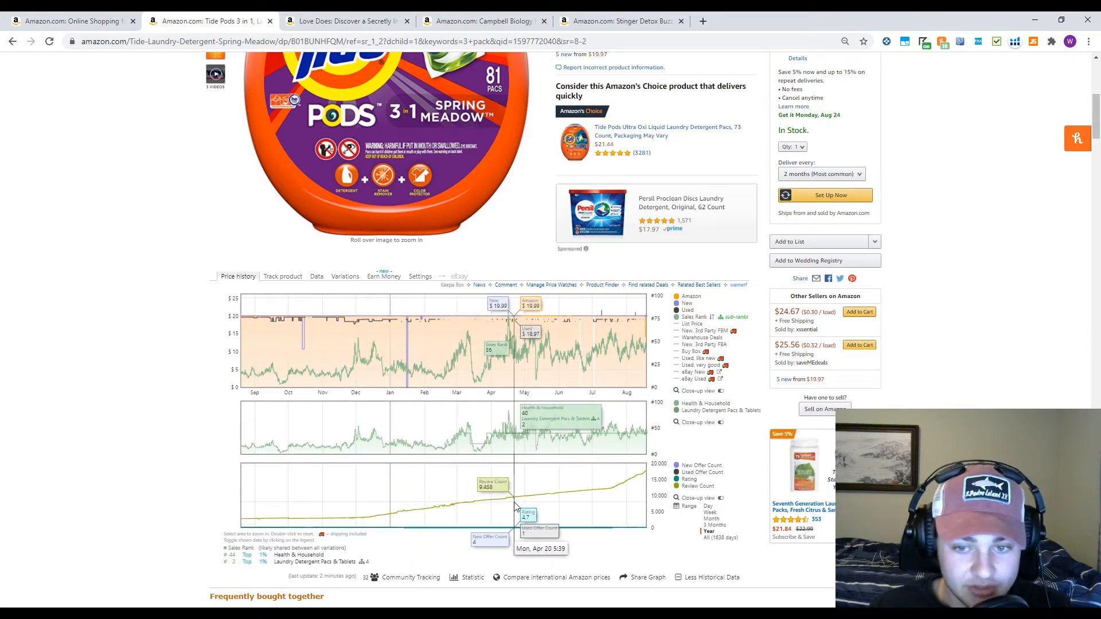
pyautogui.moveTo(626, 499)
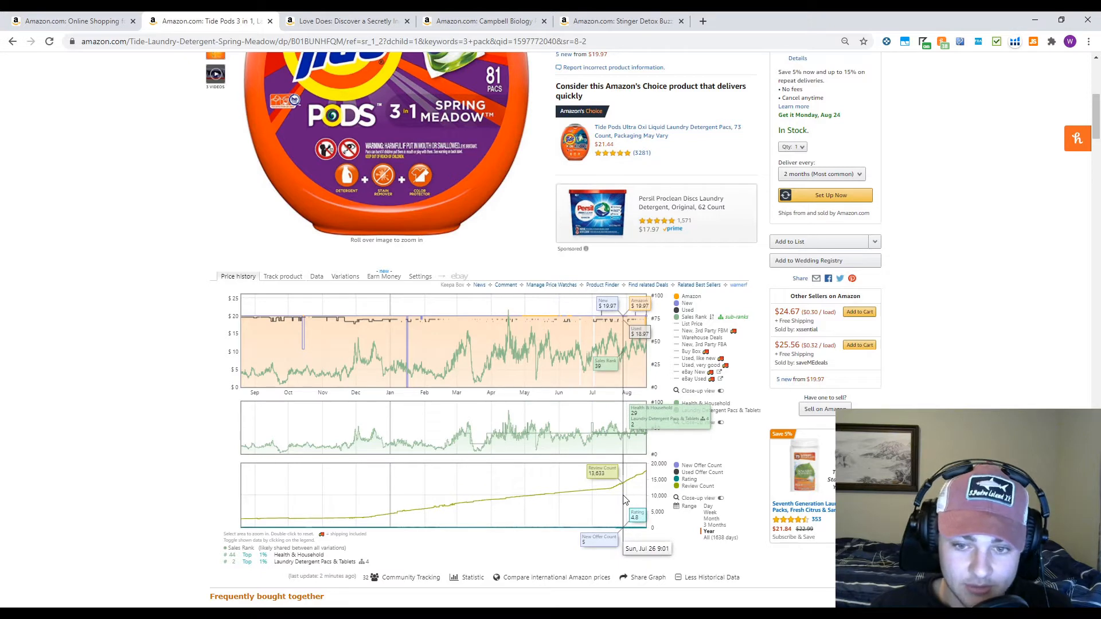
pyautogui.moveTo(593, 372)
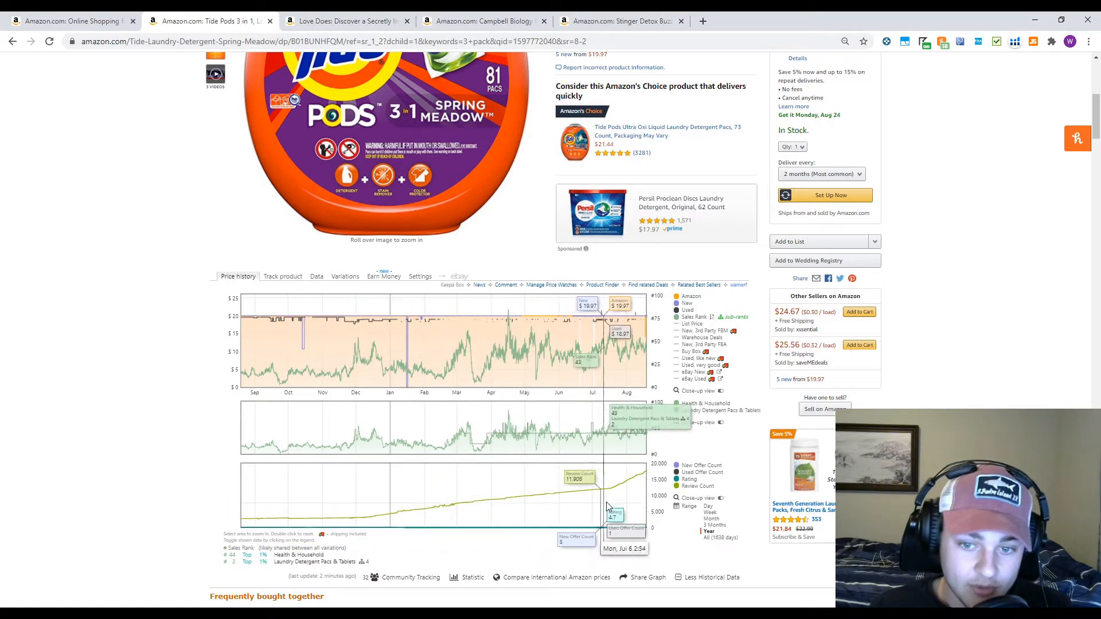
pyautogui.moveTo(646, 492)
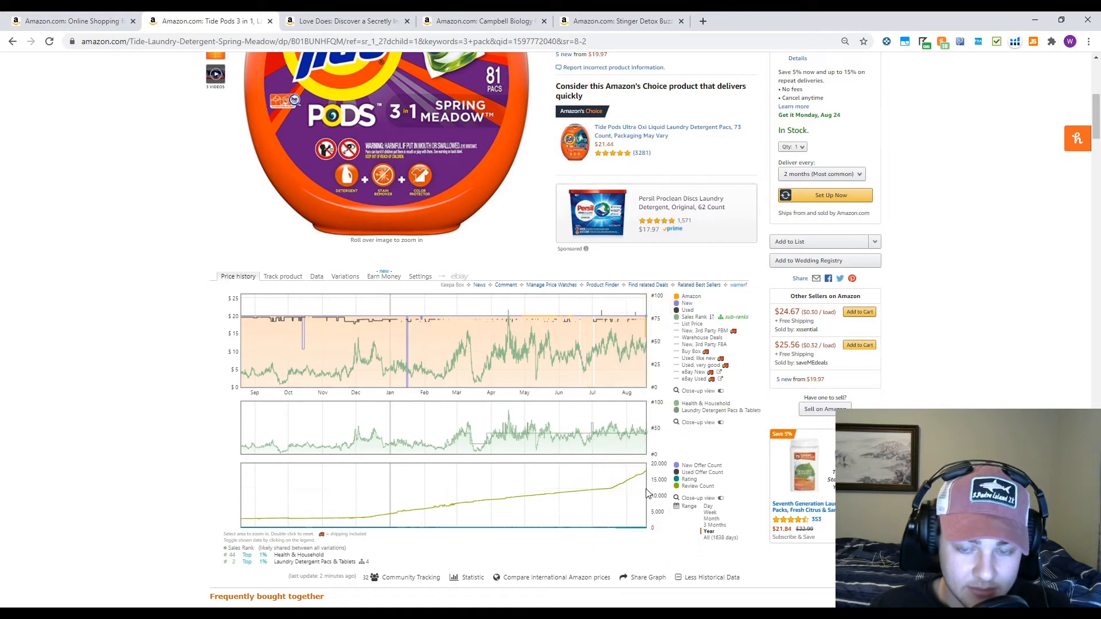
pyautogui.moveTo(466, 517)
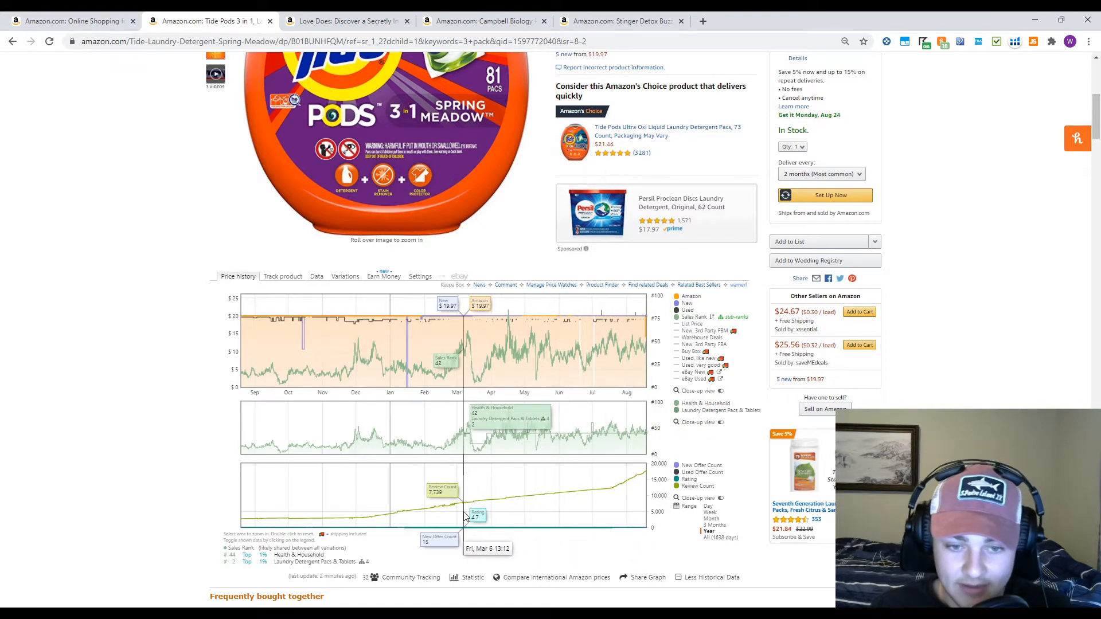
pyautogui.moveTo(586, 506)
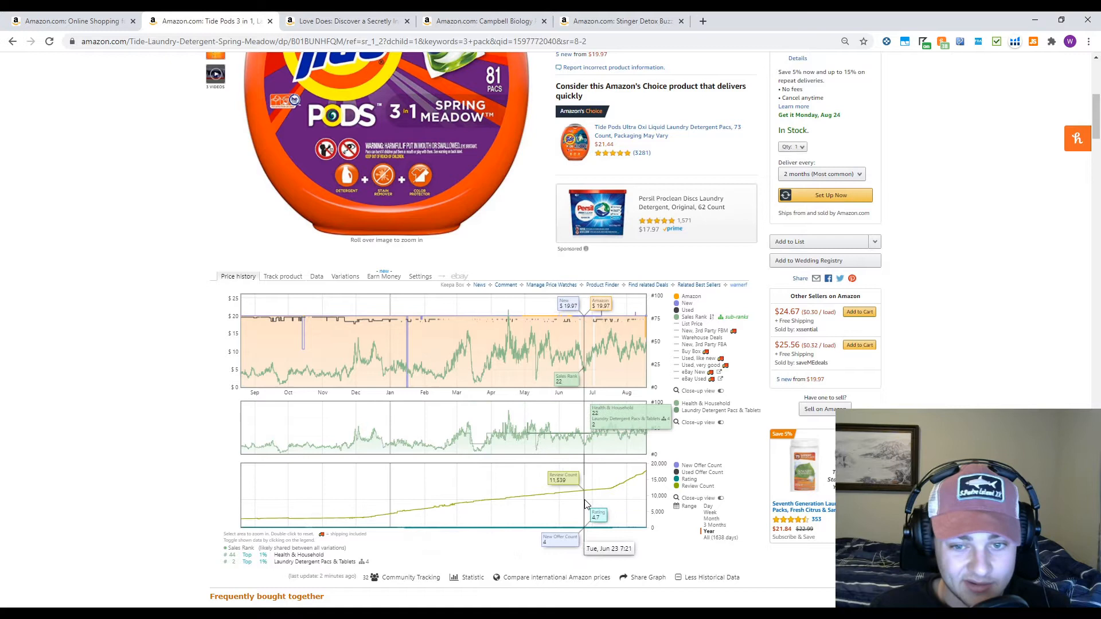
pyautogui.moveTo(625, 506)
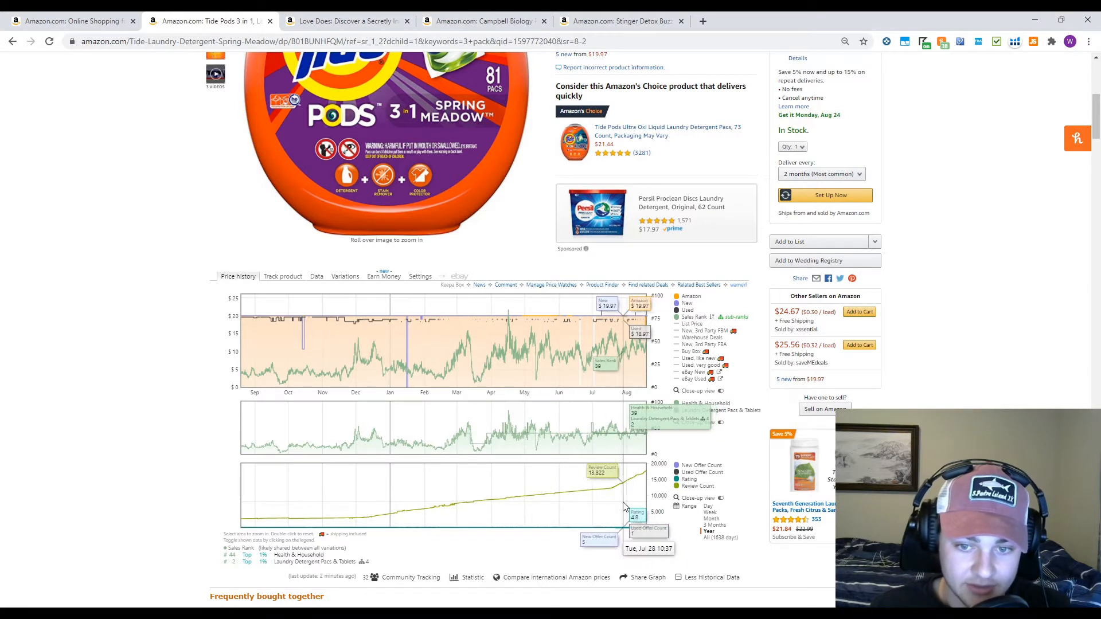
pyautogui.moveTo(457, 502)
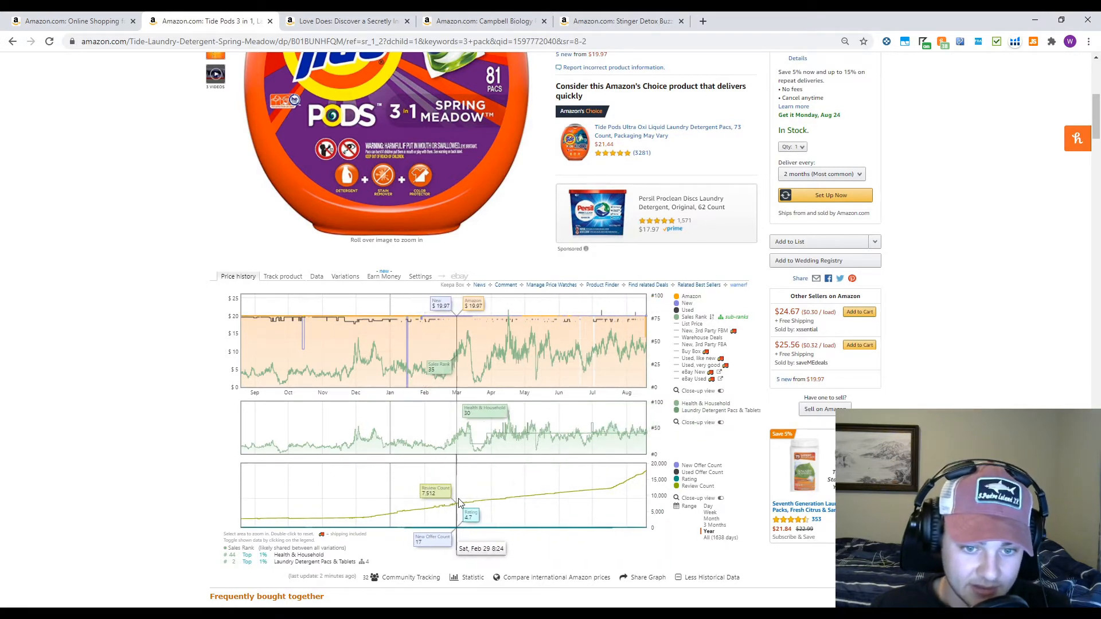
pyautogui.moveTo(626, 490)
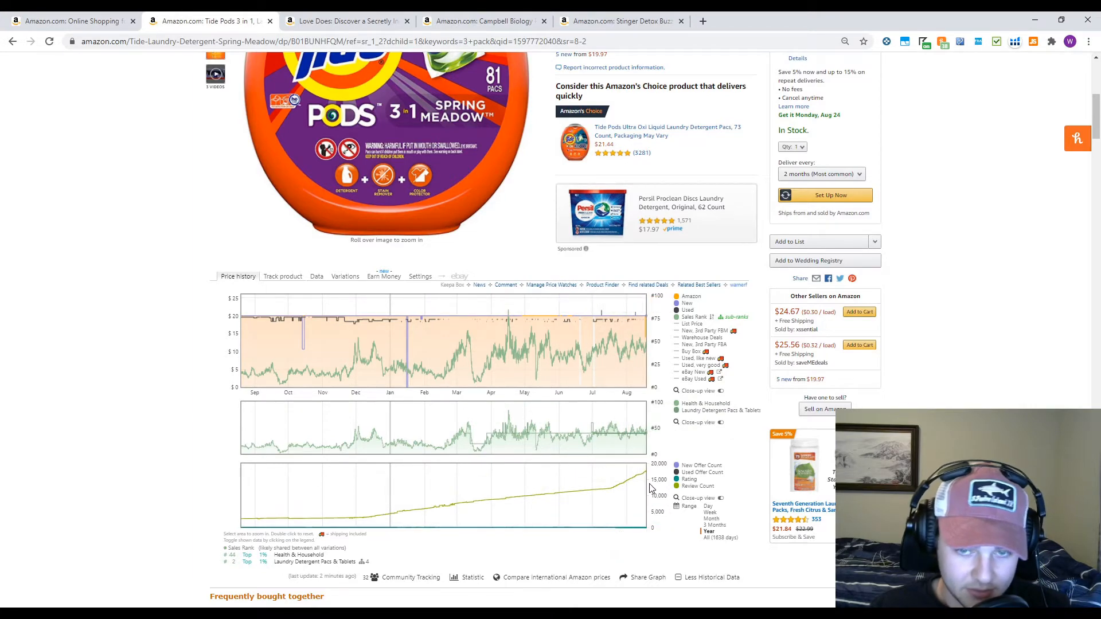
pyautogui.scroll(-3)
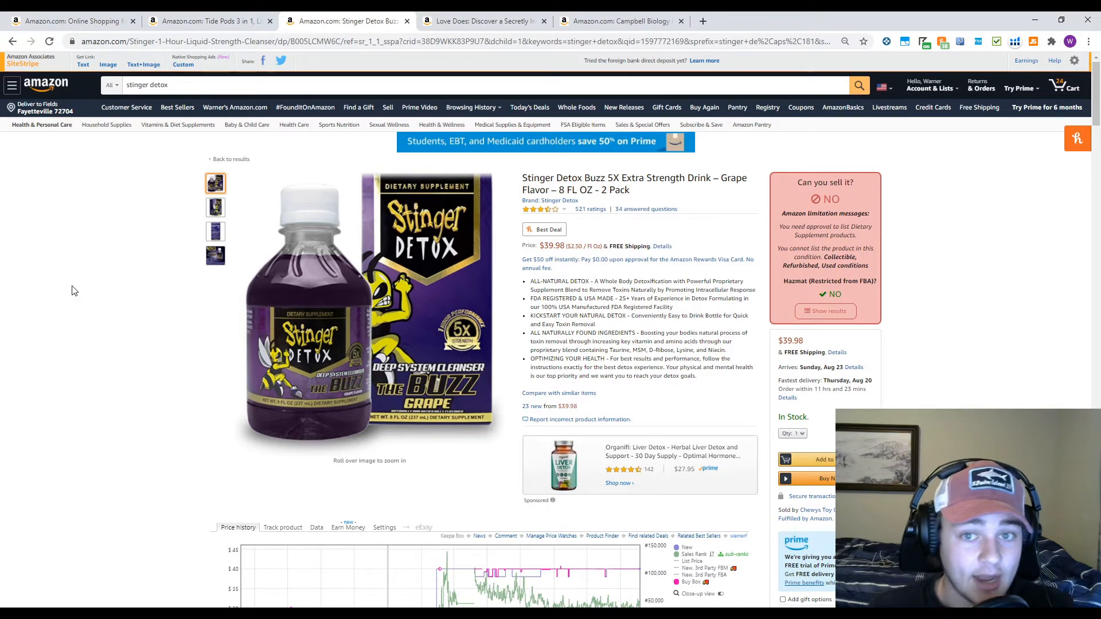
pyautogui.moveTo(435, 265)
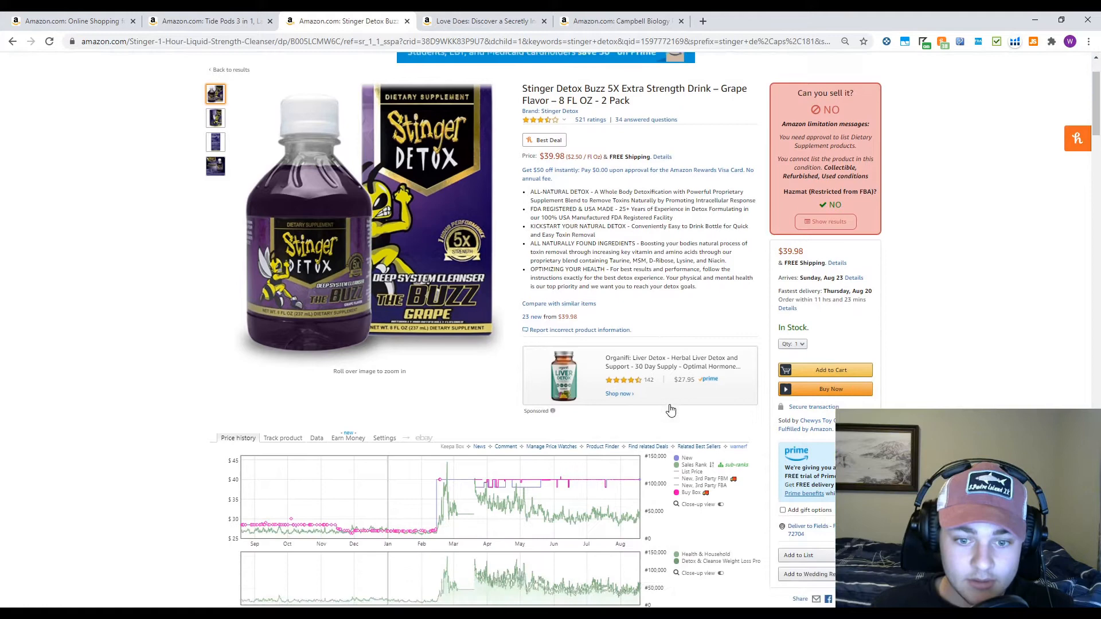
# Scroll through the Stinger Detox Keepa chart and its Data statistics table
pyautogui.scroll(-3)
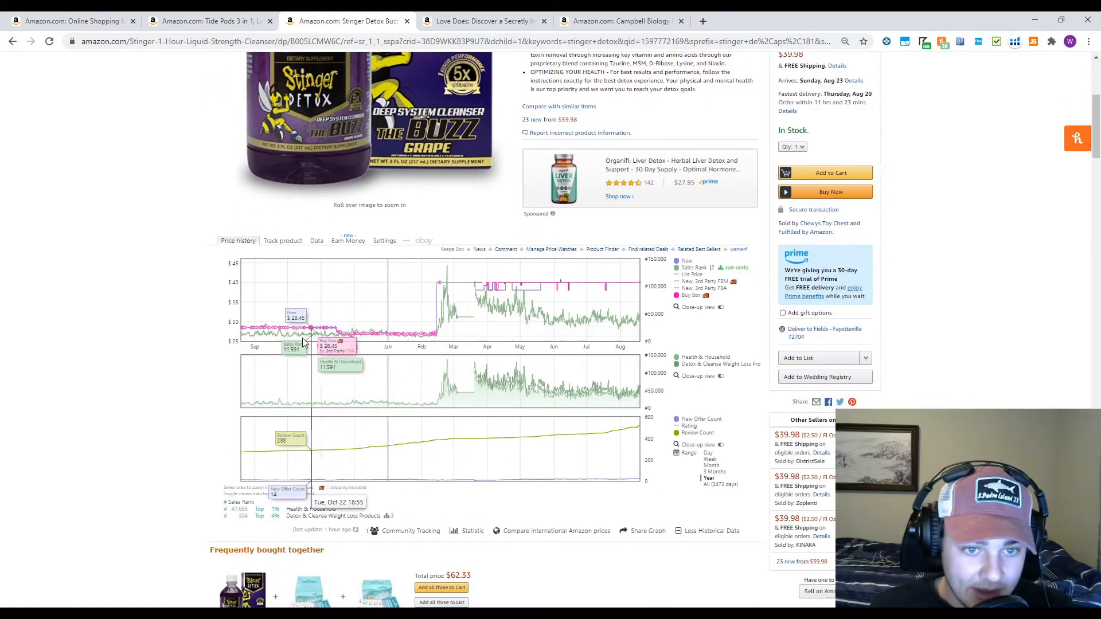
pyautogui.moveTo(425, 341)
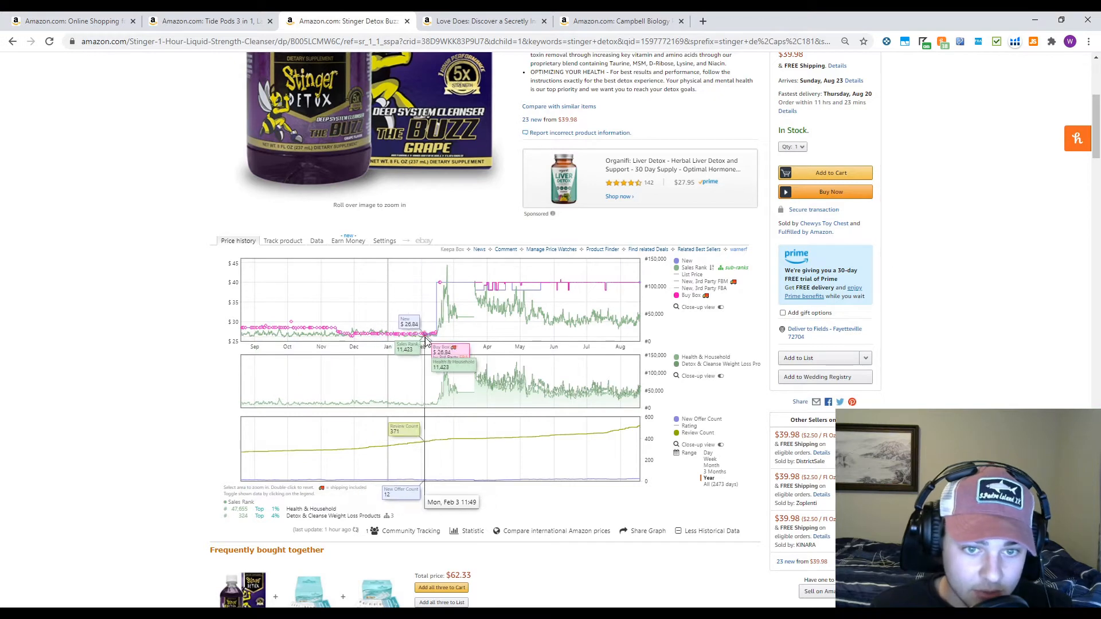
pyautogui.moveTo(341, 334)
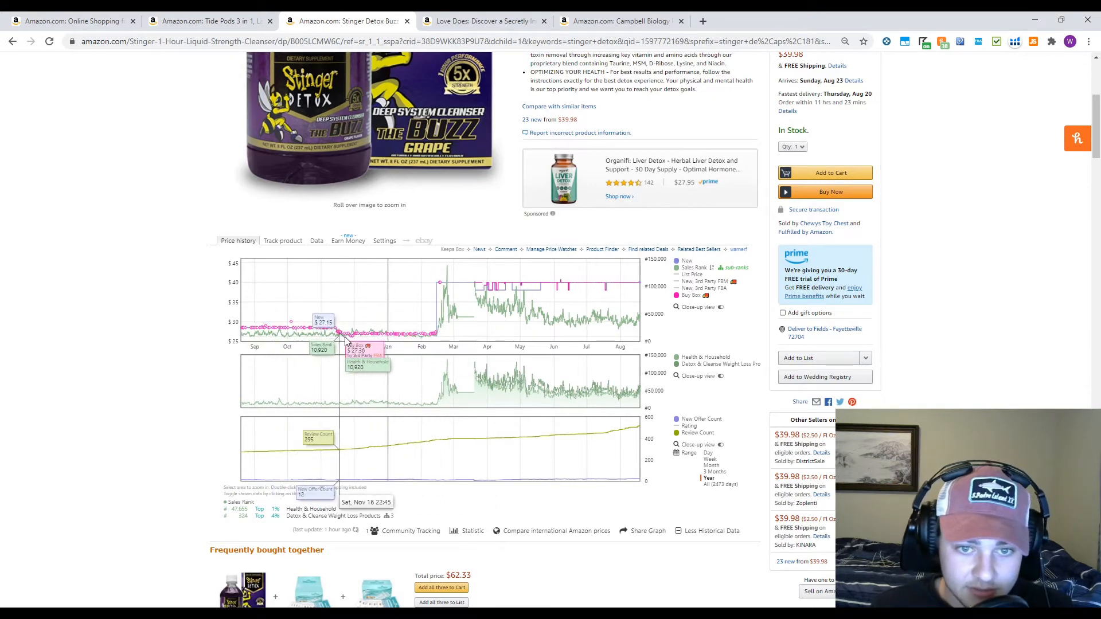
pyautogui.moveTo(440, 297)
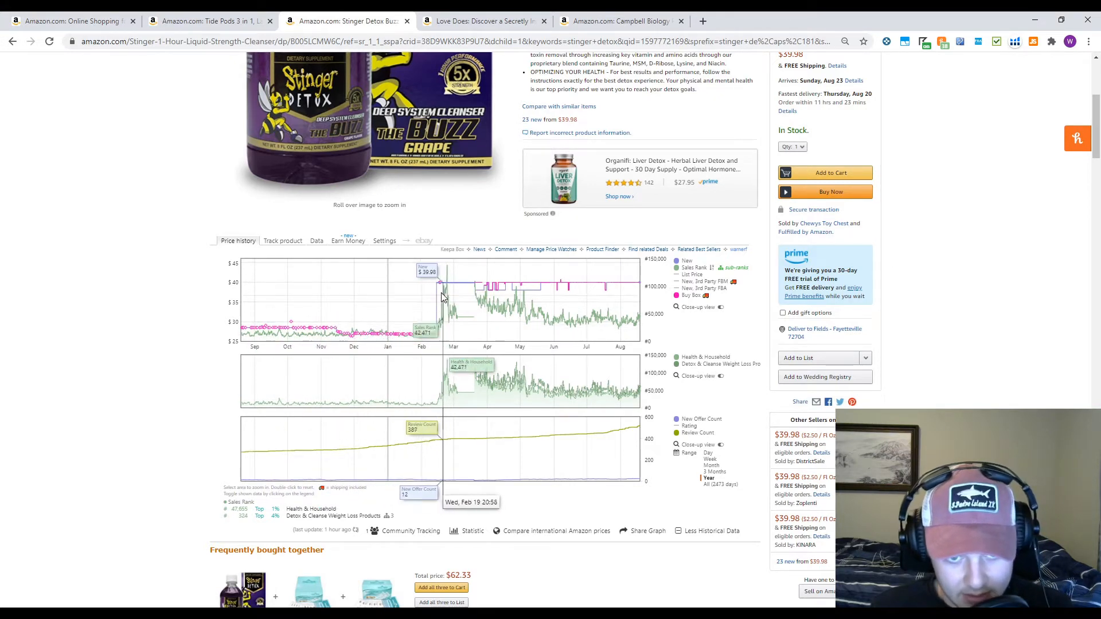
pyautogui.moveTo(509, 291)
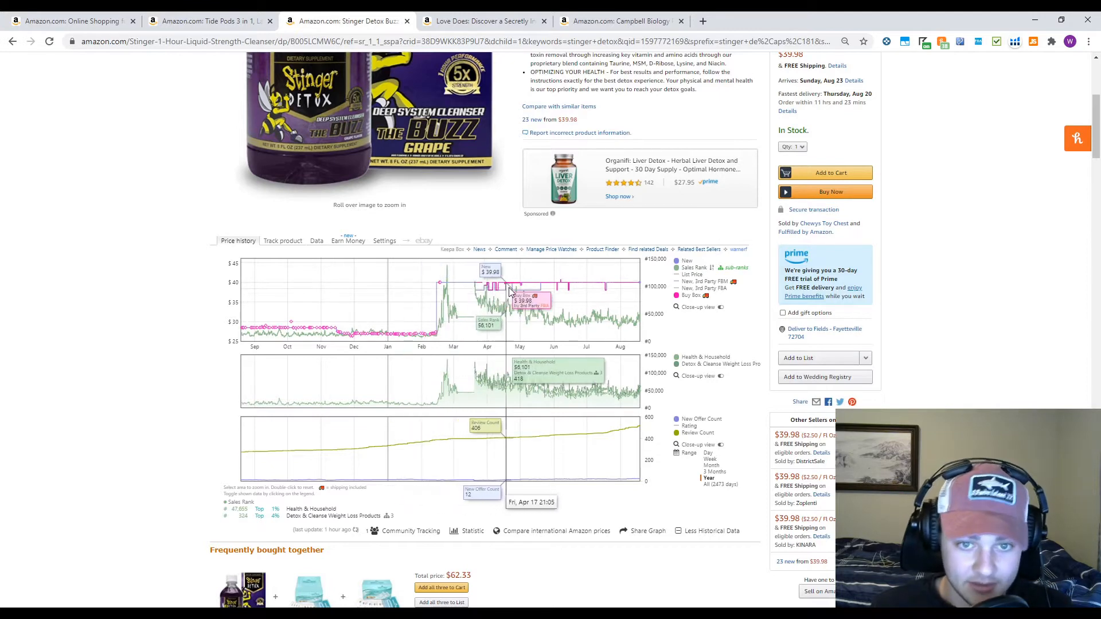
pyautogui.moveTo(400, 343)
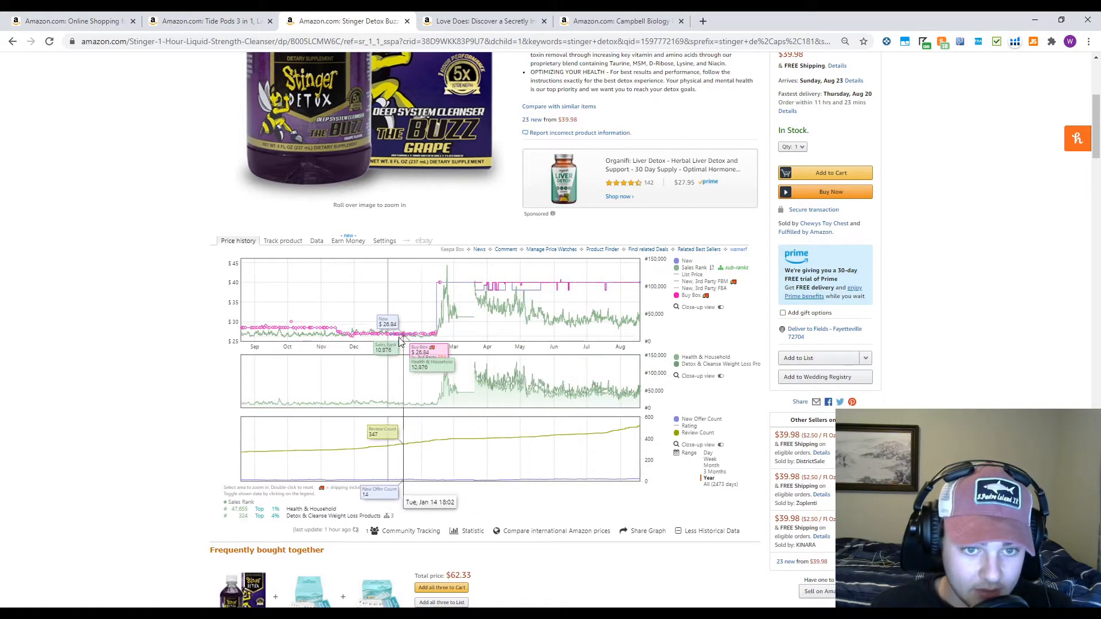
pyautogui.moveTo(362, 331)
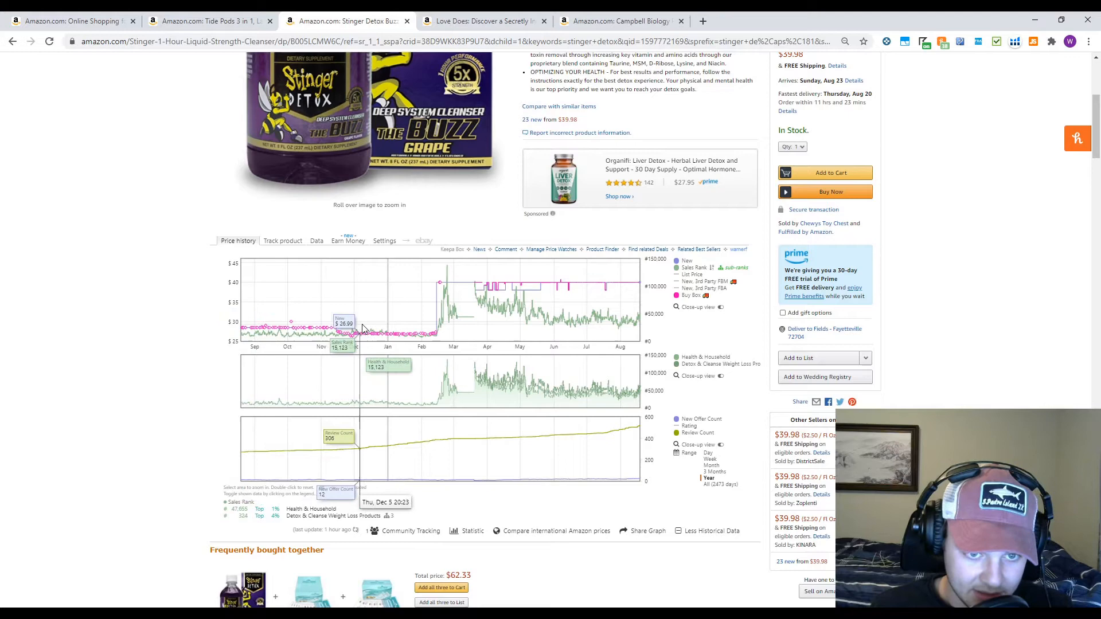
pyautogui.moveTo(363, 341)
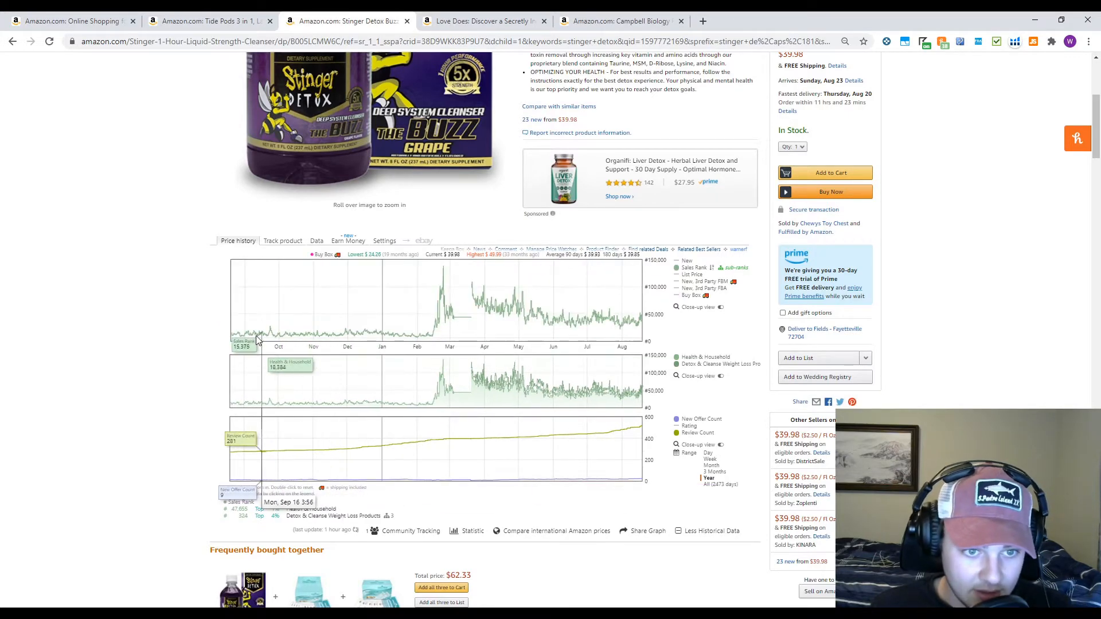
pyautogui.moveTo(635, 317)
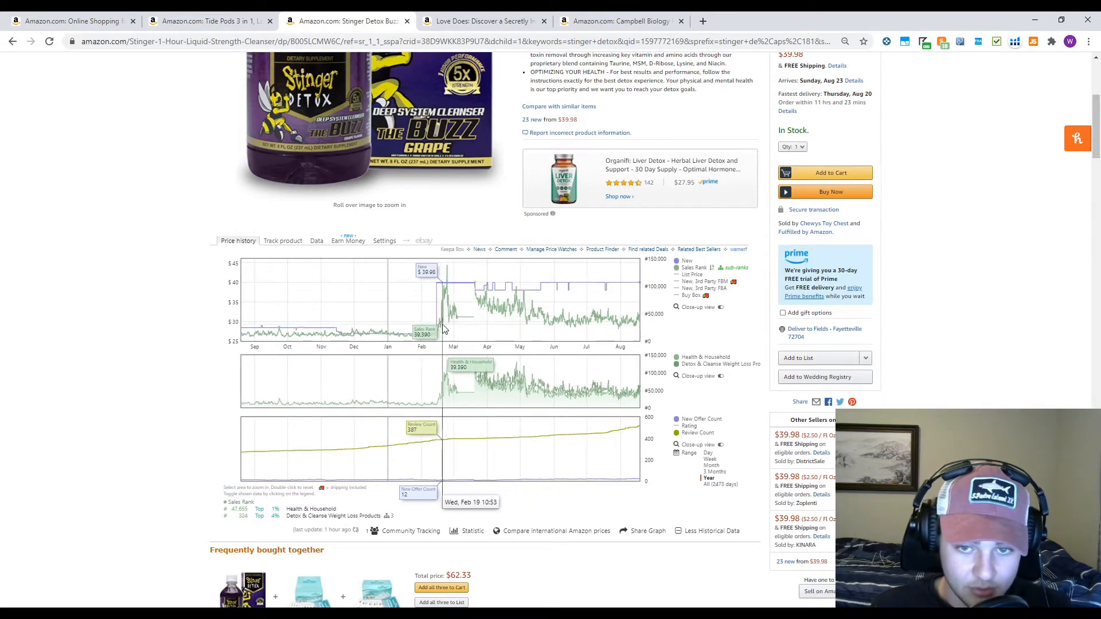
pyautogui.moveTo(430, 338)
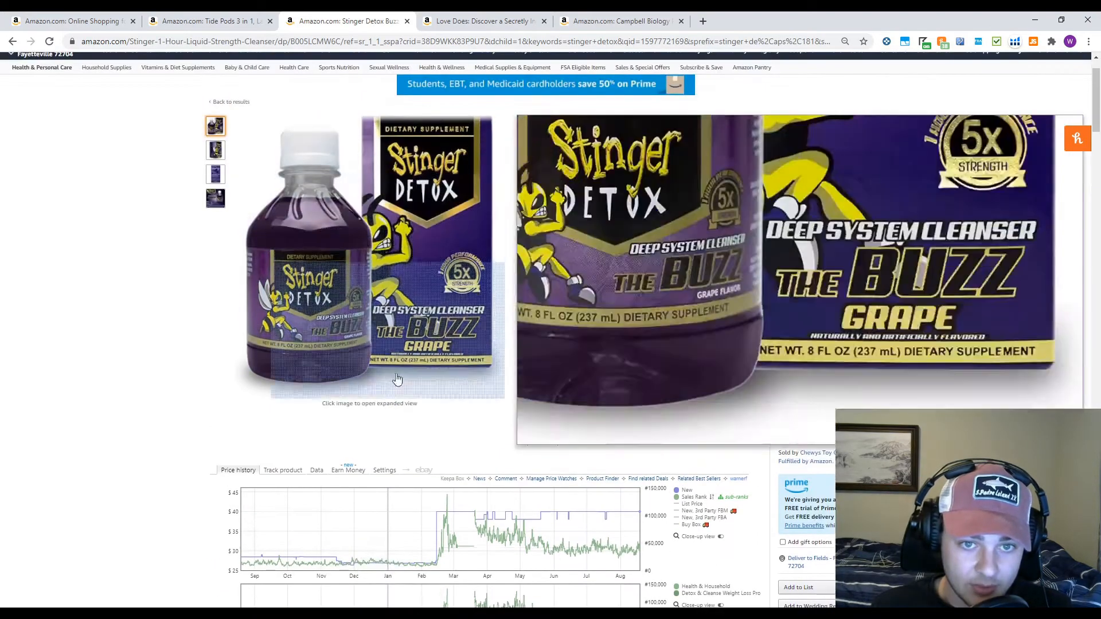
pyautogui.scroll(-3)
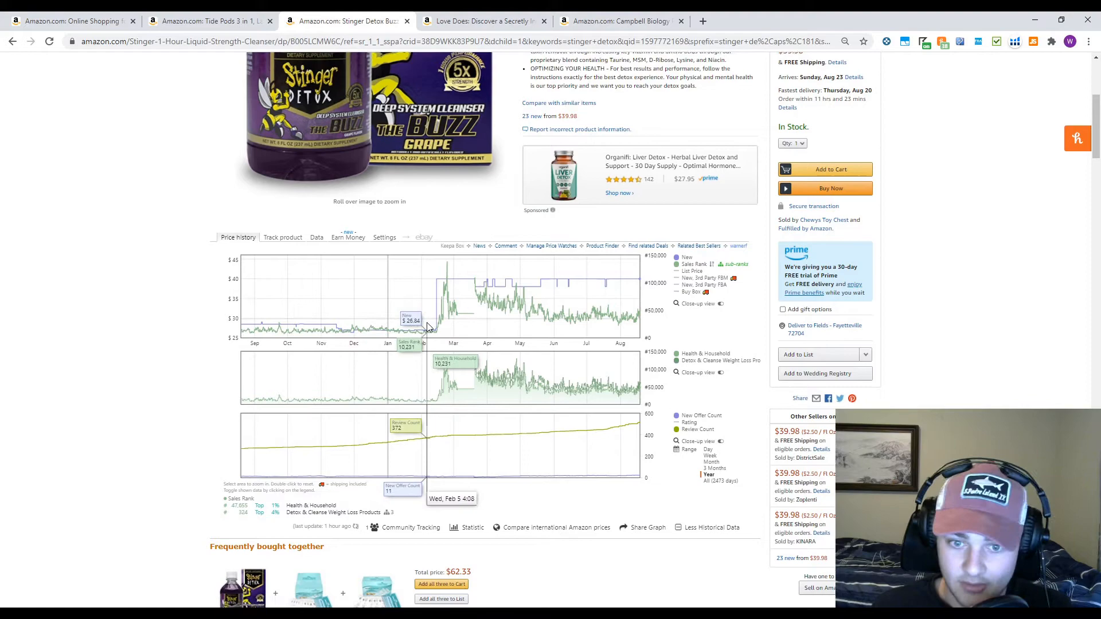
pyautogui.moveTo(553, 336)
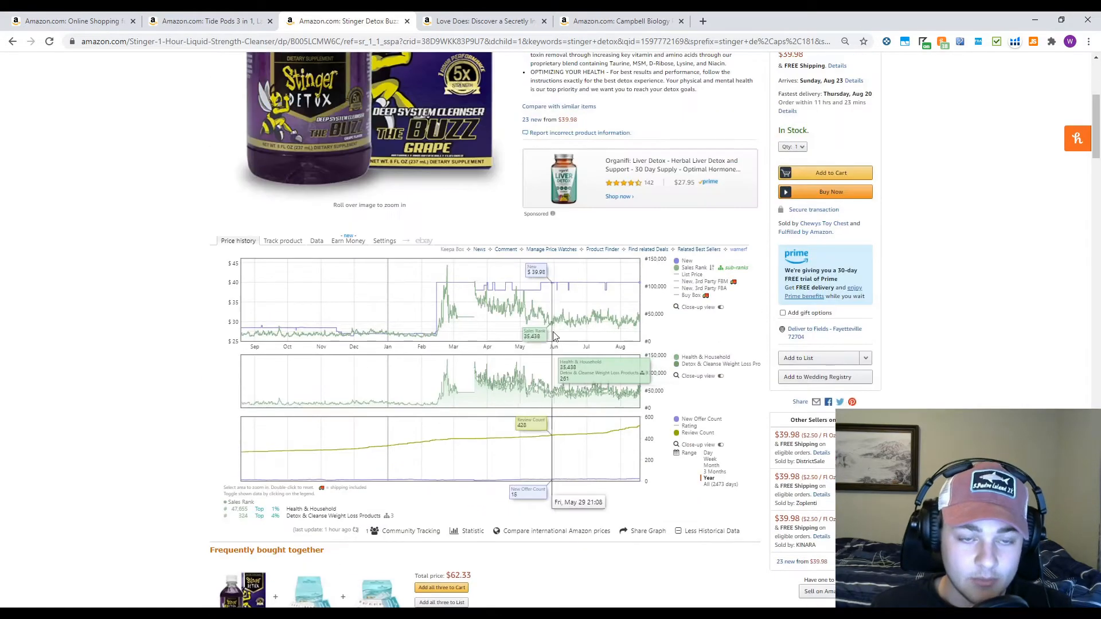
pyautogui.scroll(3)
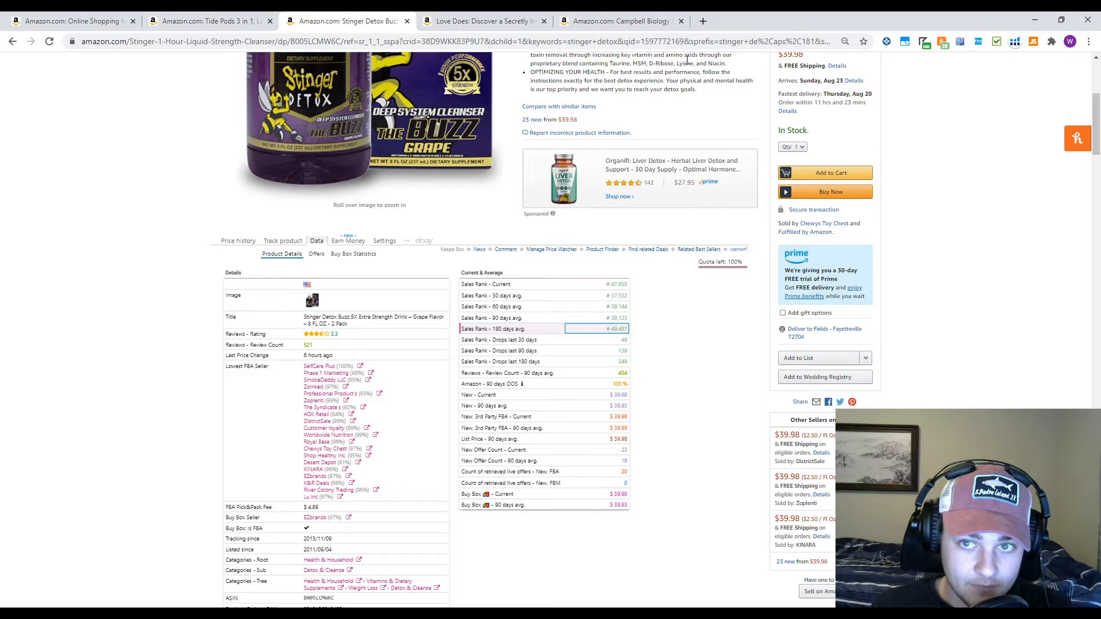
# Open junglescout.com in a new browser tab
pyautogui.click(702, 21)
pyautogui.write('j')
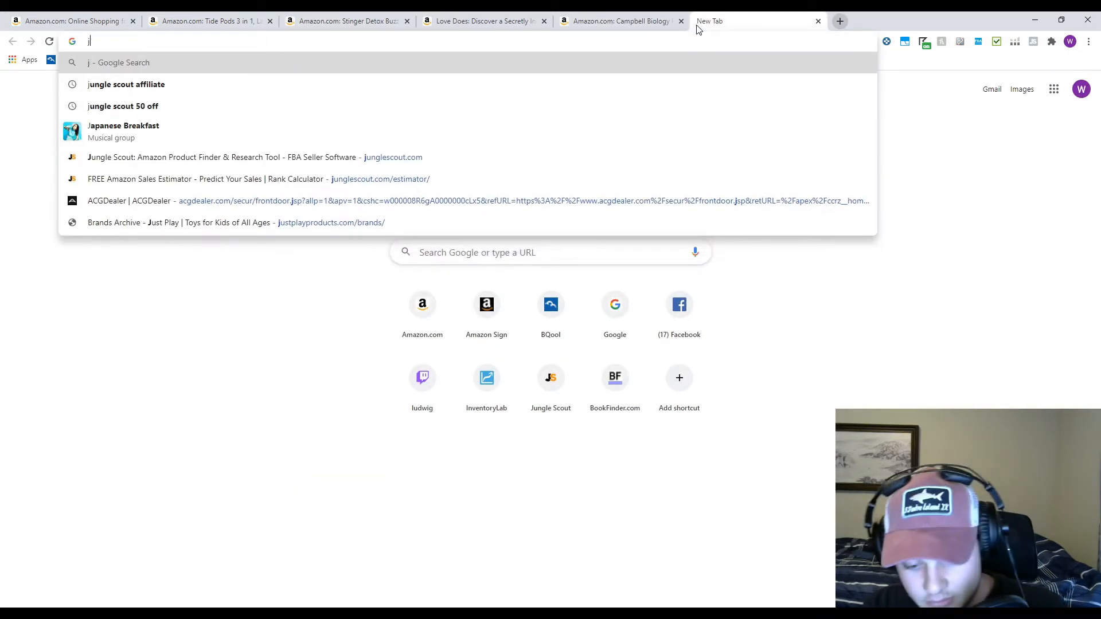
pyautogui.write('unglescout.com/estimator/')
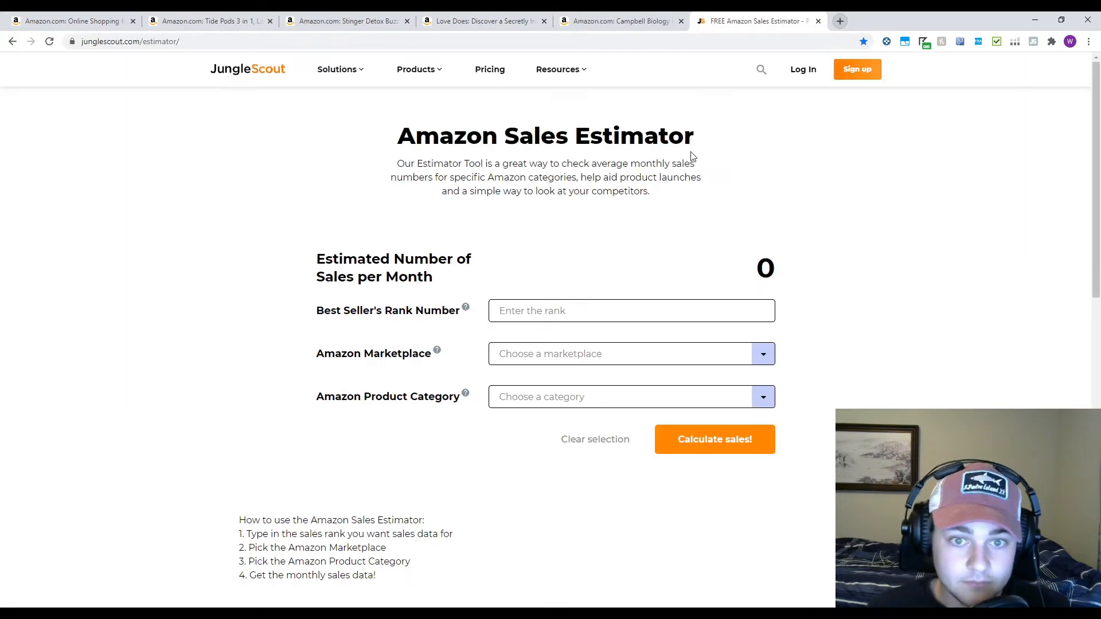
# Check the Stinger Detox Keepa sales rank, then return to the Jungle Scout estimator tab
pyautogui.click(345, 21)
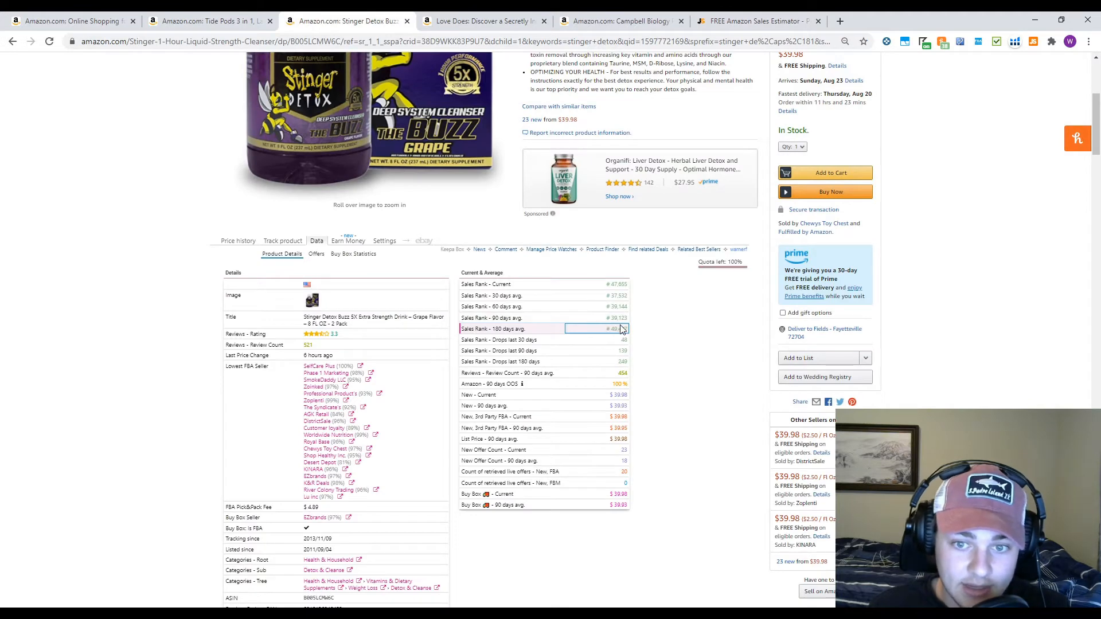
pyautogui.scroll(-3)
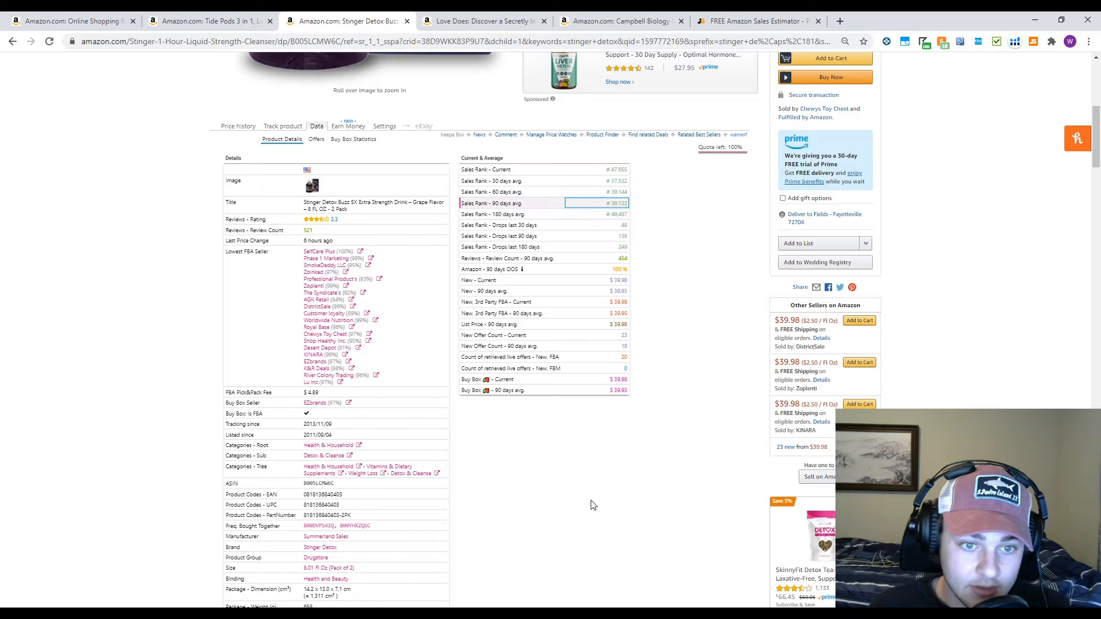
pyautogui.scroll(-3)
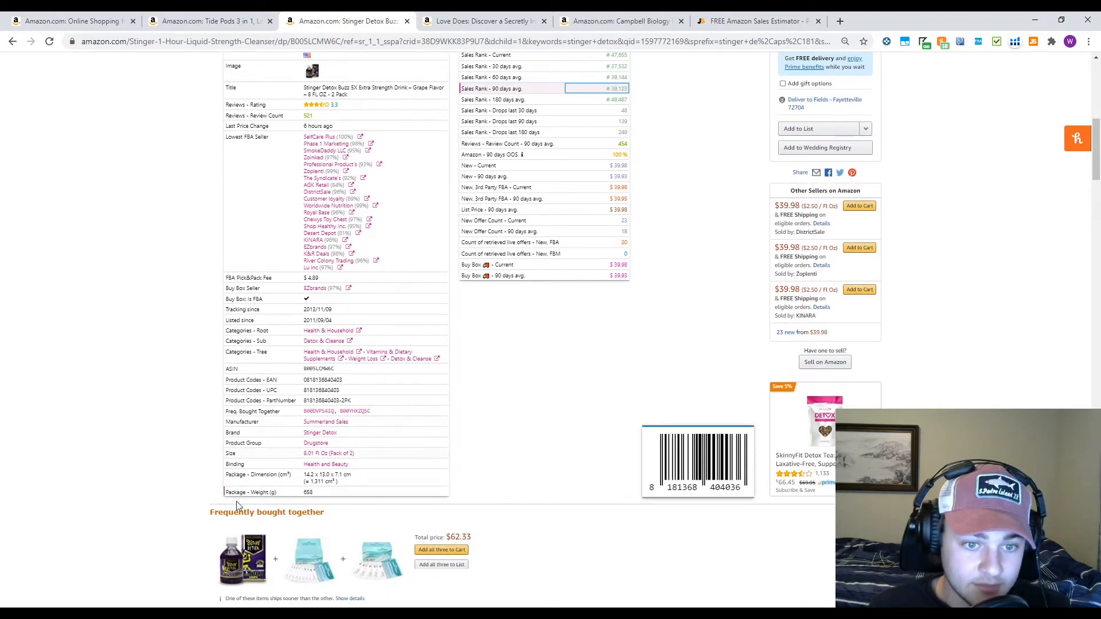
pyautogui.moveTo(264, 468)
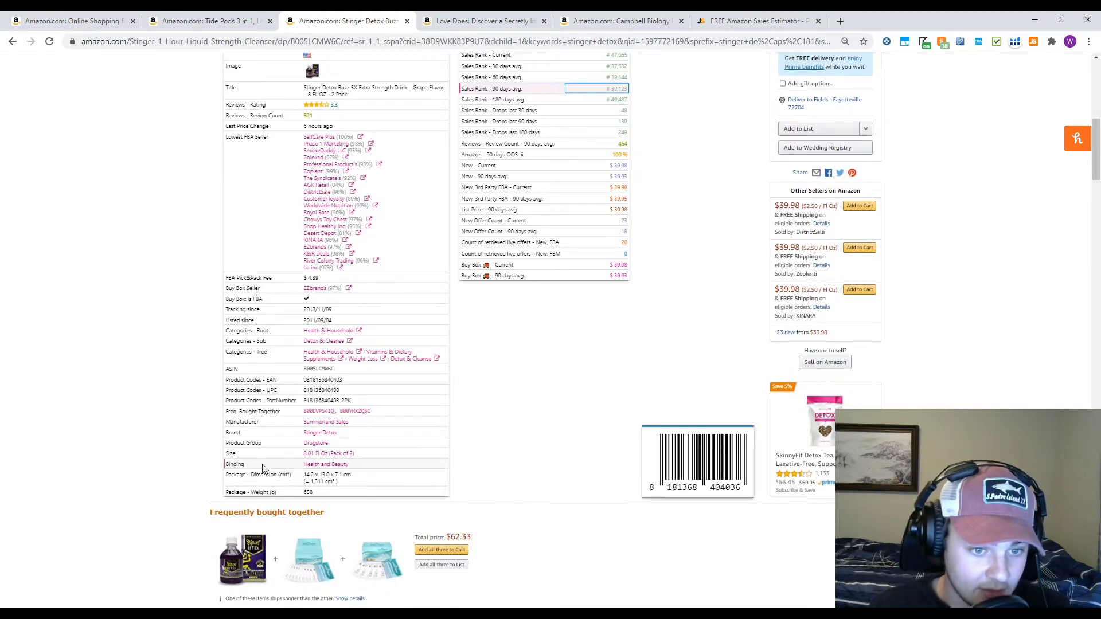
pyautogui.click(235, 464)
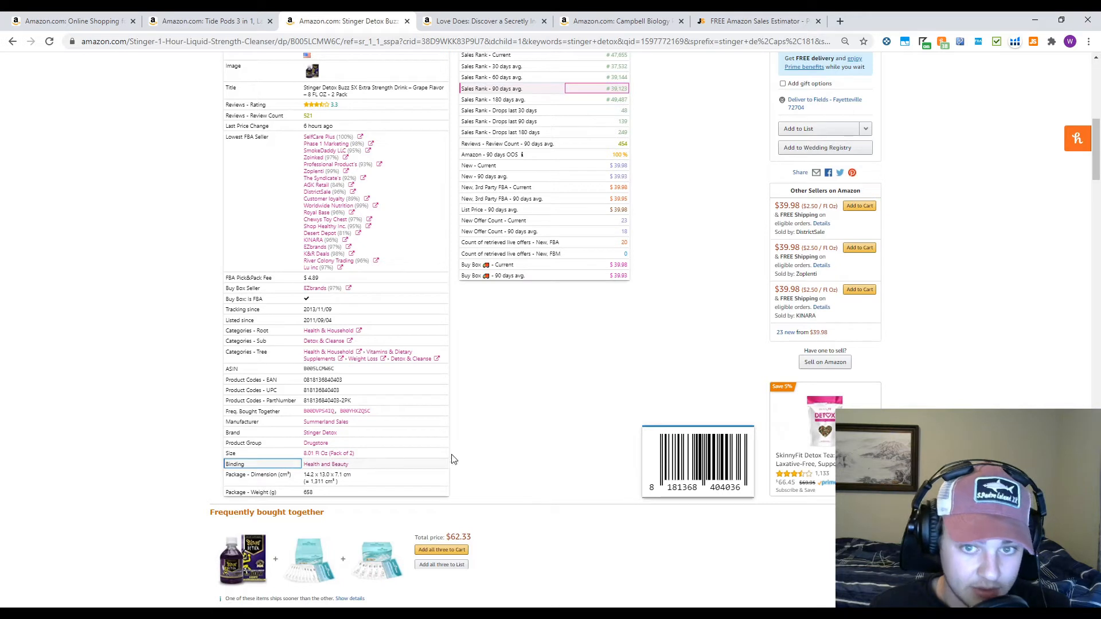
pyautogui.click(757, 21)
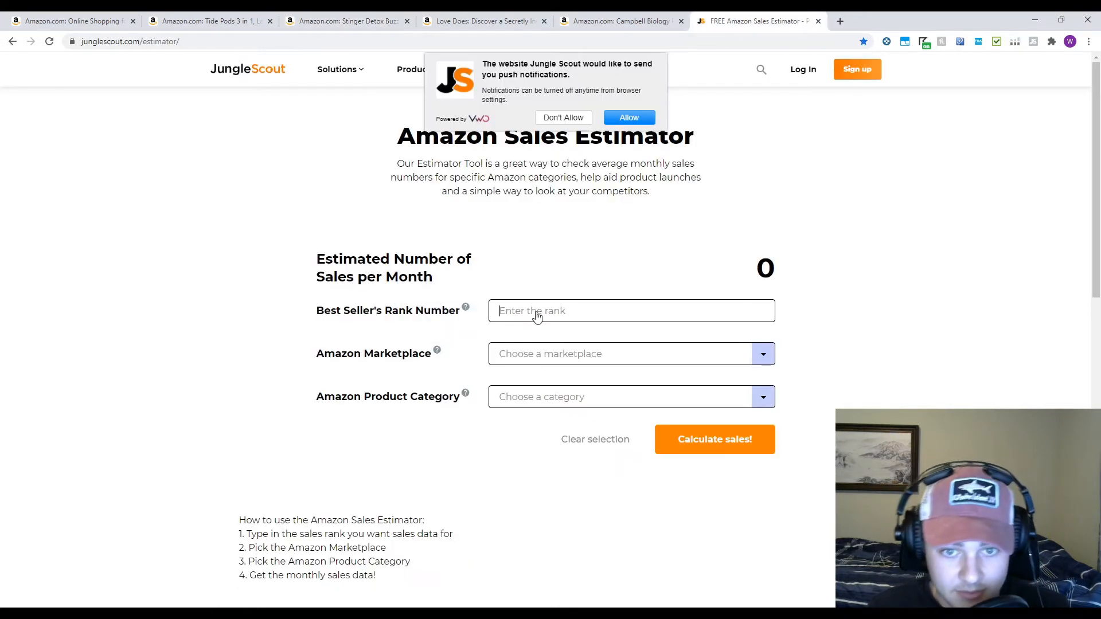
# Estimate monthly sales for rank 39000 in the US Health & Household category
pyautogui.write('39000')
pyautogui.click(632, 353)
pyautogui.write('uni')
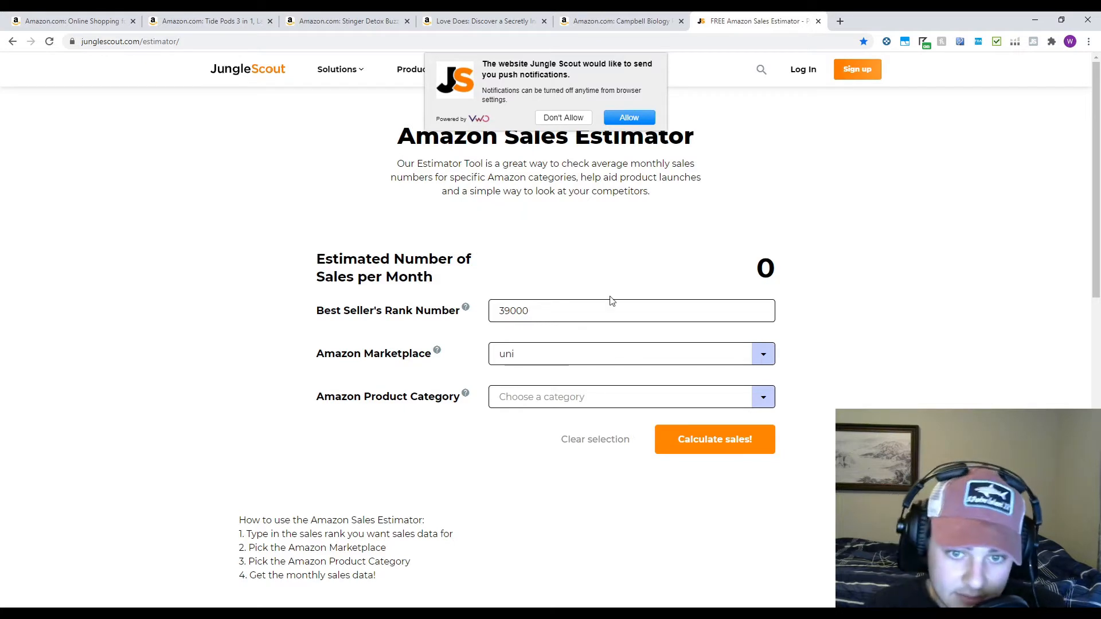
pyautogui.click(625, 396)
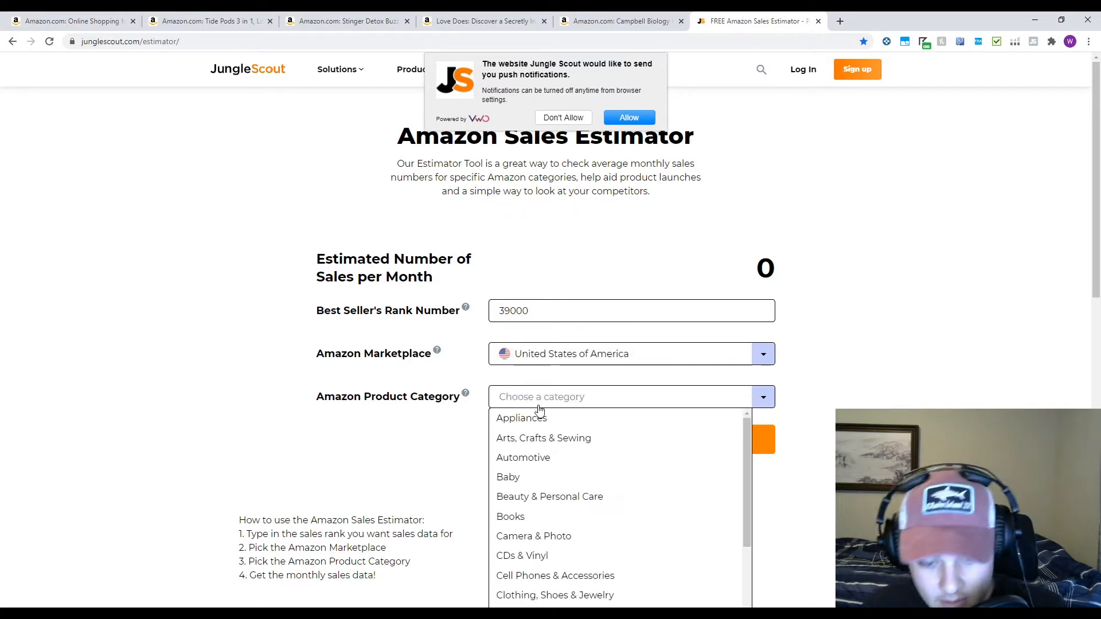
pyautogui.write('heal')
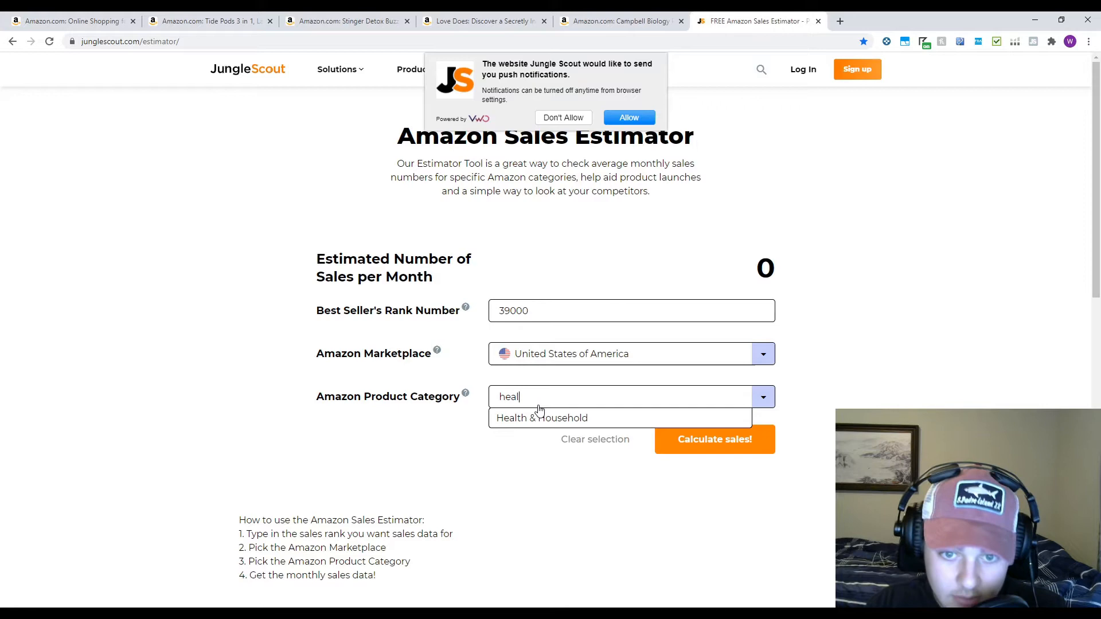
pyautogui.click(541, 417)
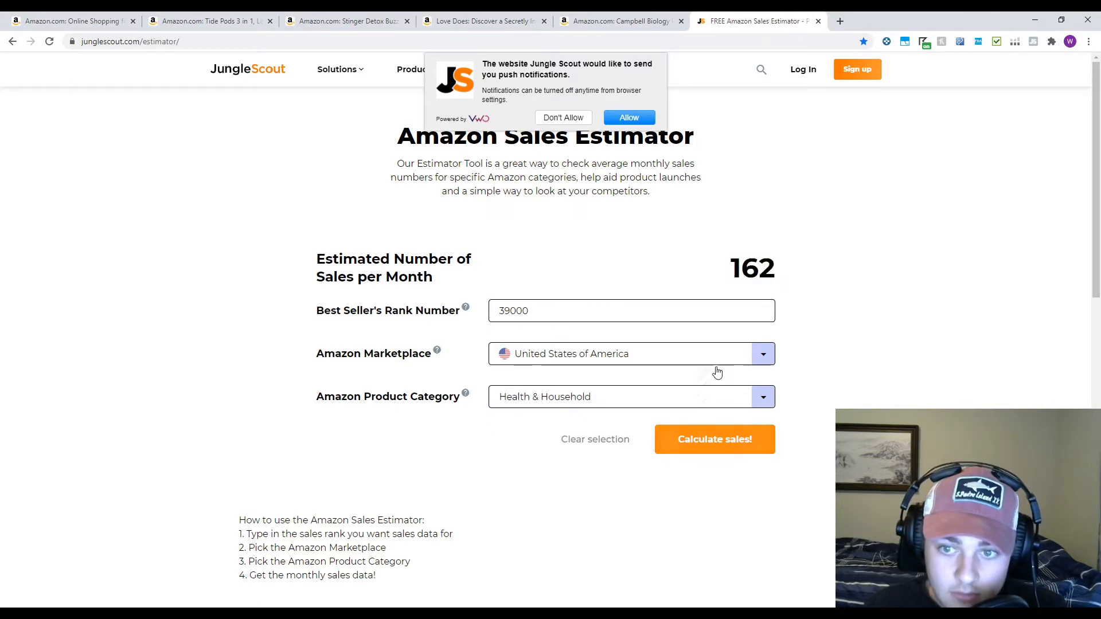
pyautogui.click(714, 440)
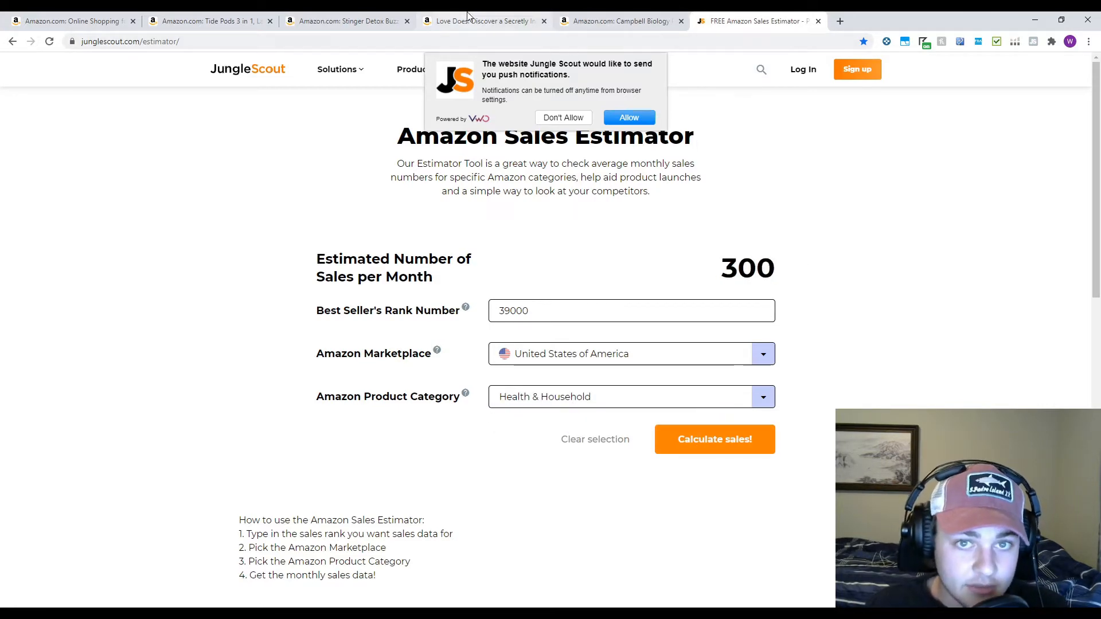
# Compare the 300-sales estimate against the Stinger Detox Keepa data and return to the product page
pyautogui.click(344, 21)
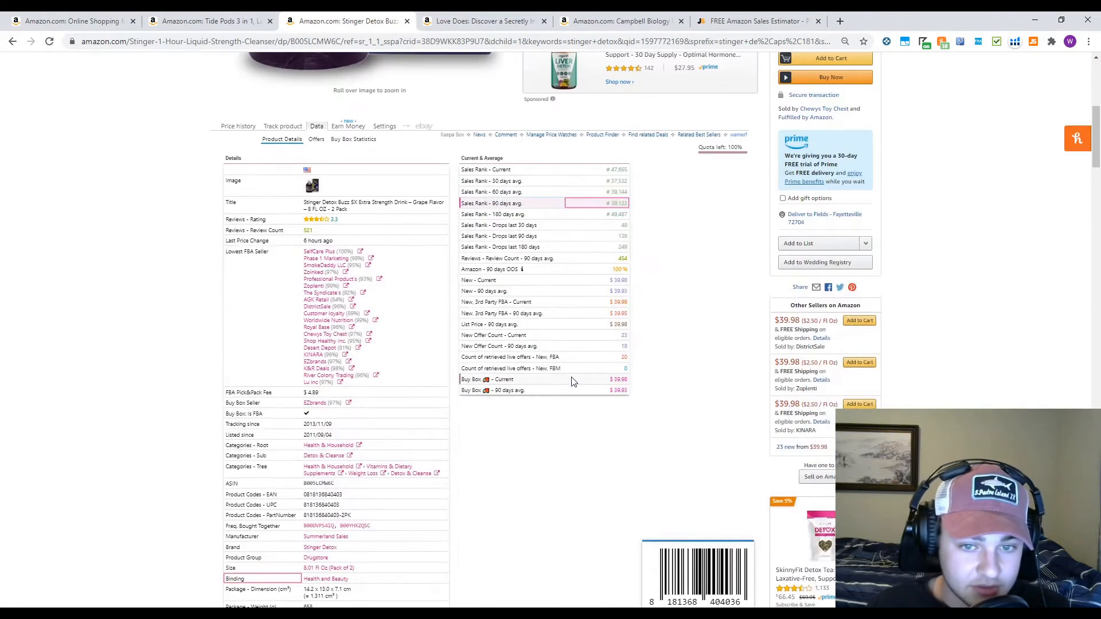
pyautogui.click(758, 20)
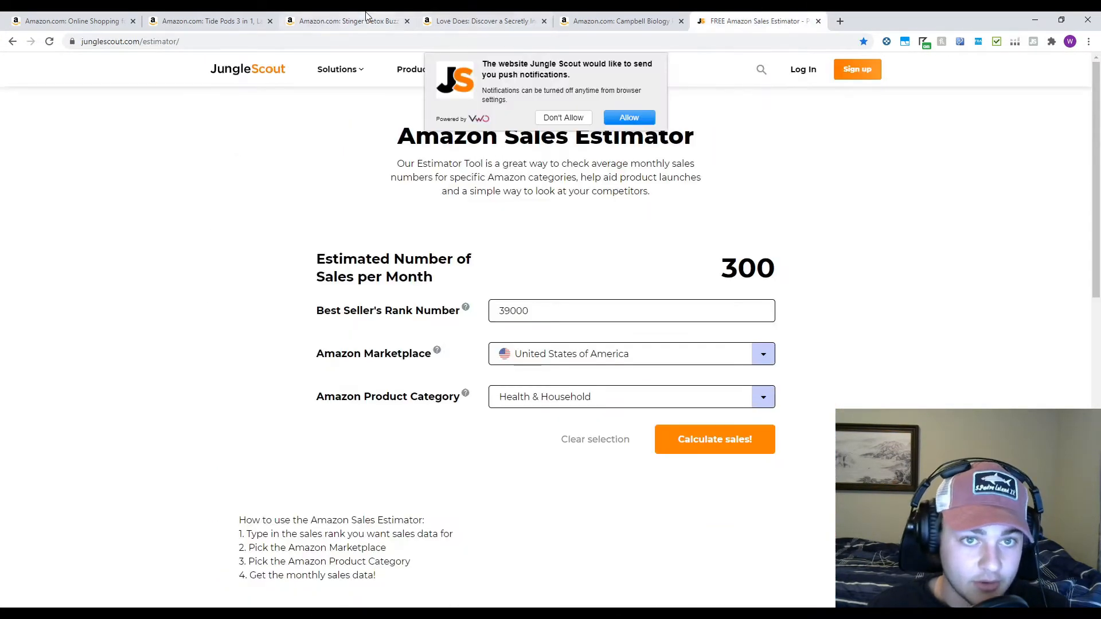
pyautogui.click(348, 20)
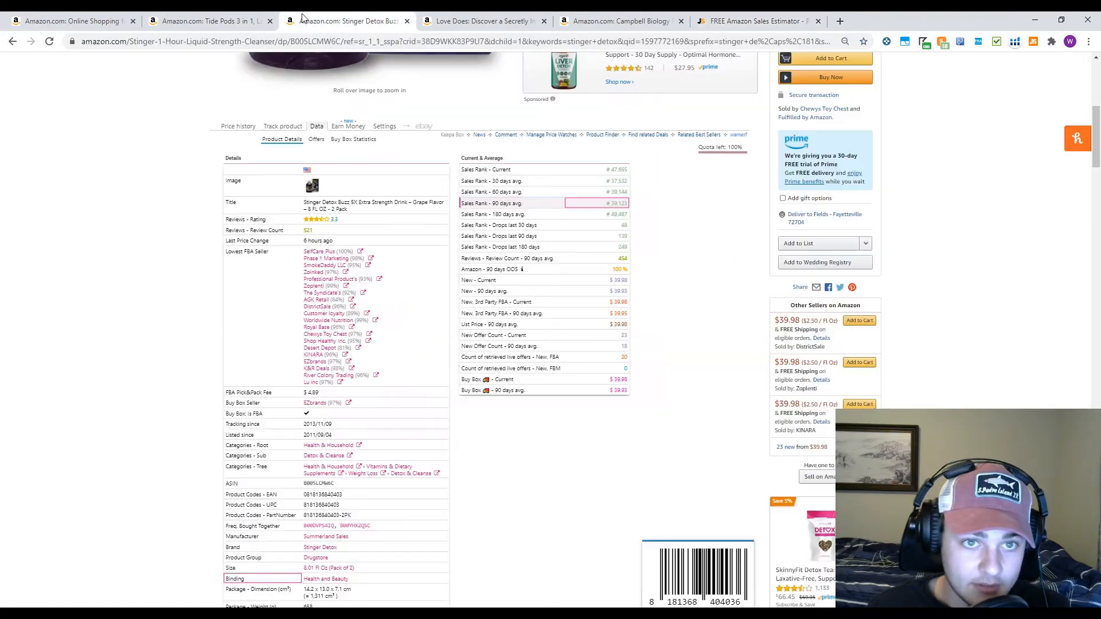
# Switch to the Campbell Biology textbook page and scroll through its listing details
pyautogui.scroll(-3)
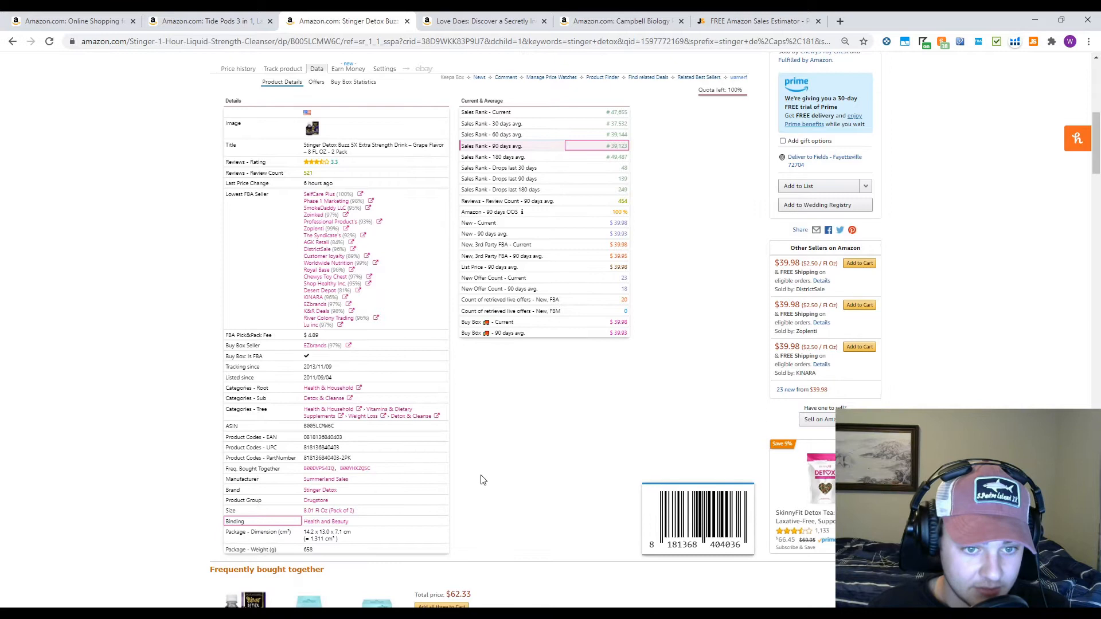
pyautogui.moveTo(516, 419)
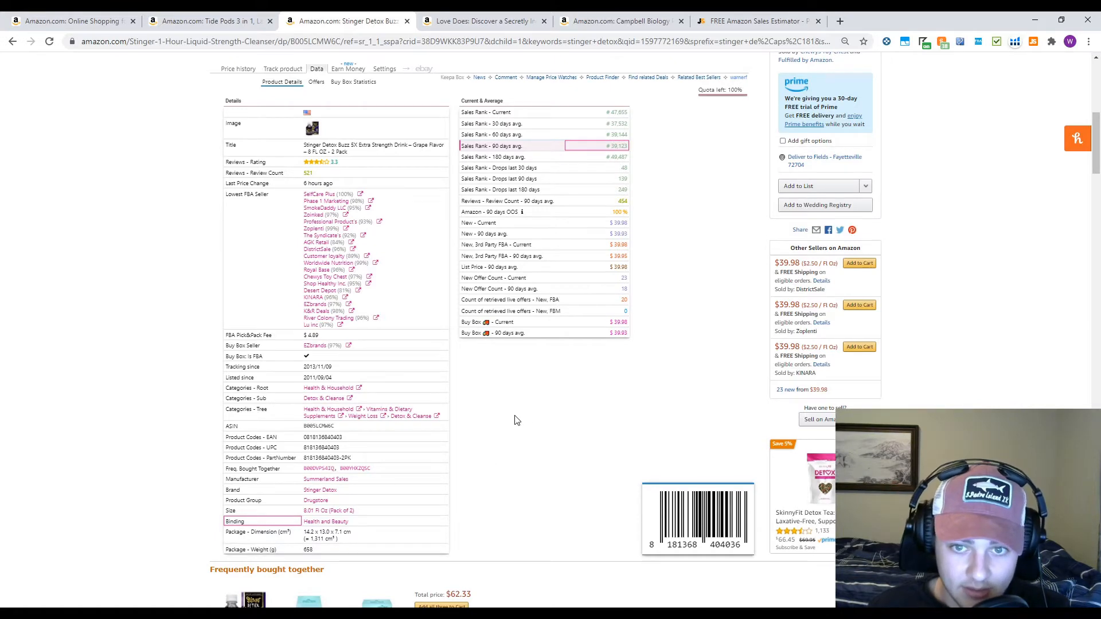
pyautogui.scroll(3)
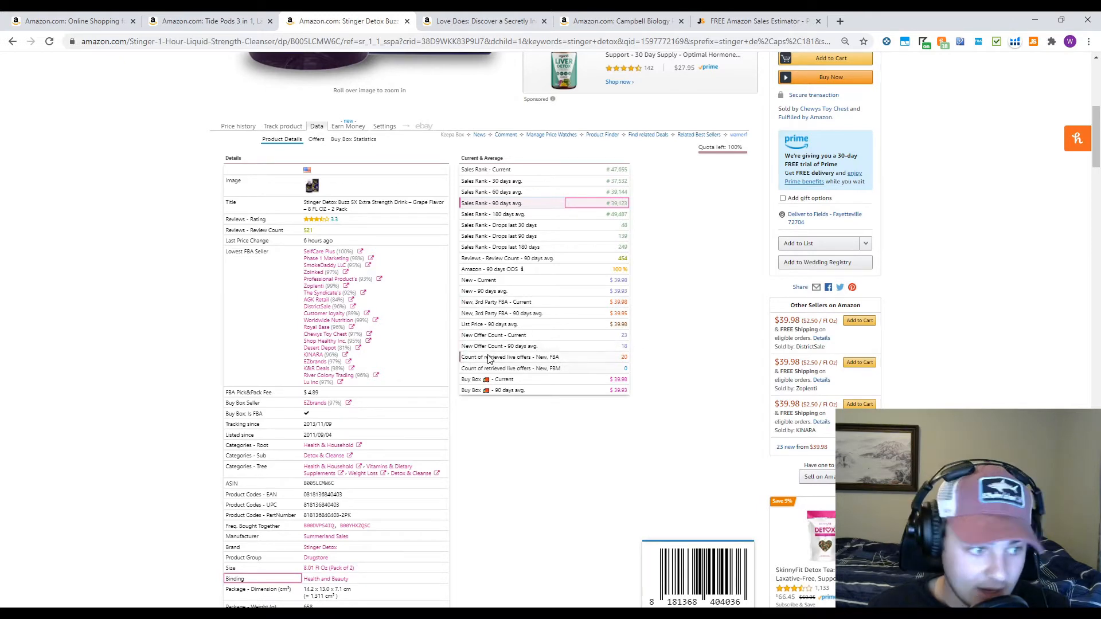
pyautogui.moveTo(504, 364)
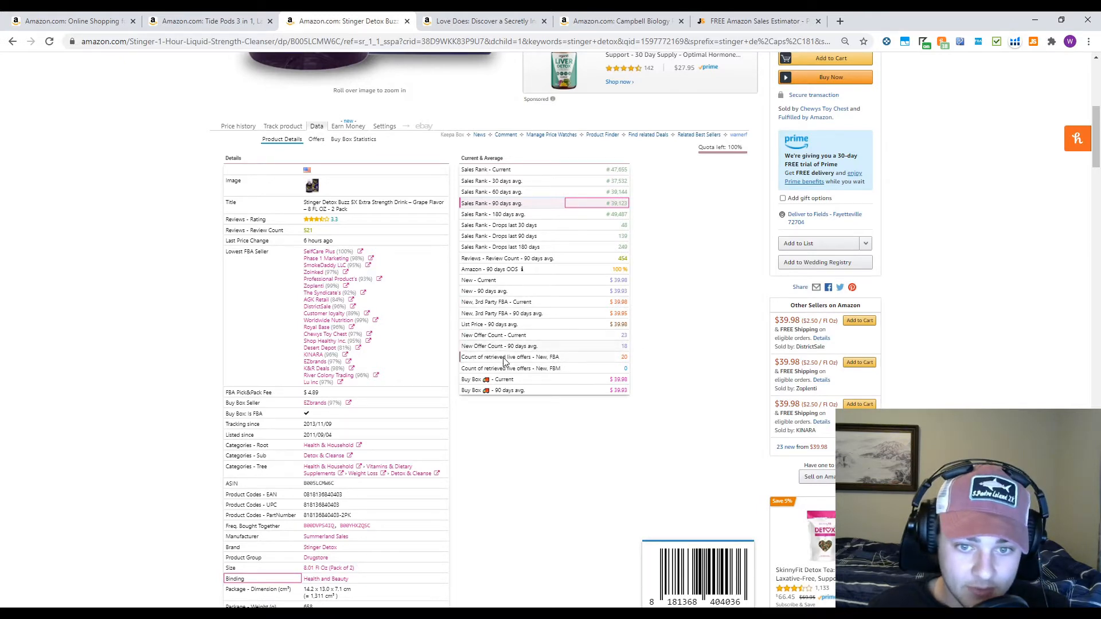
pyautogui.moveTo(555, 381)
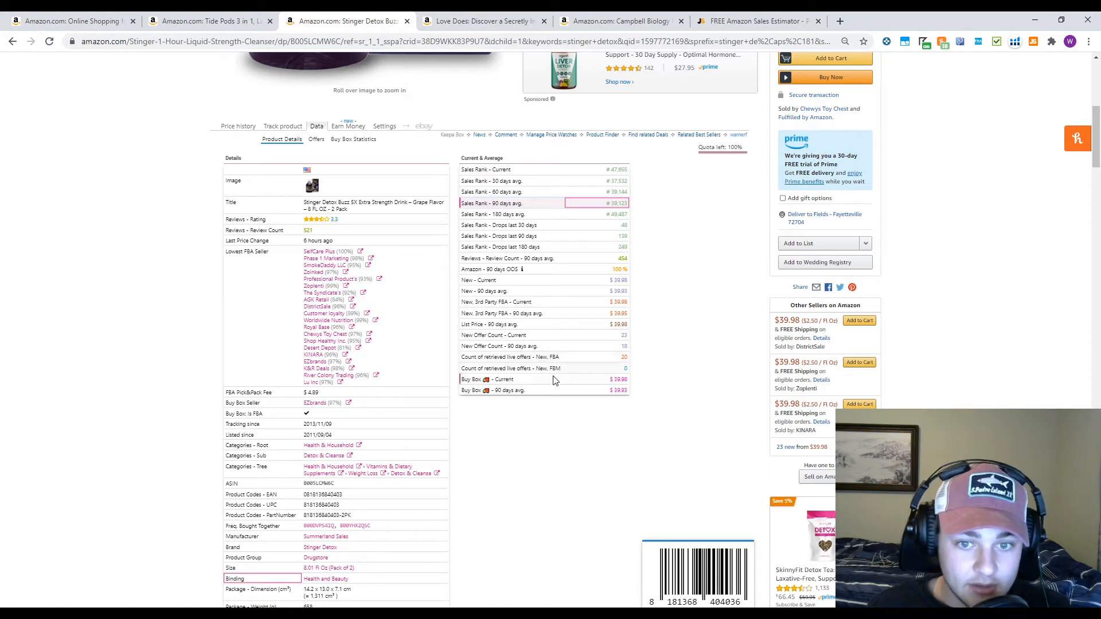
pyautogui.moveTo(614, 364)
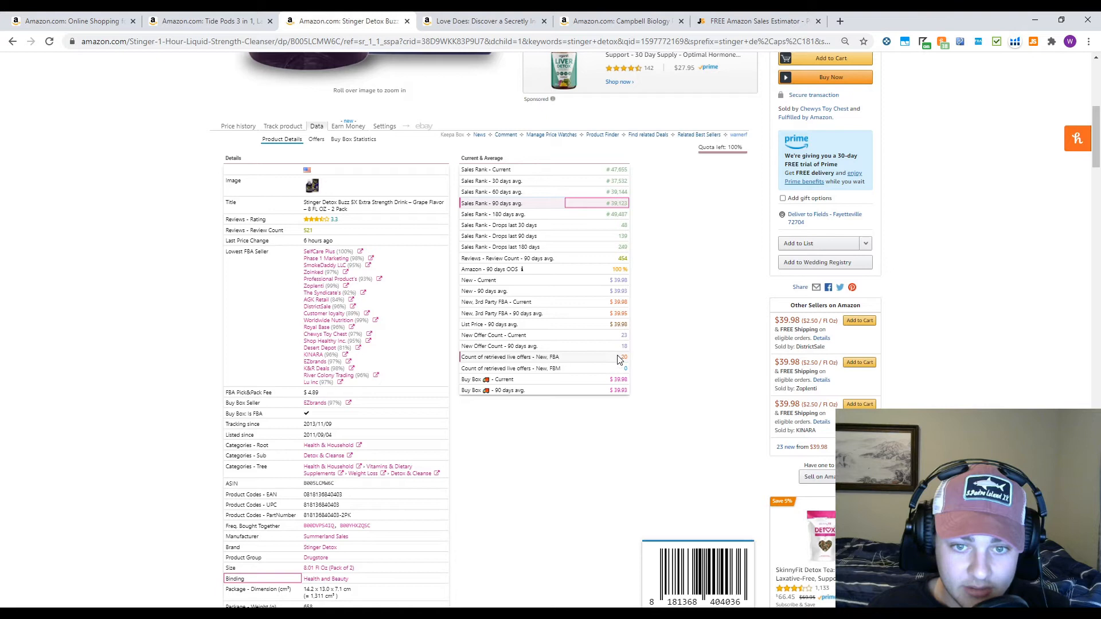
pyautogui.click(595, 357)
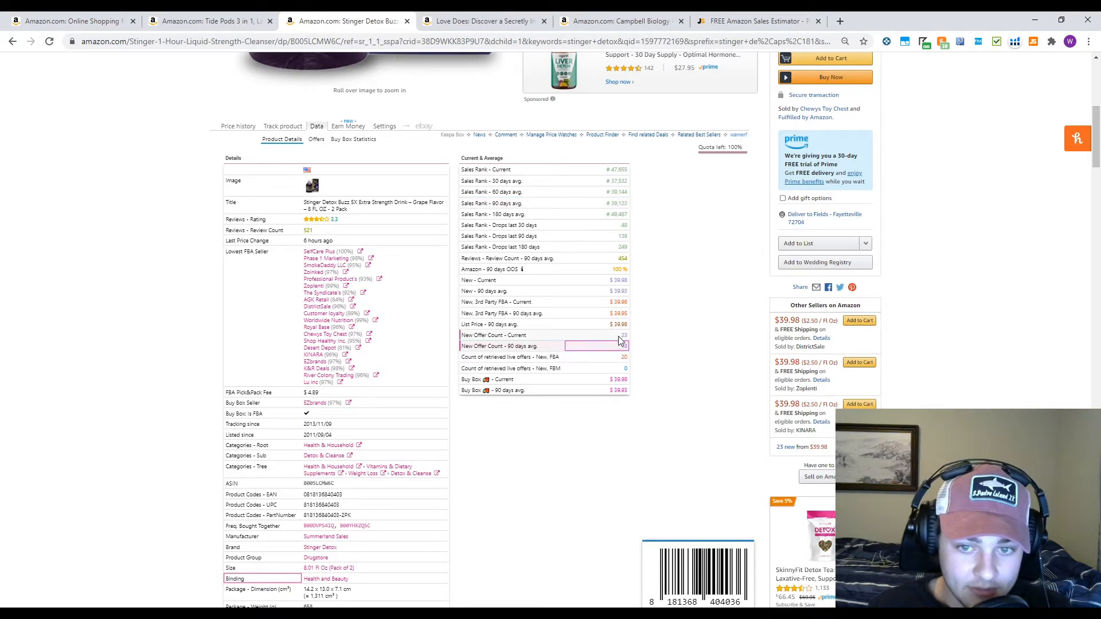
pyautogui.scroll(3)
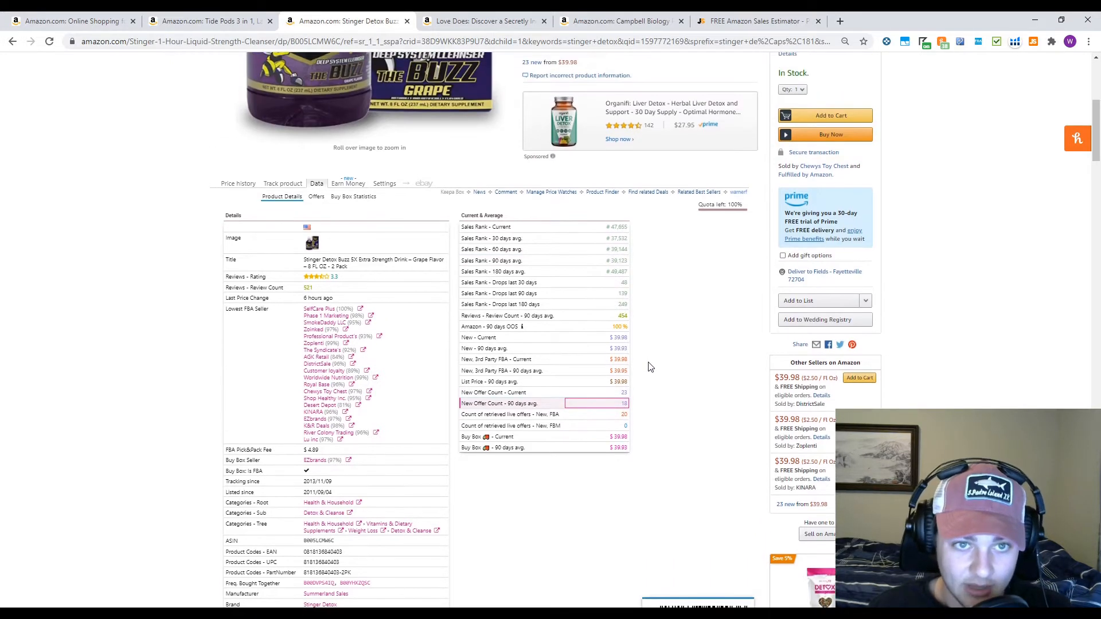
pyautogui.scroll(-3)
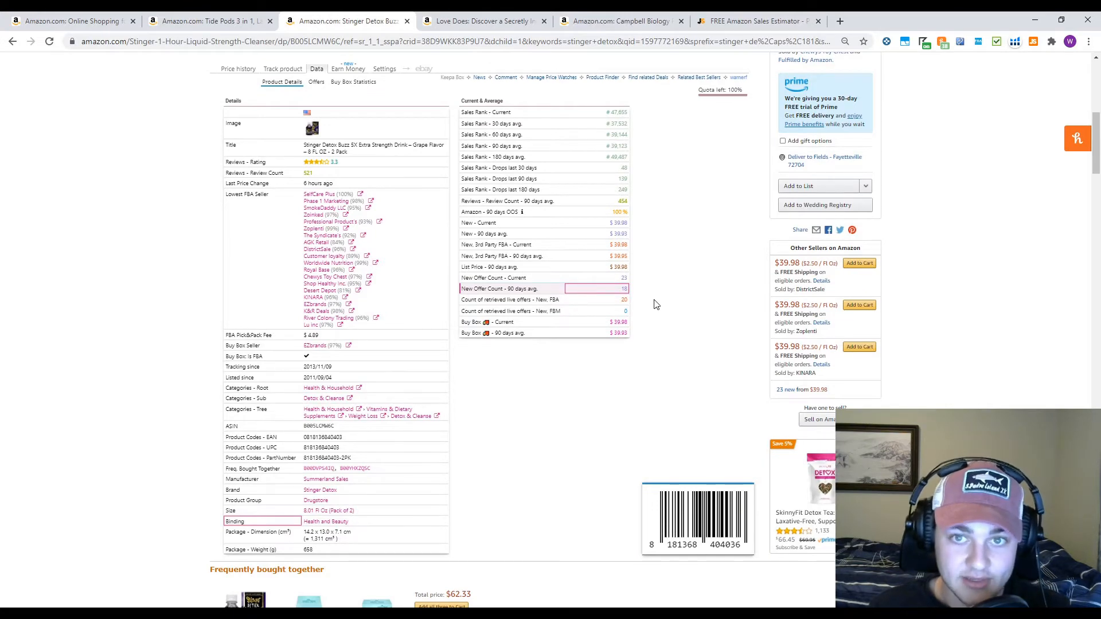
pyautogui.moveTo(749, 150)
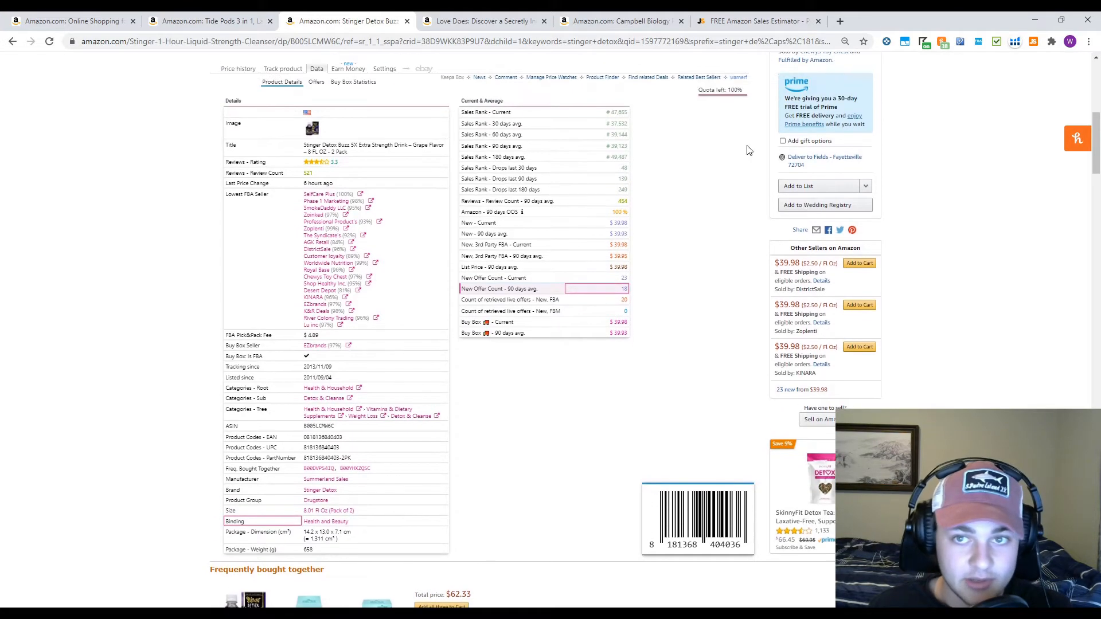
pyautogui.moveTo(653, 380)
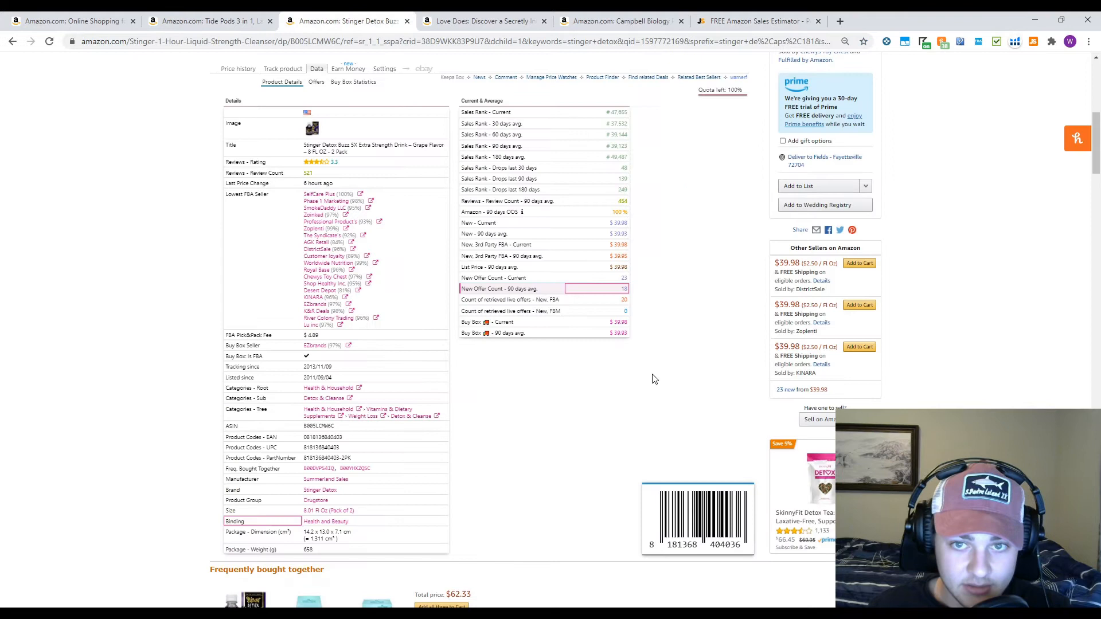
pyautogui.scroll(3)
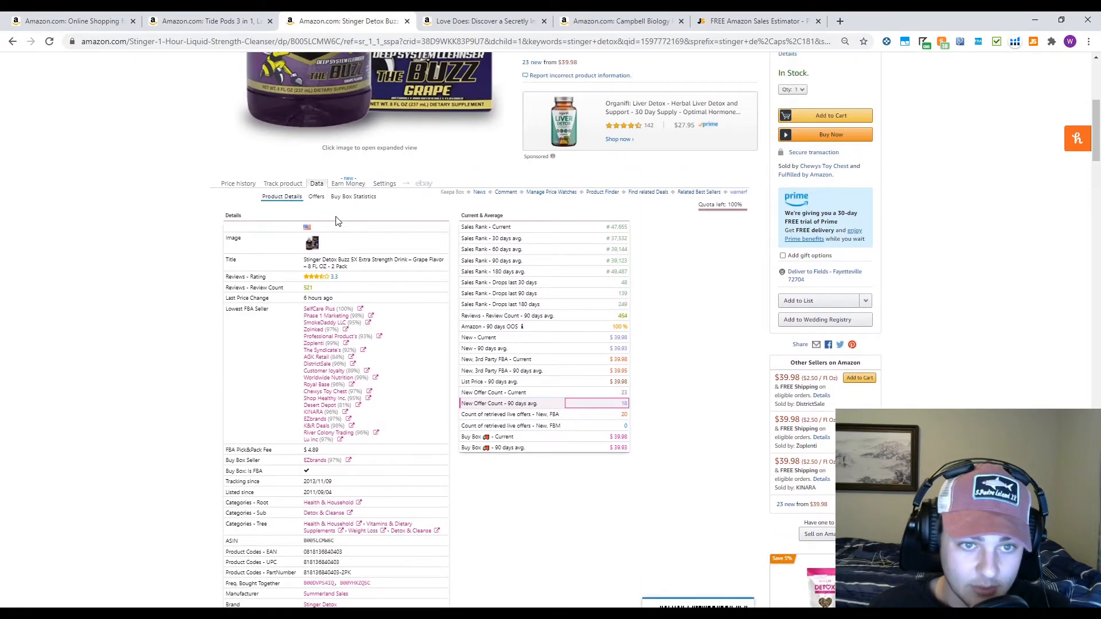
pyautogui.scroll(-3)
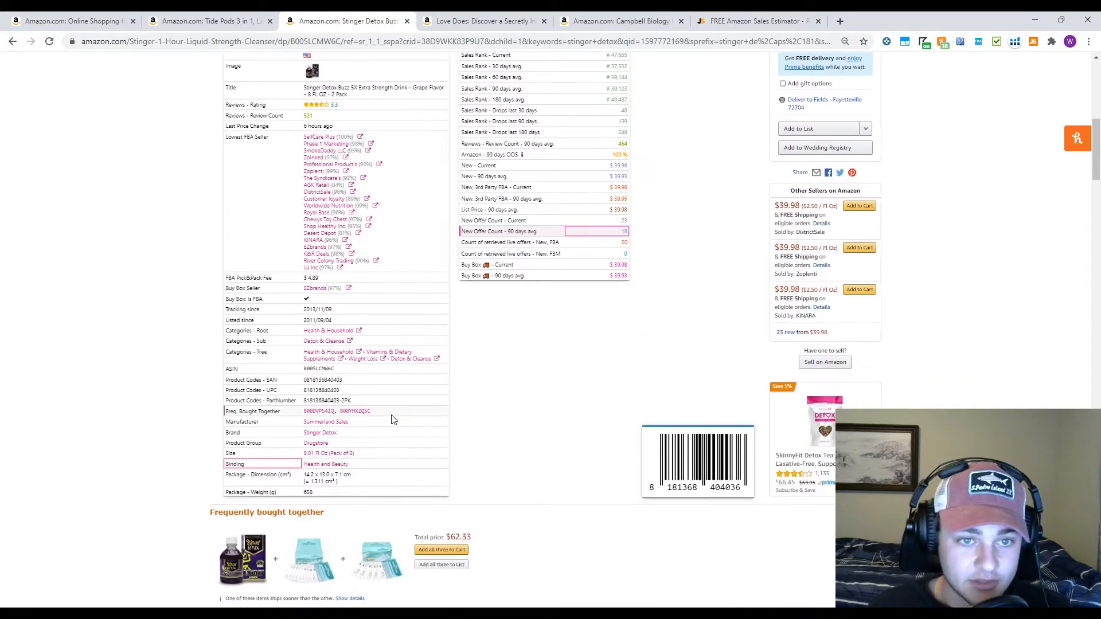
pyautogui.moveTo(592, 226)
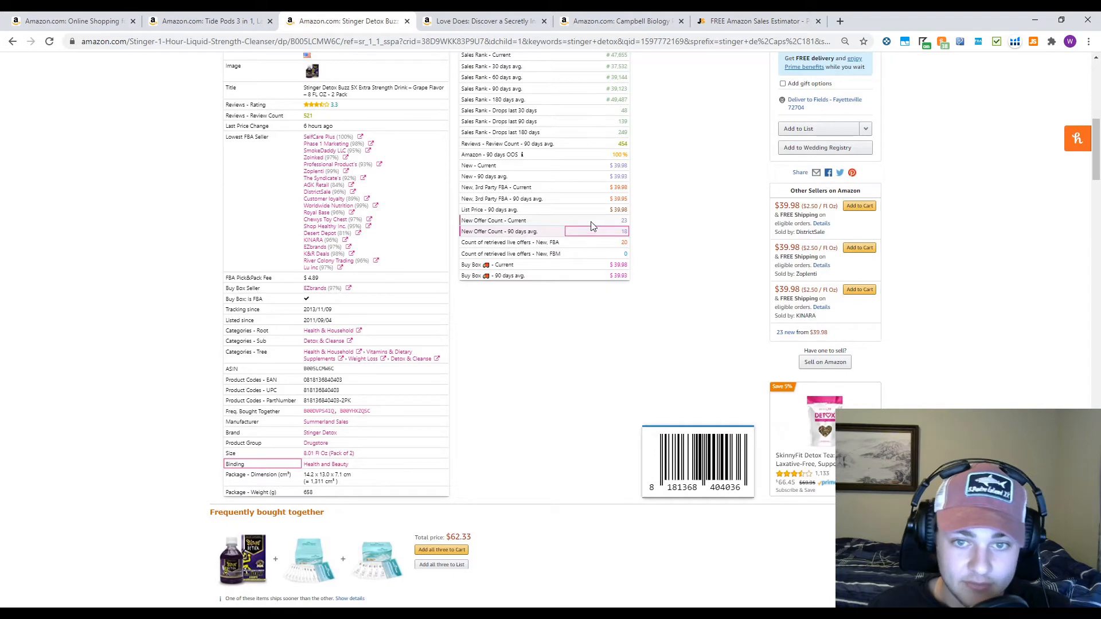
pyautogui.scroll(3)
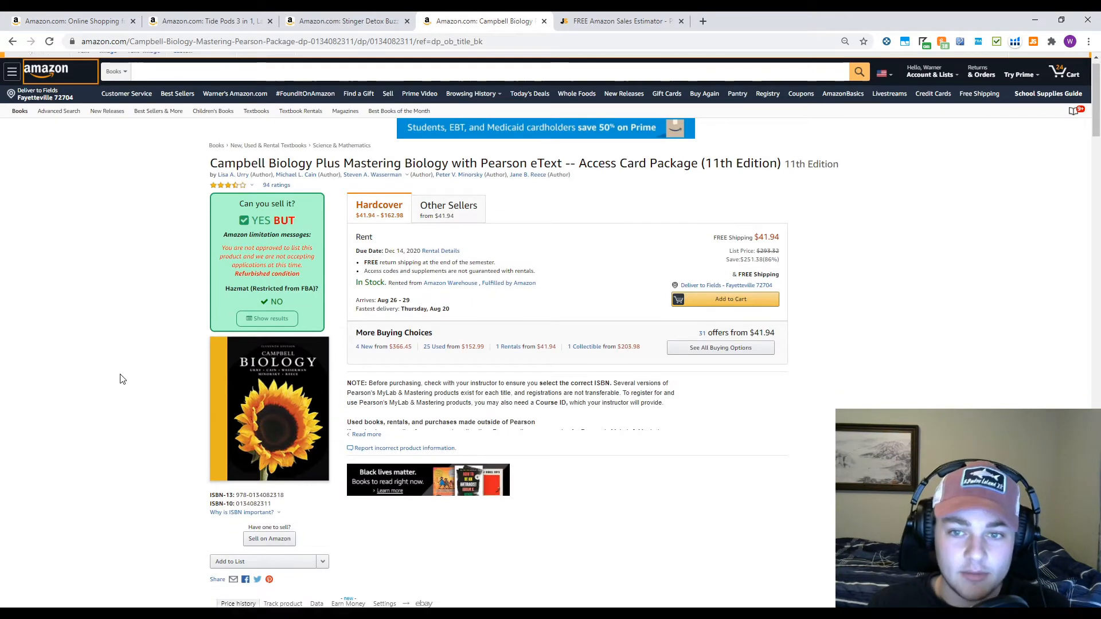
# Scroll through the Campbell Biology Keepa price, sales rank and offer-count history panels
pyautogui.scroll(-3)
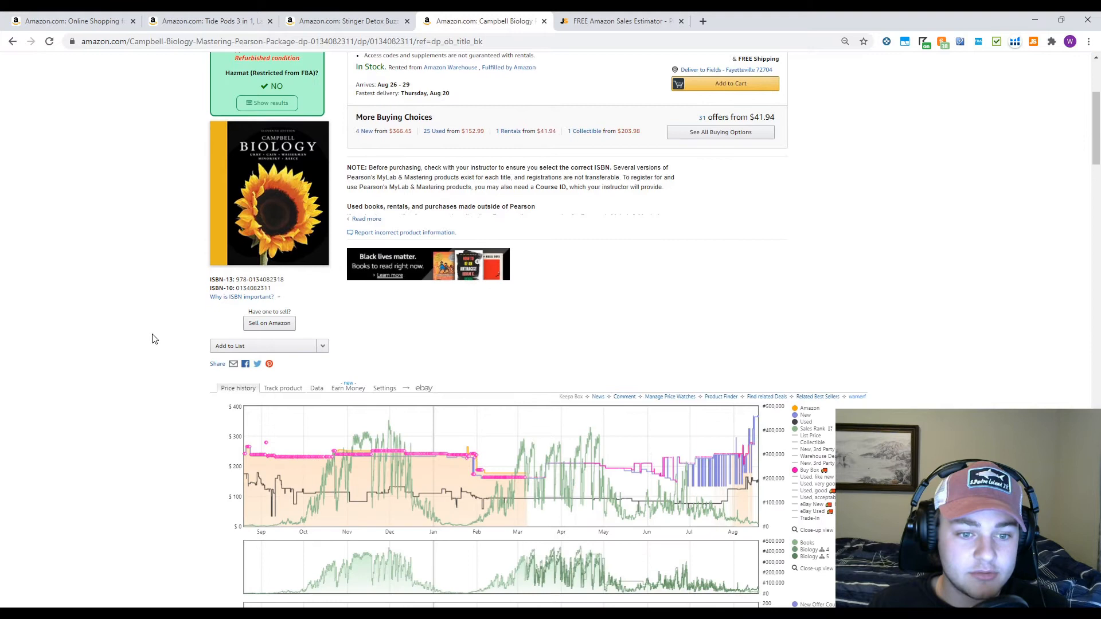
pyautogui.moveTo(303, 512)
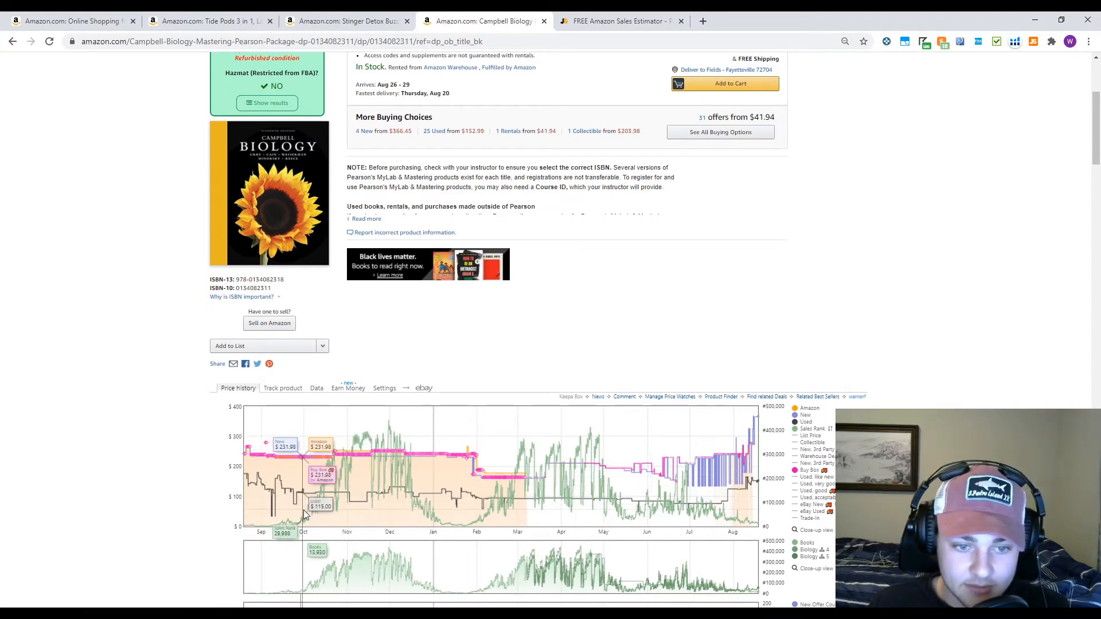
pyautogui.moveTo(466, 500)
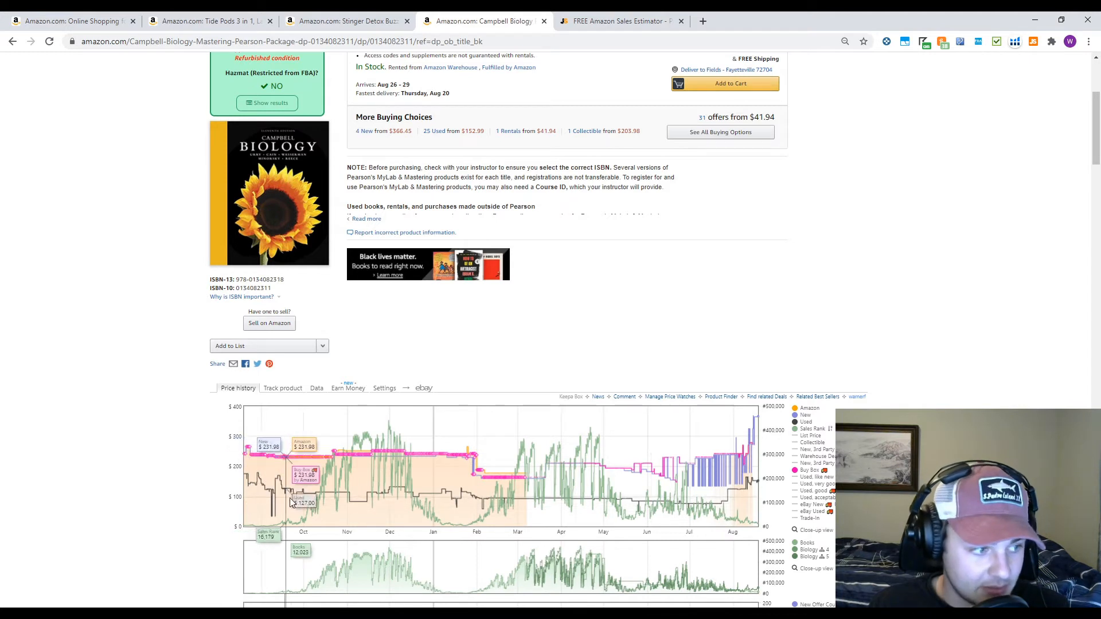
pyautogui.moveTo(450, 526)
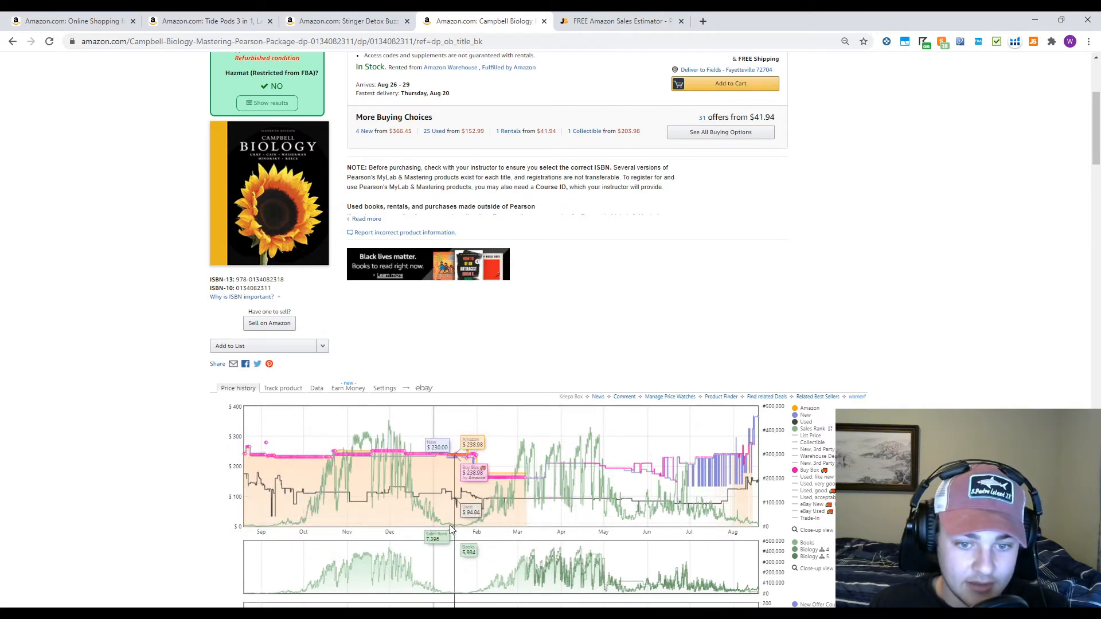
pyautogui.moveTo(752, 517)
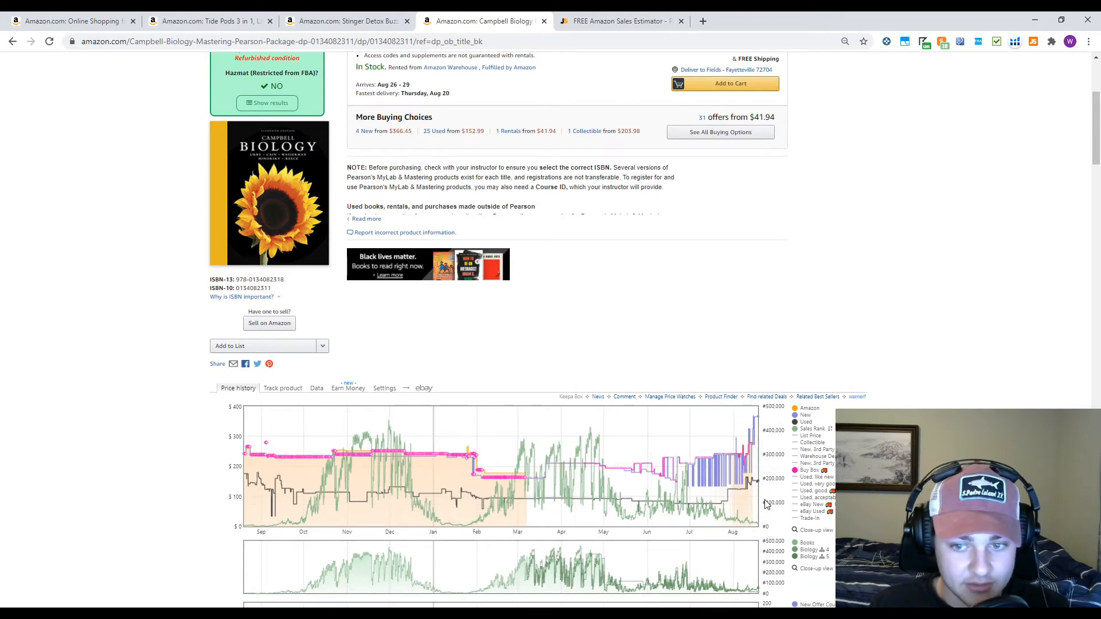
pyautogui.moveTo(470, 503)
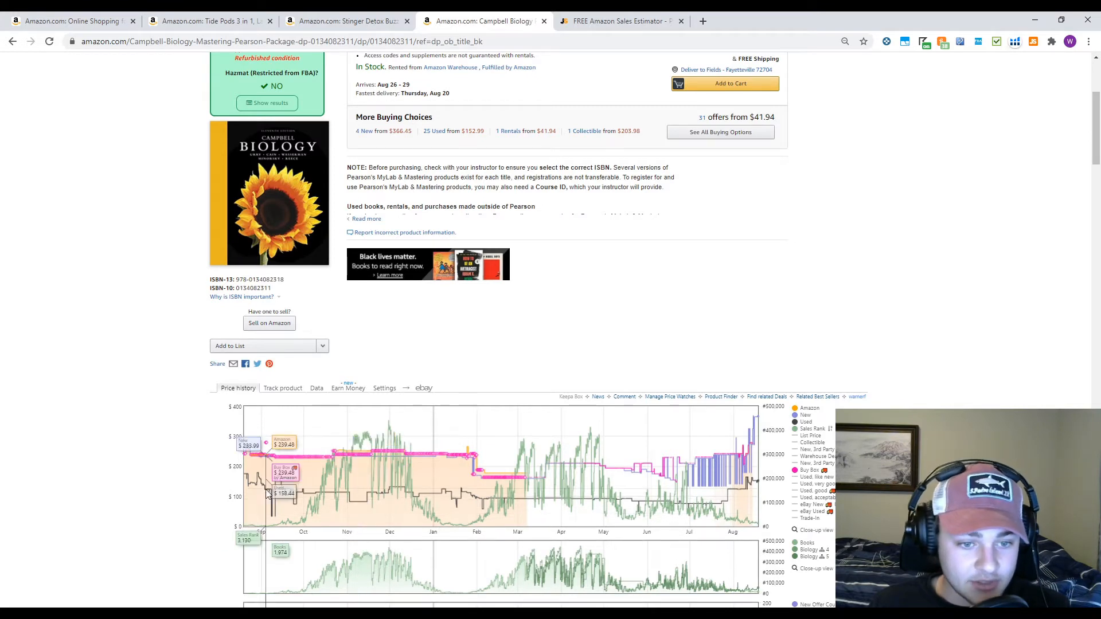
pyautogui.moveTo(752, 485)
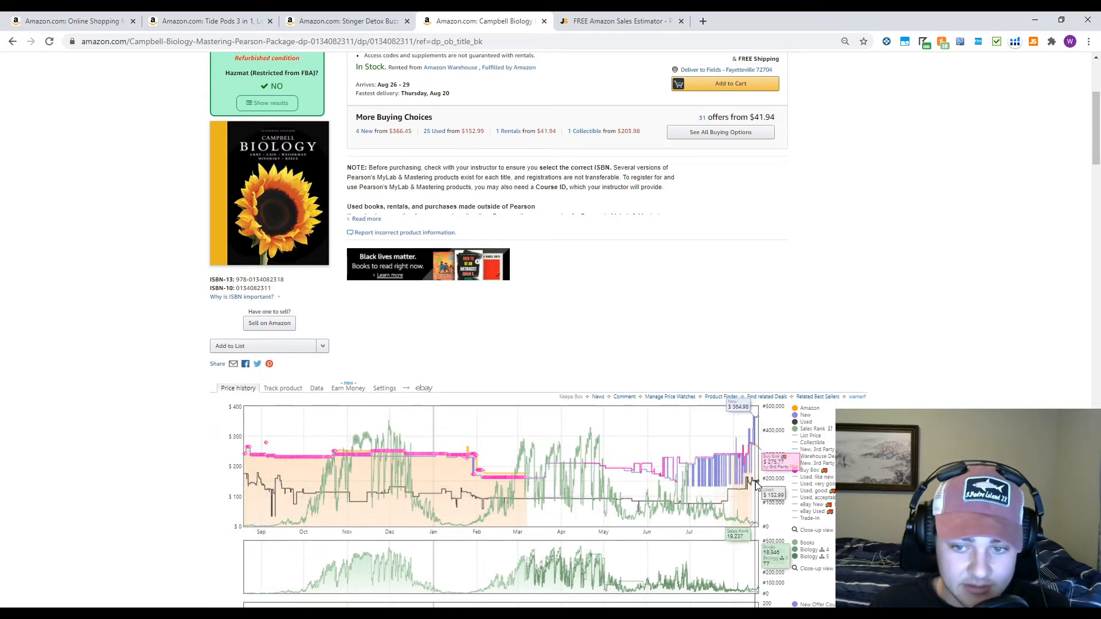
pyautogui.moveTo(575, 506)
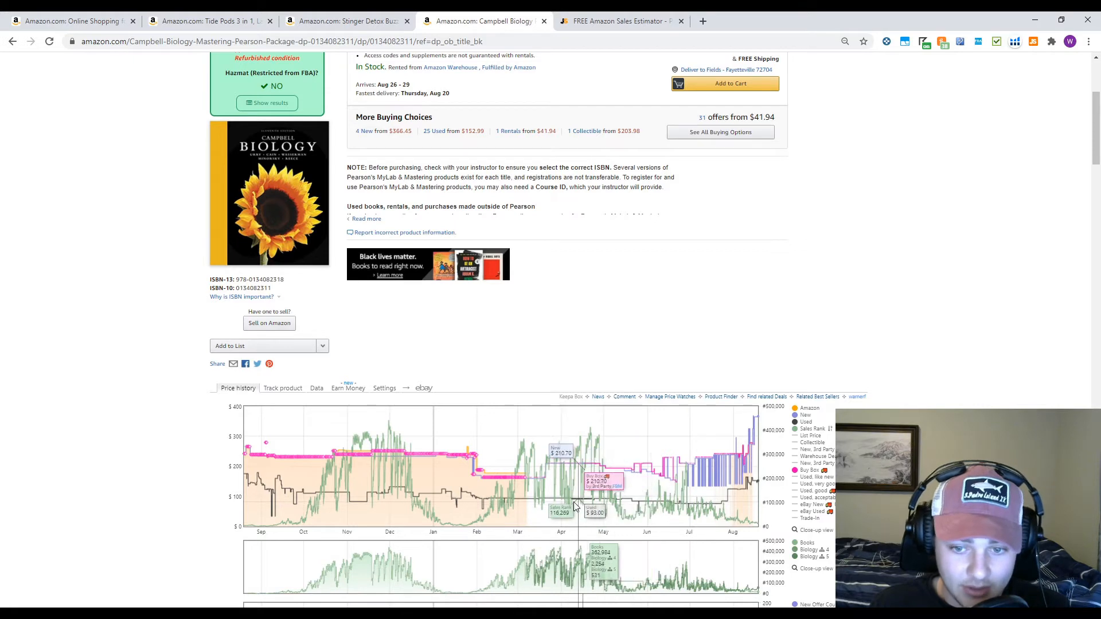
pyautogui.moveTo(674, 507)
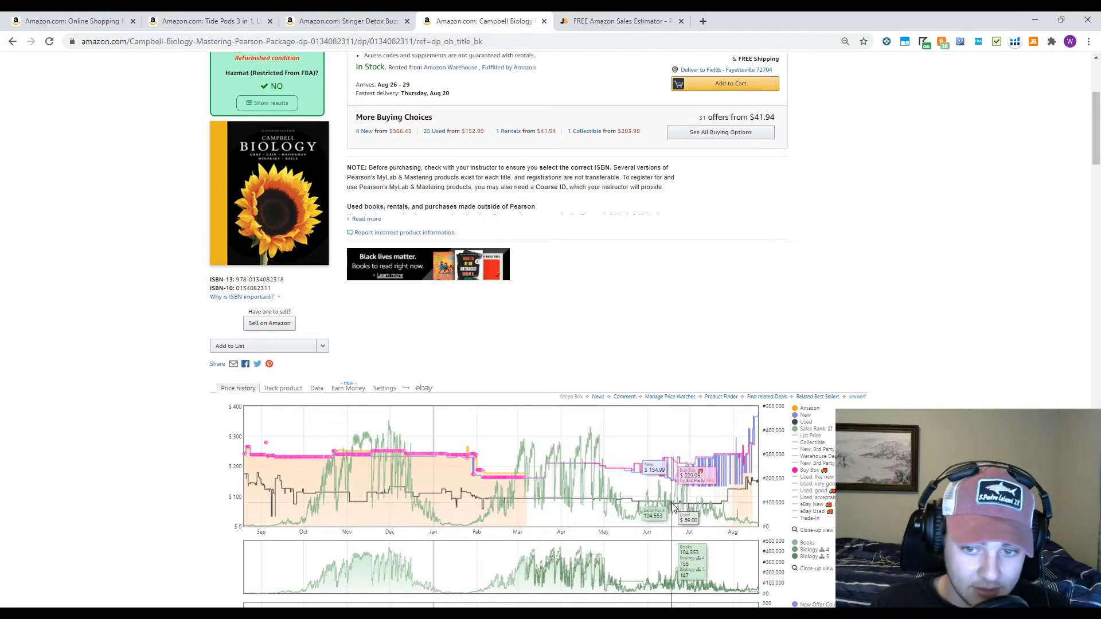
pyautogui.moveTo(692, 512)
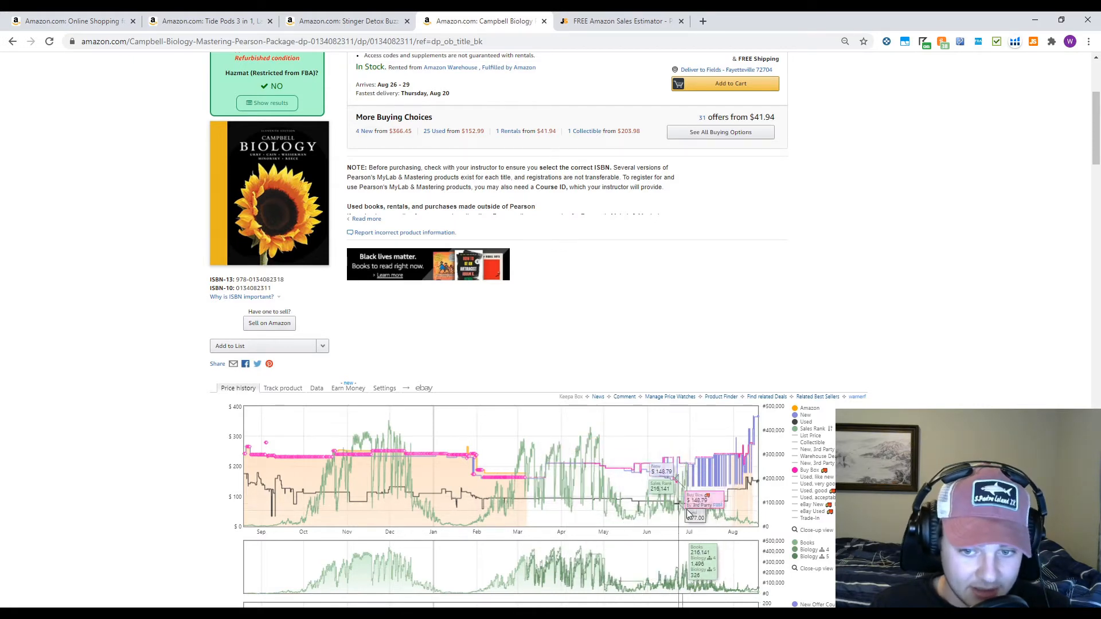
pyautogui.moveTo(552, 512)
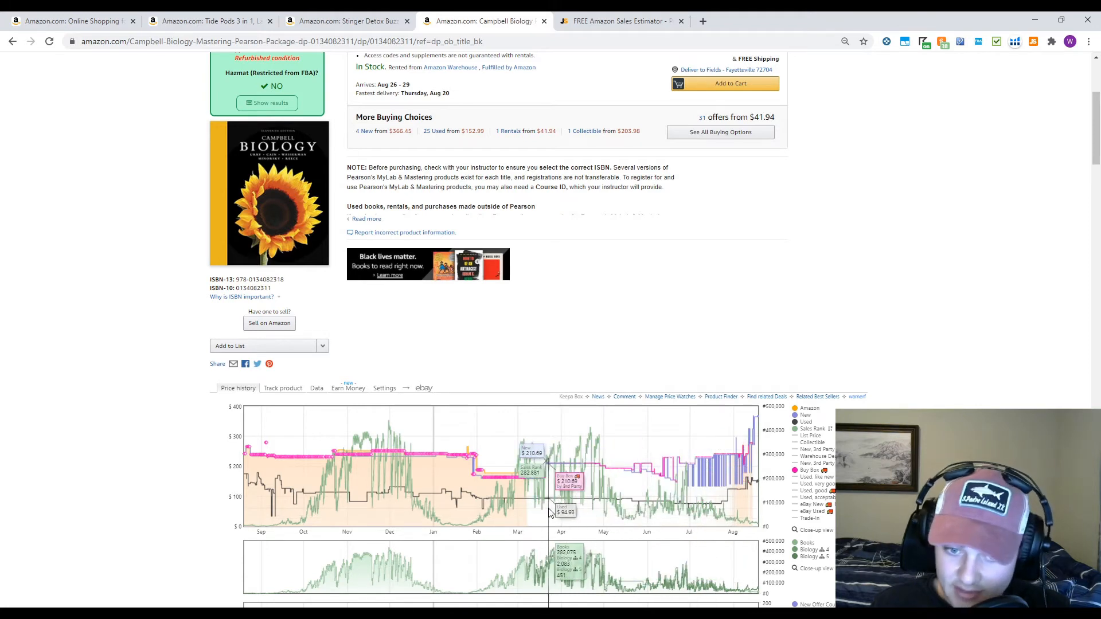
pyautogui.moveTo(399, 518)
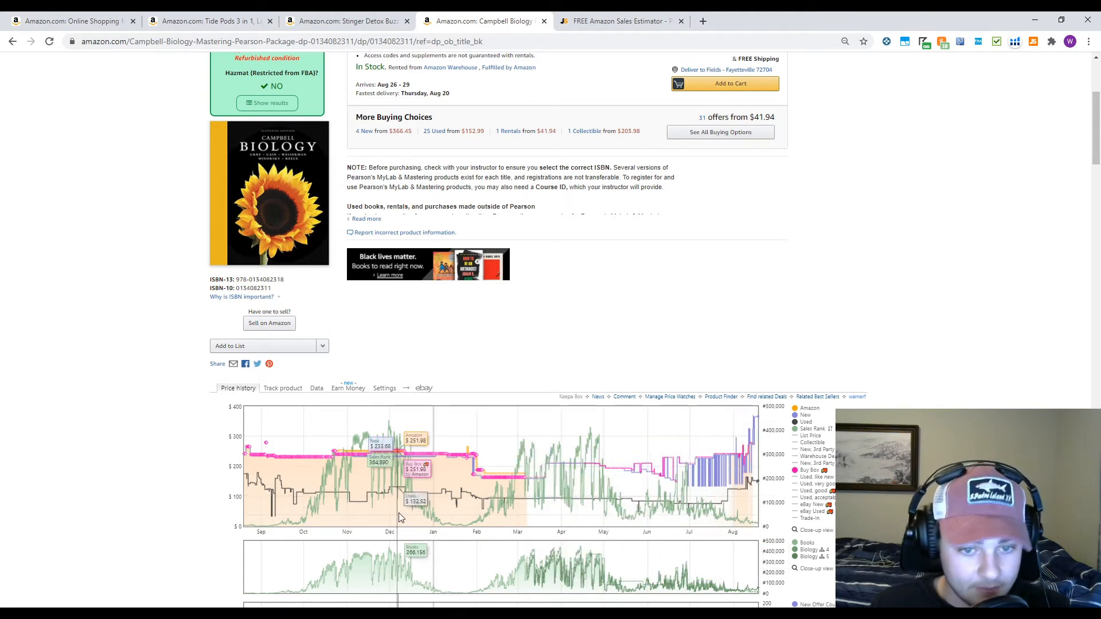
pyautogui.moveTo(772, 500)
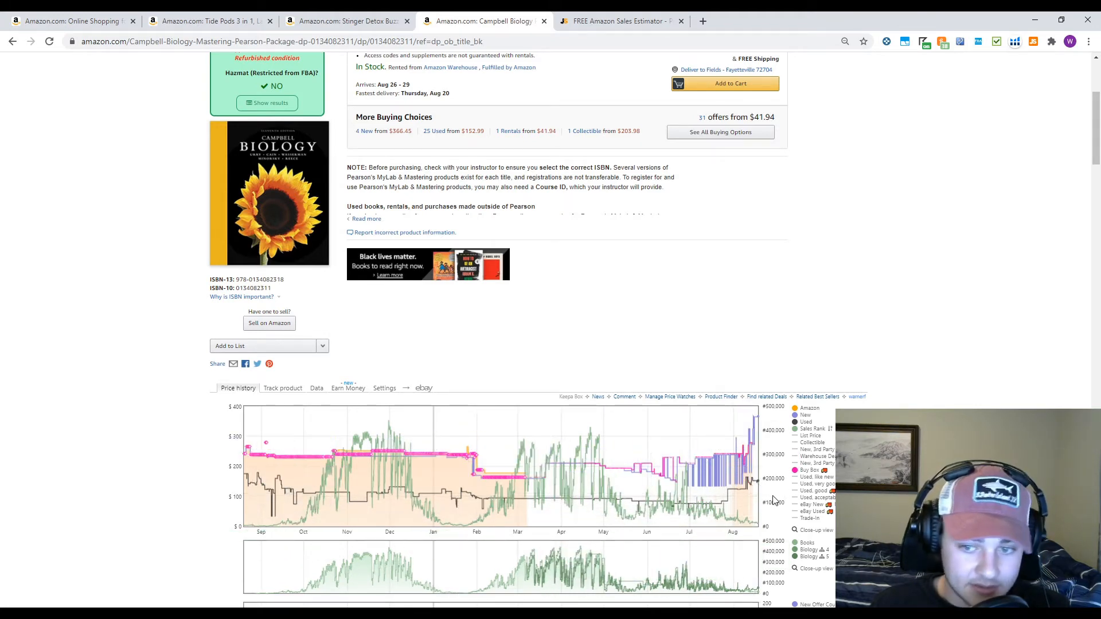
pyautogui.moveTo(262, 505)
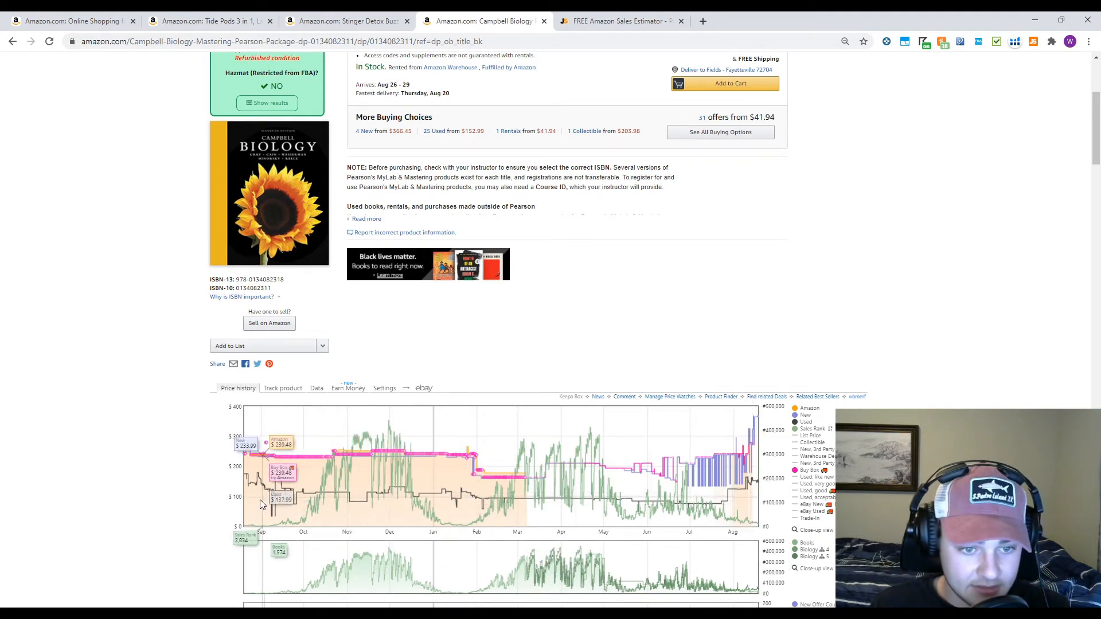
pyautogui.moveTo(248, 503)
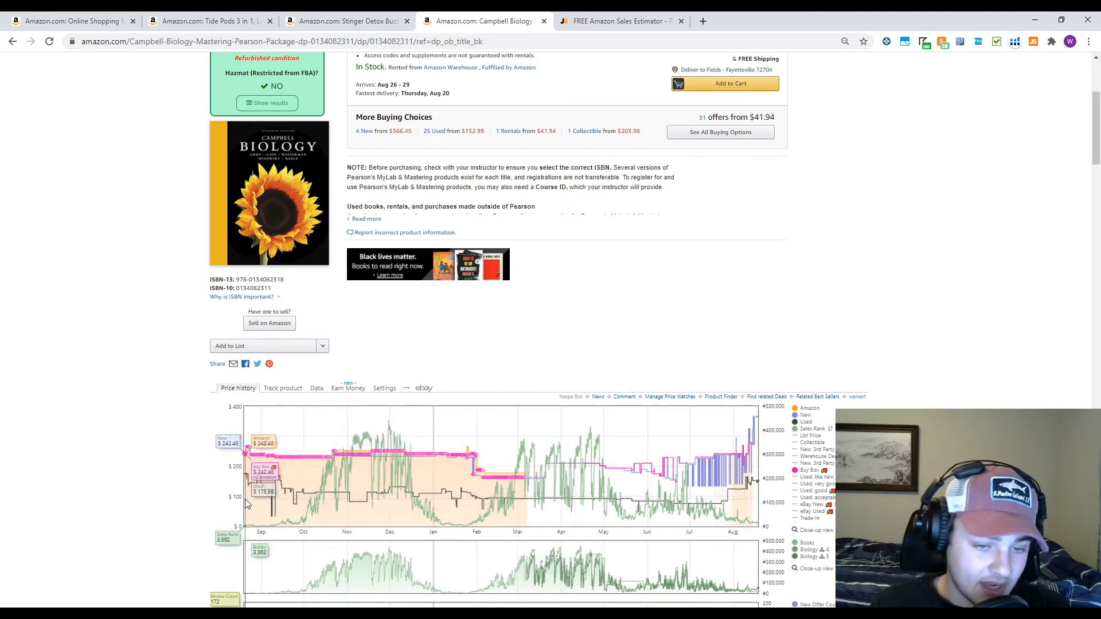
pyautogui.moveTo(272, 517)
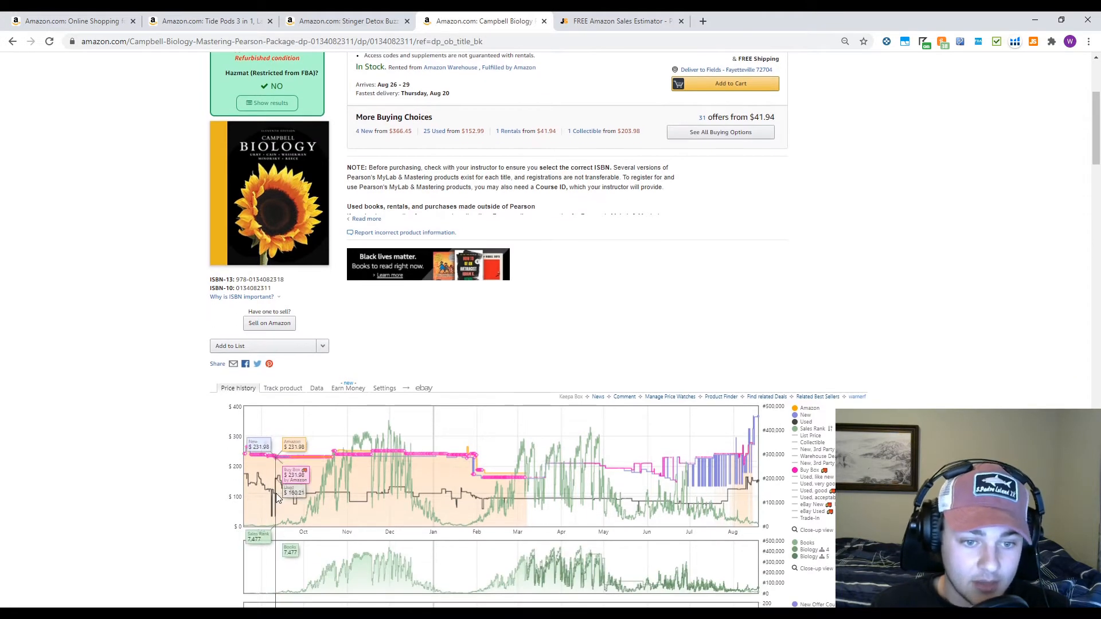
pyautogui.moveTo(629, 485)
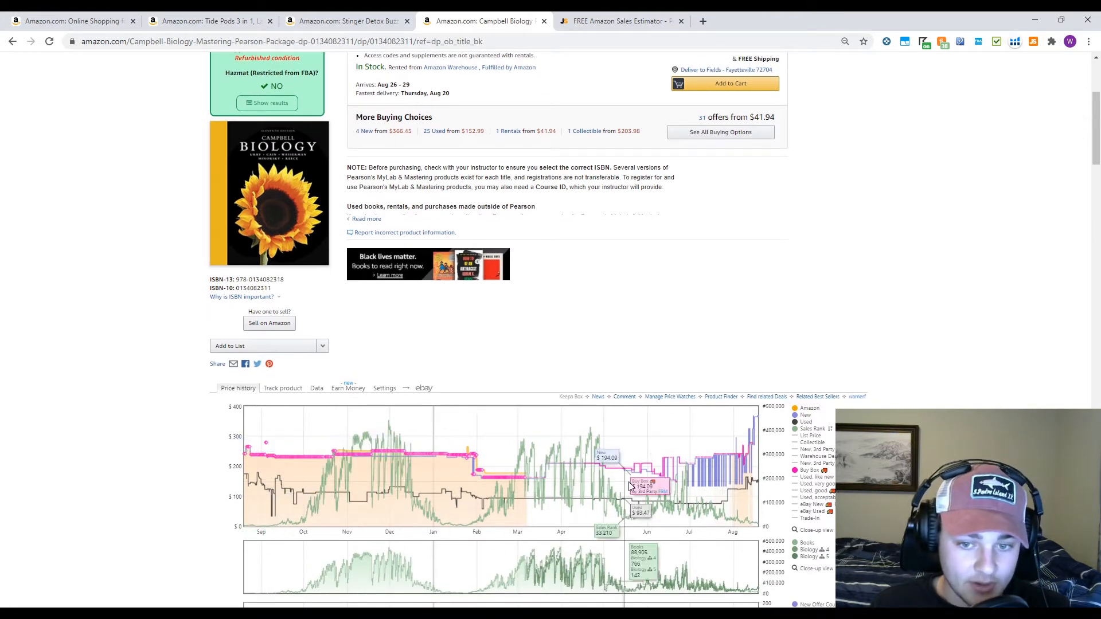
pyautogui.moveTo(695, 516)
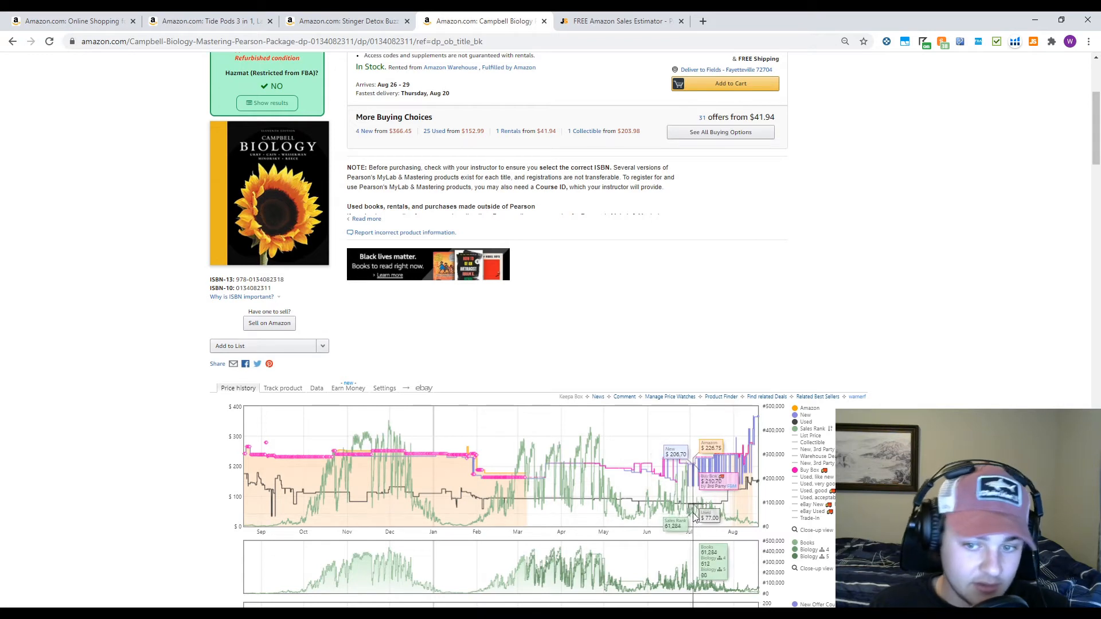
pyautogui.moveTo(677, 509)
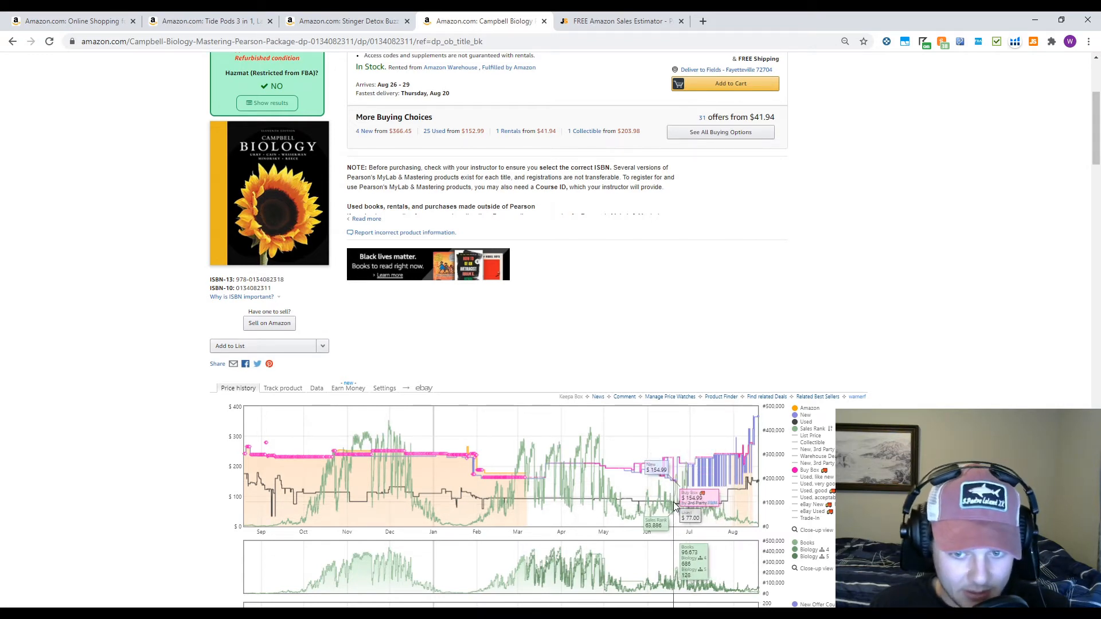
pyautogui.moveTo(692, 509)
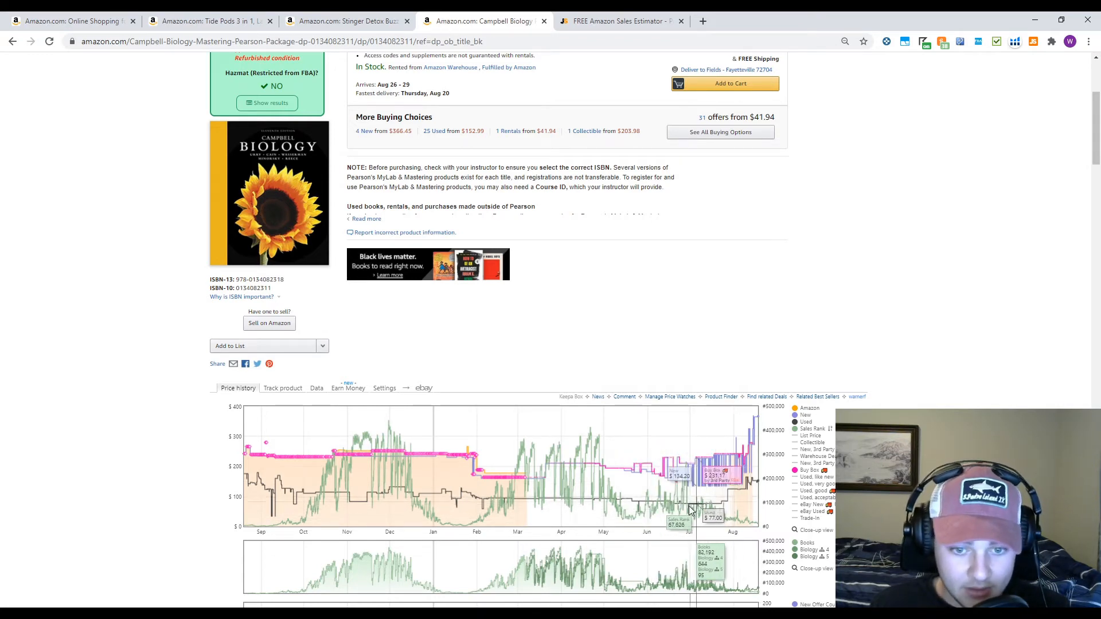
pyautogui.scroll(-3)
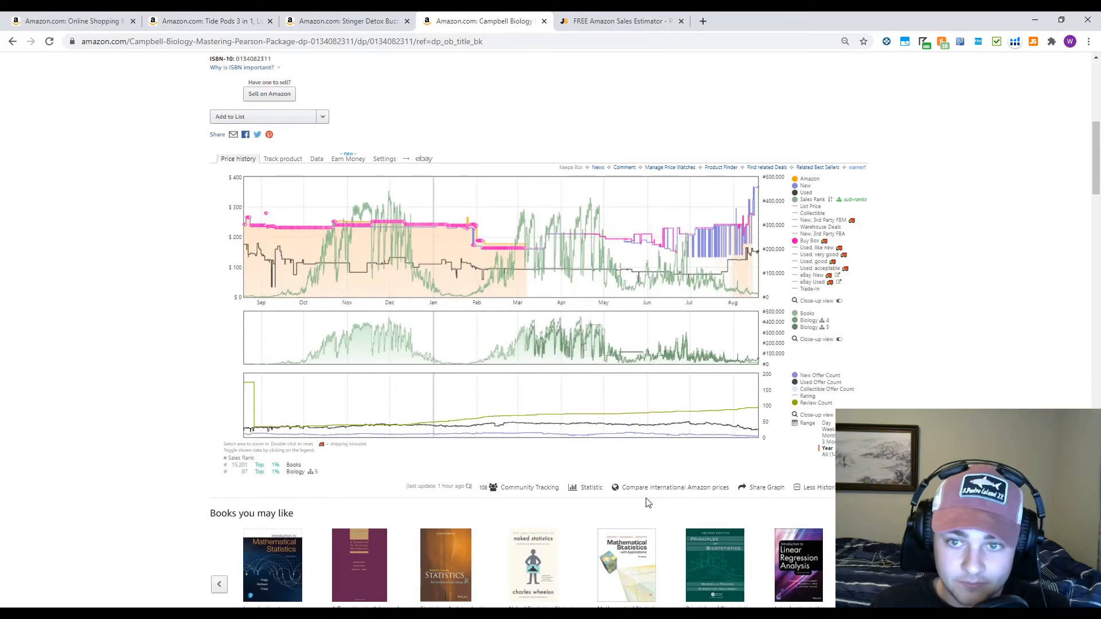
pyautogui.scroll(3)
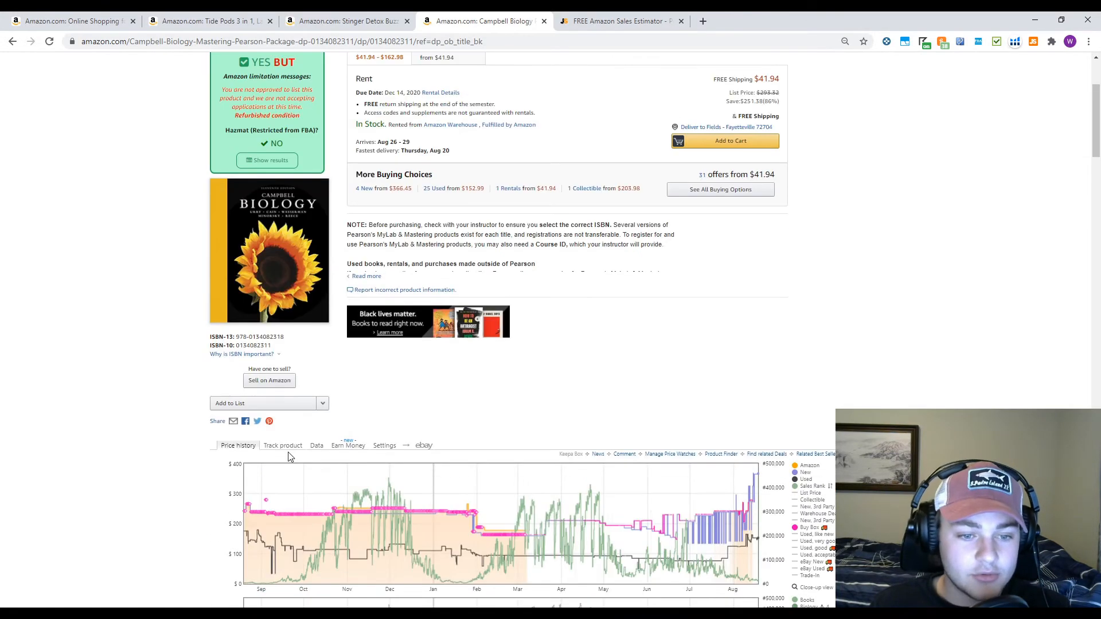
pyautogui.scroll(-3)
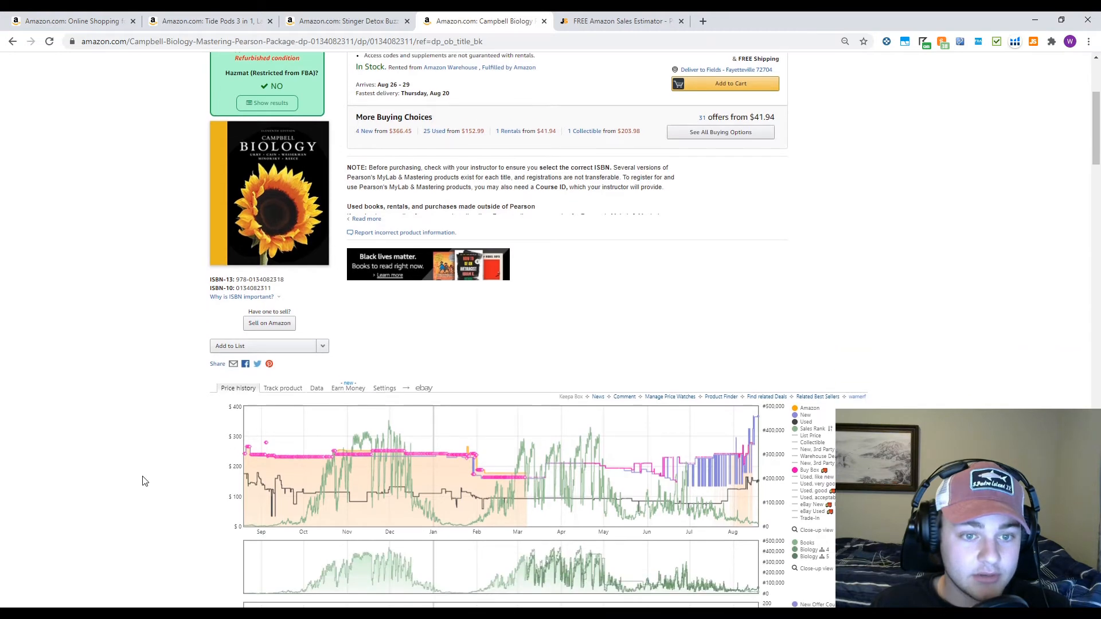
pyautogui.scroll(-3)
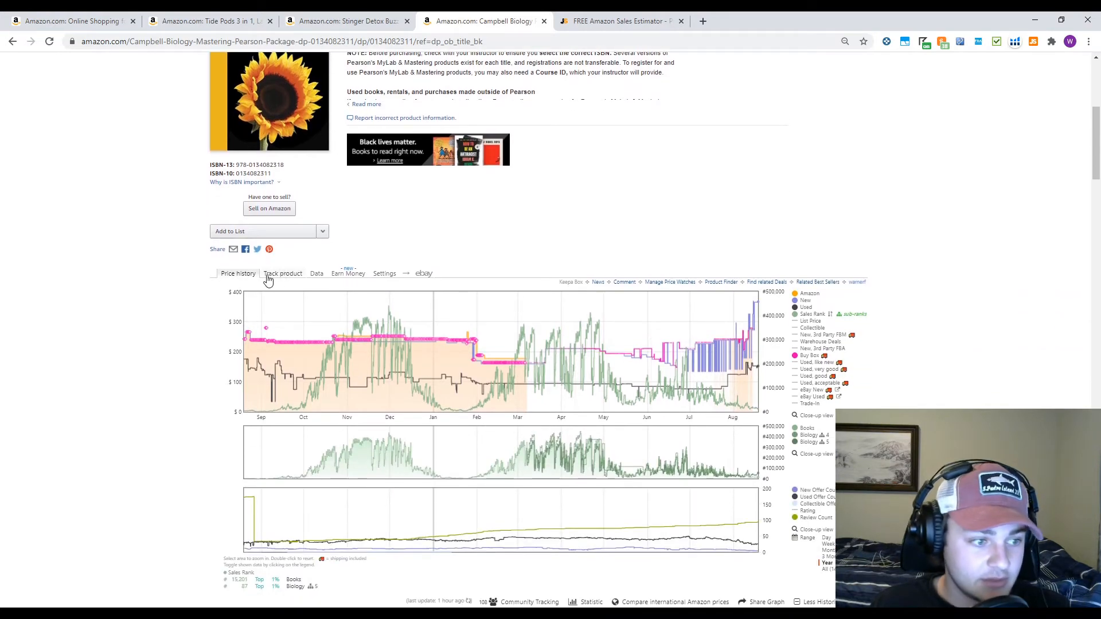
pyautogui.click(282, 273)
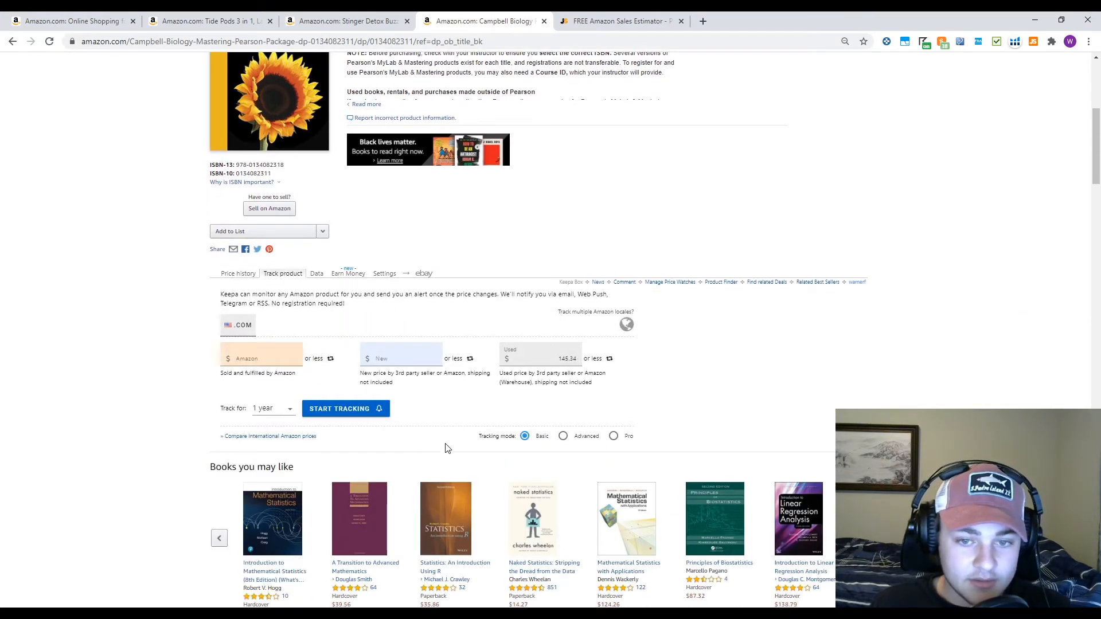
pyautogui.scroll(-3)
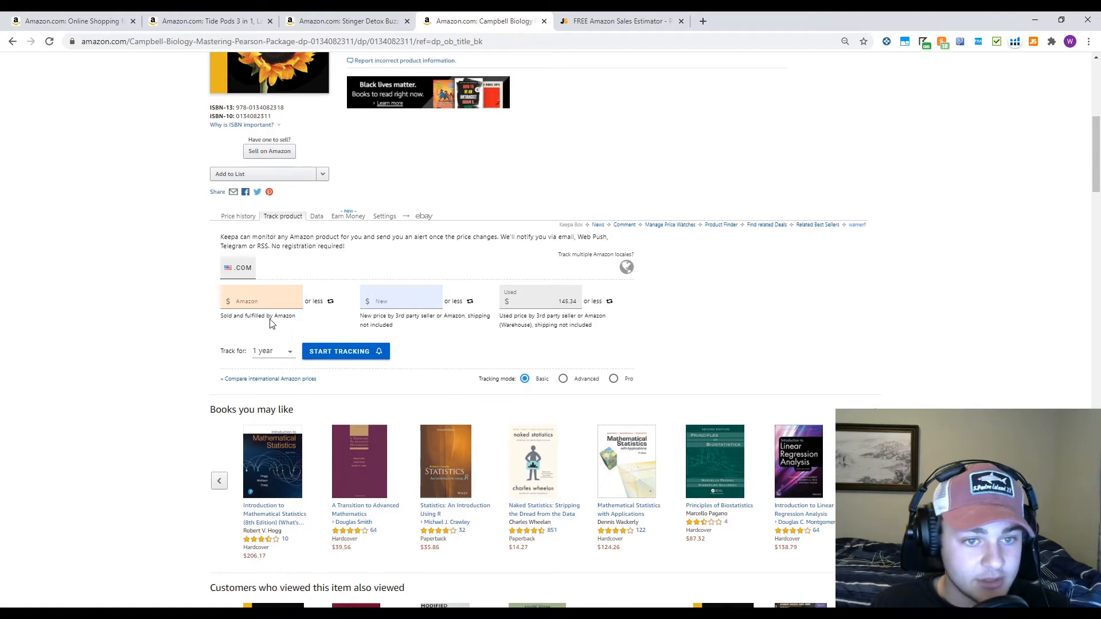
pyautogui.click(261, 301)
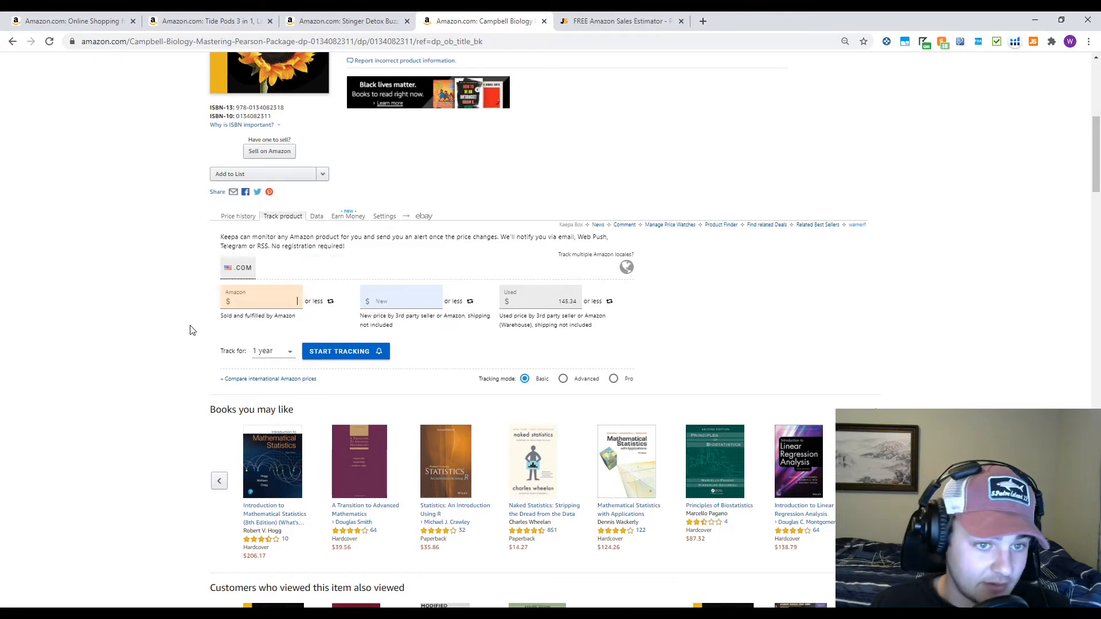
pyautogui.moveTo(238, 333)
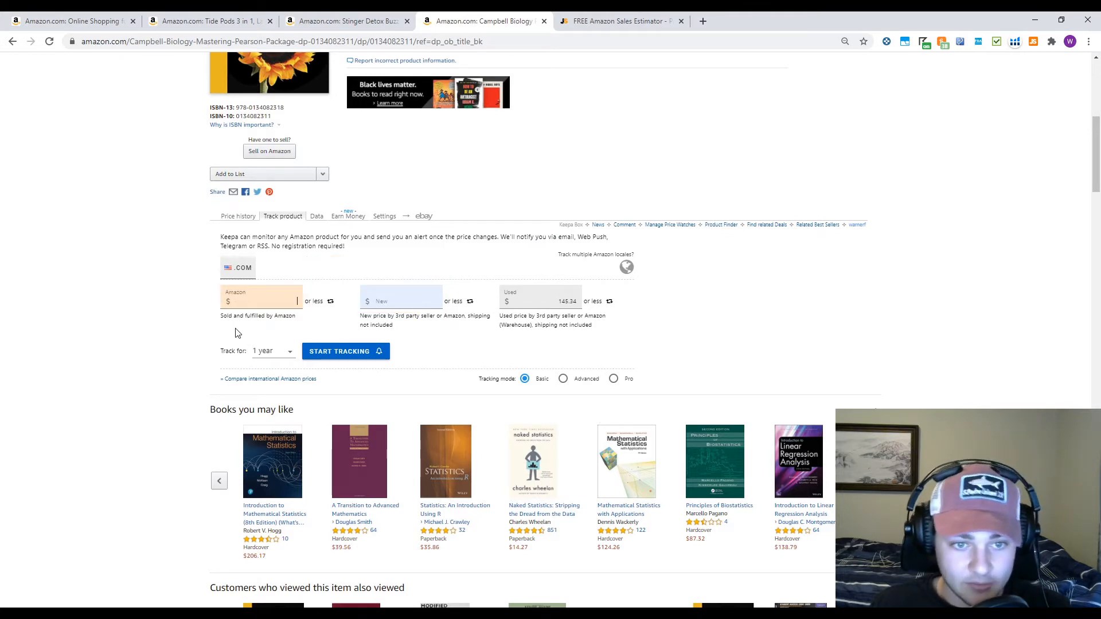
pyautogui.click(400, 300)
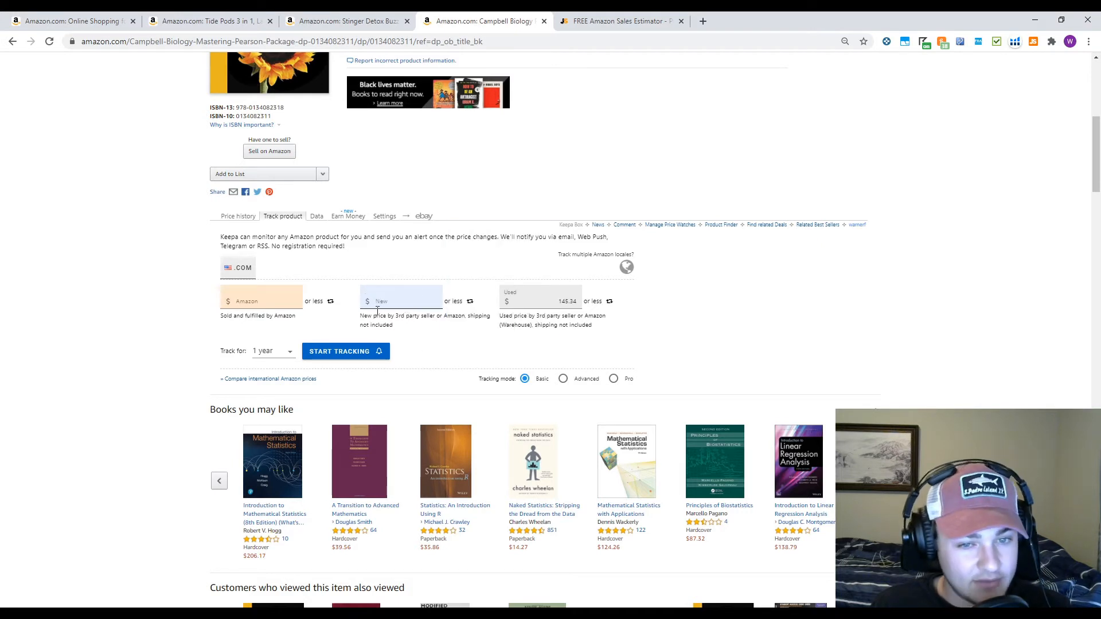
pyautogui.click(541, 301)
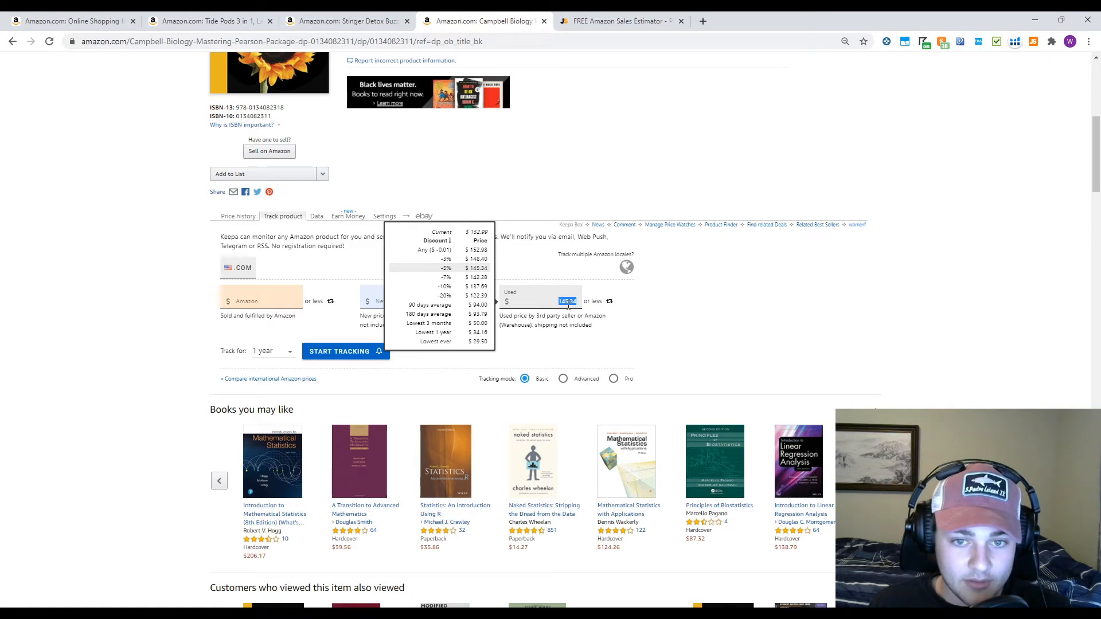
pyautogui.moveTo(393, 275)
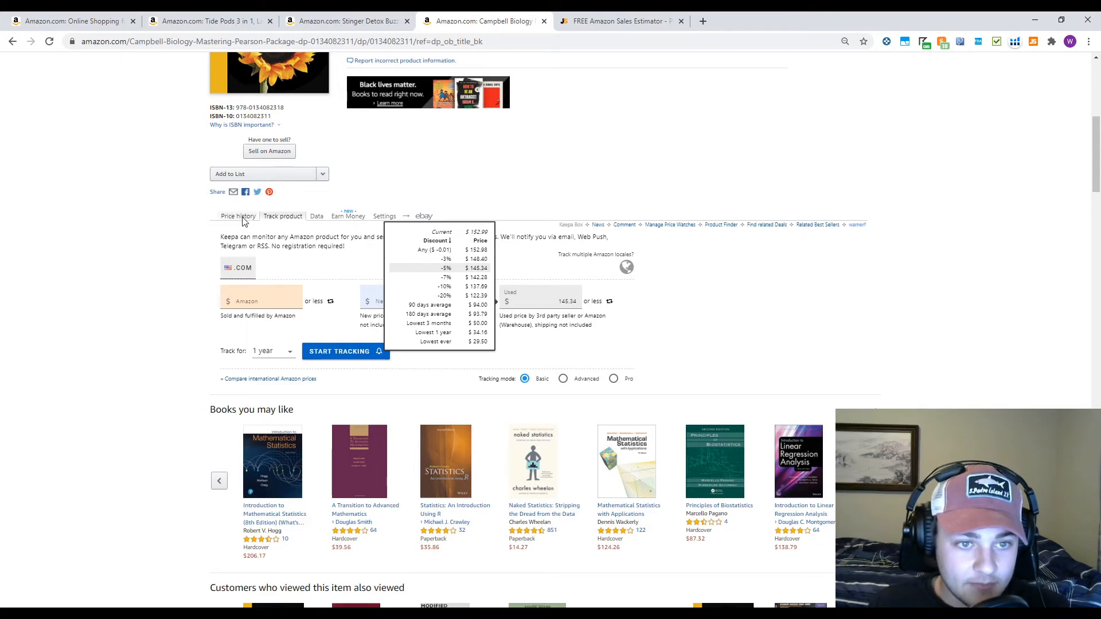
pyautogui.click(237, 215)
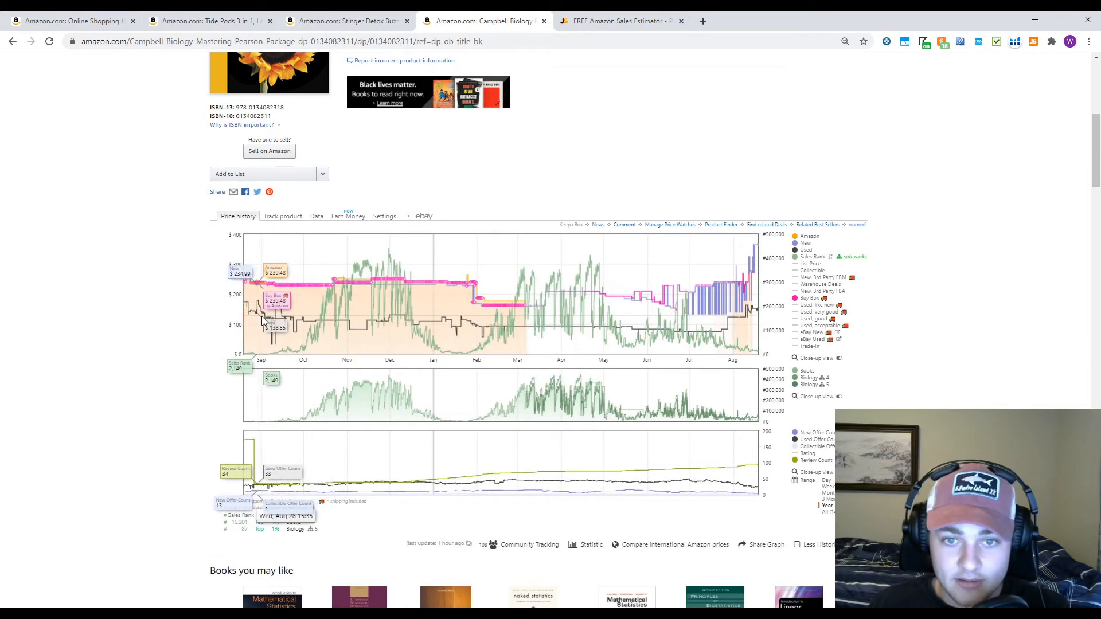
pyautogui.moveTo(410, 24)
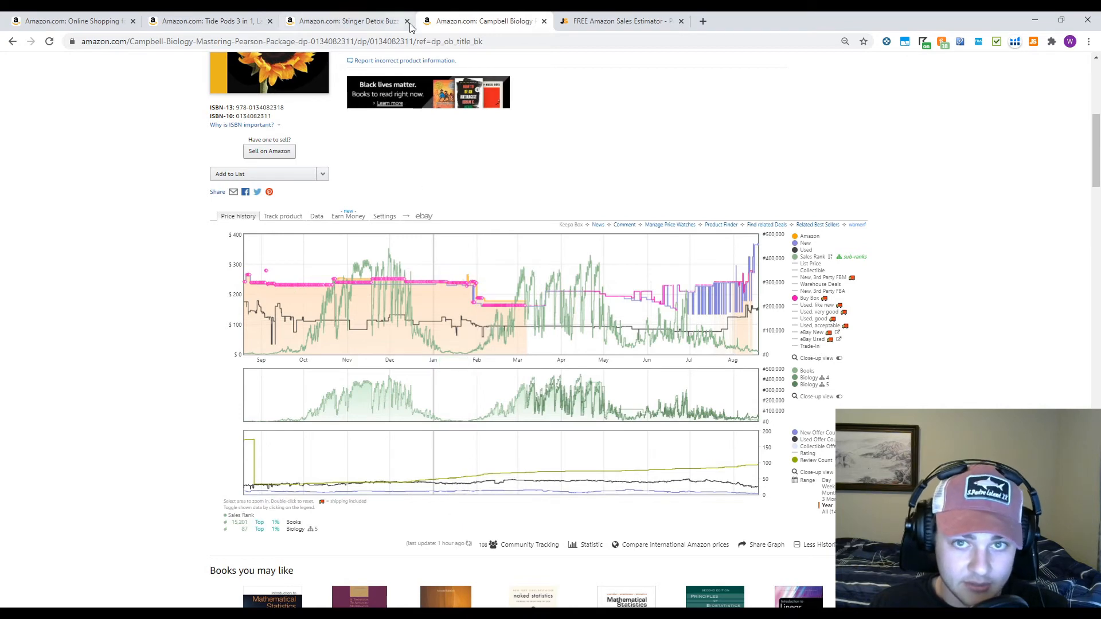
pyautogui.click(282, 216)
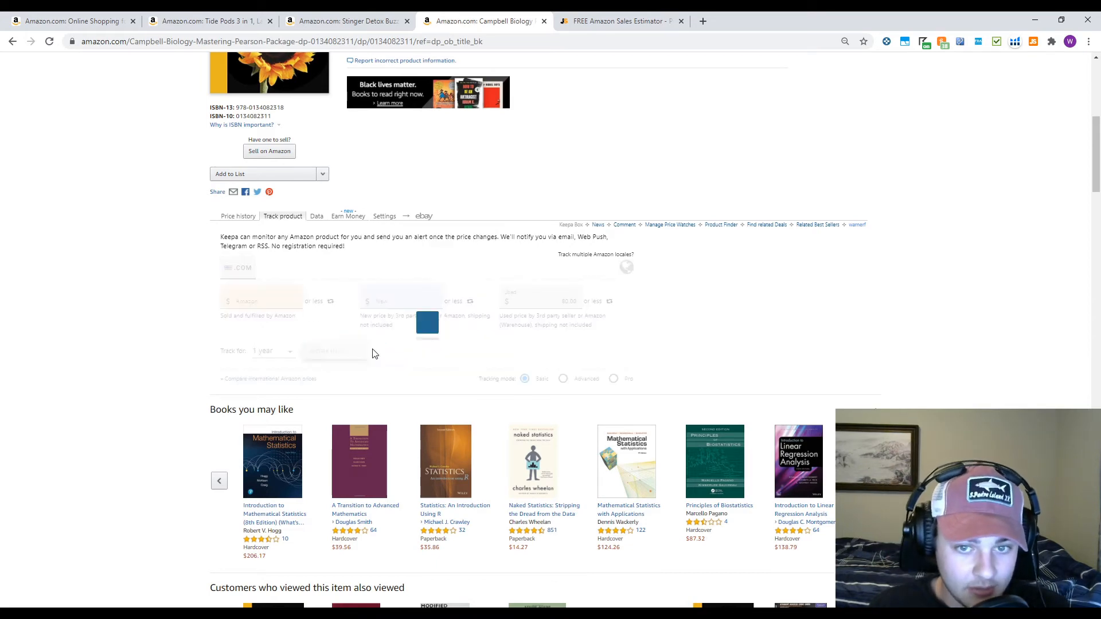
# Start Keepa price tracking for the Campbell Biology book, then switch to the Stinger Detox page
pyautogui.click(335, 351)
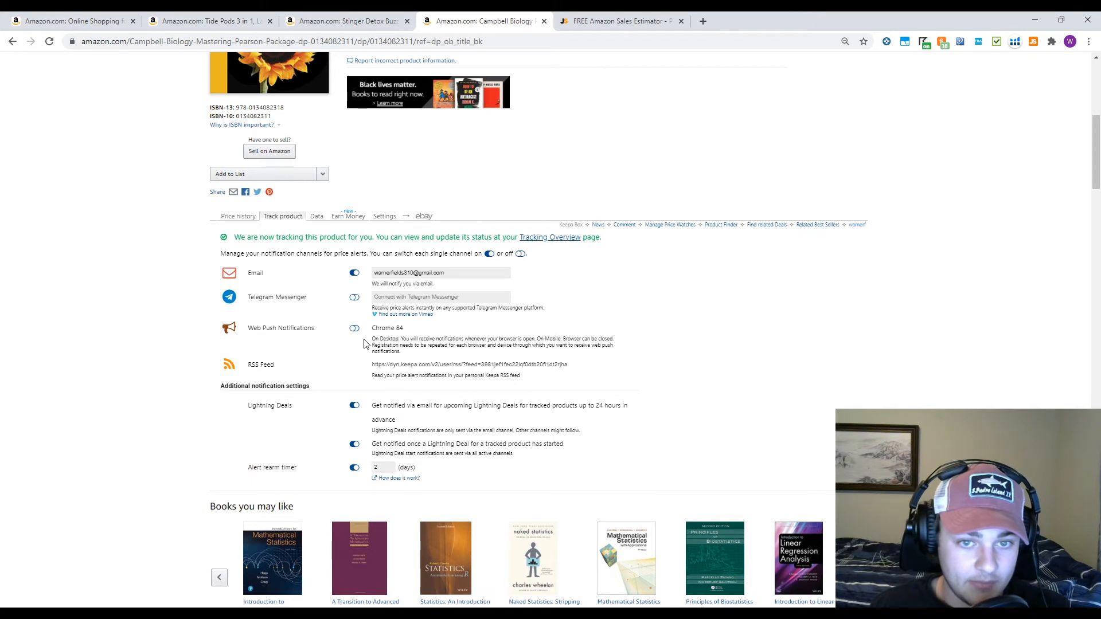
pyautogui.scroll(3)
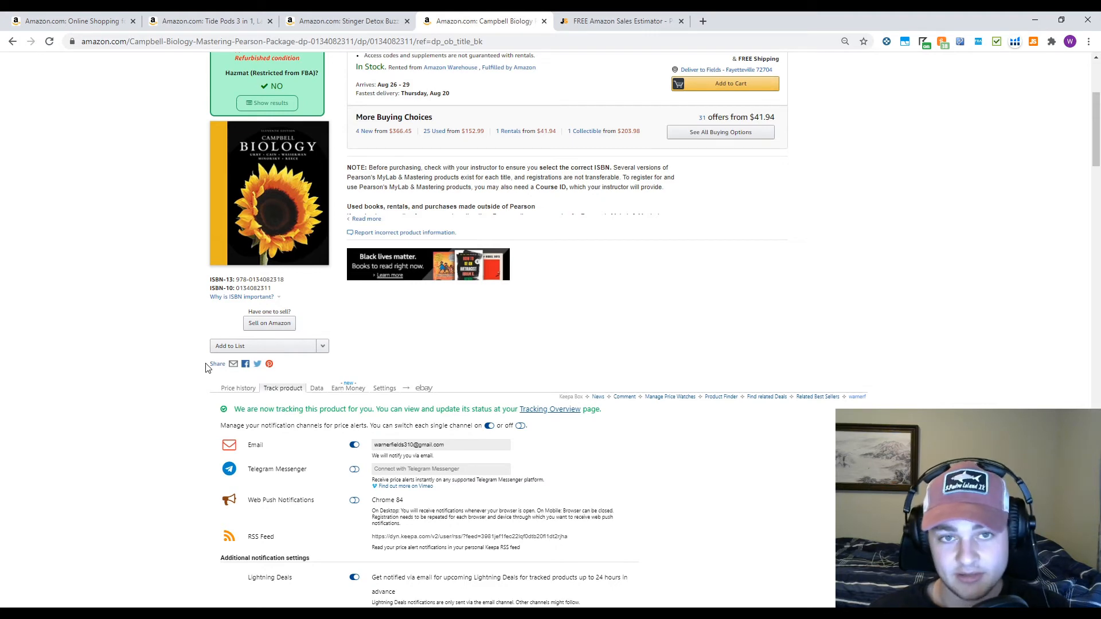
pyautogui.click(344, 21)
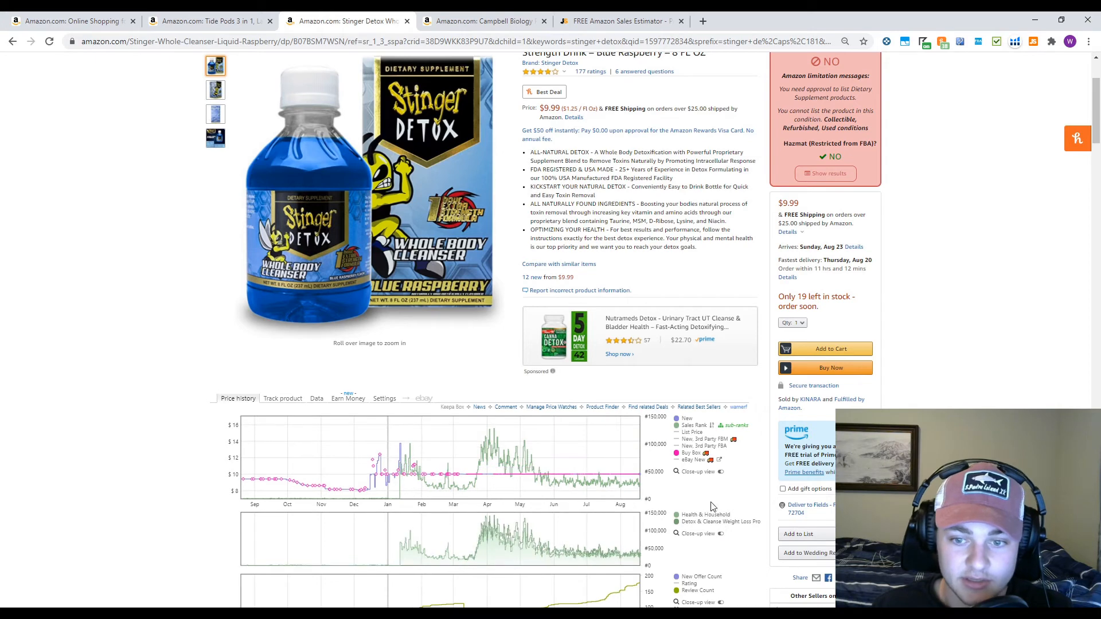
pyautogui.click(688, 452)
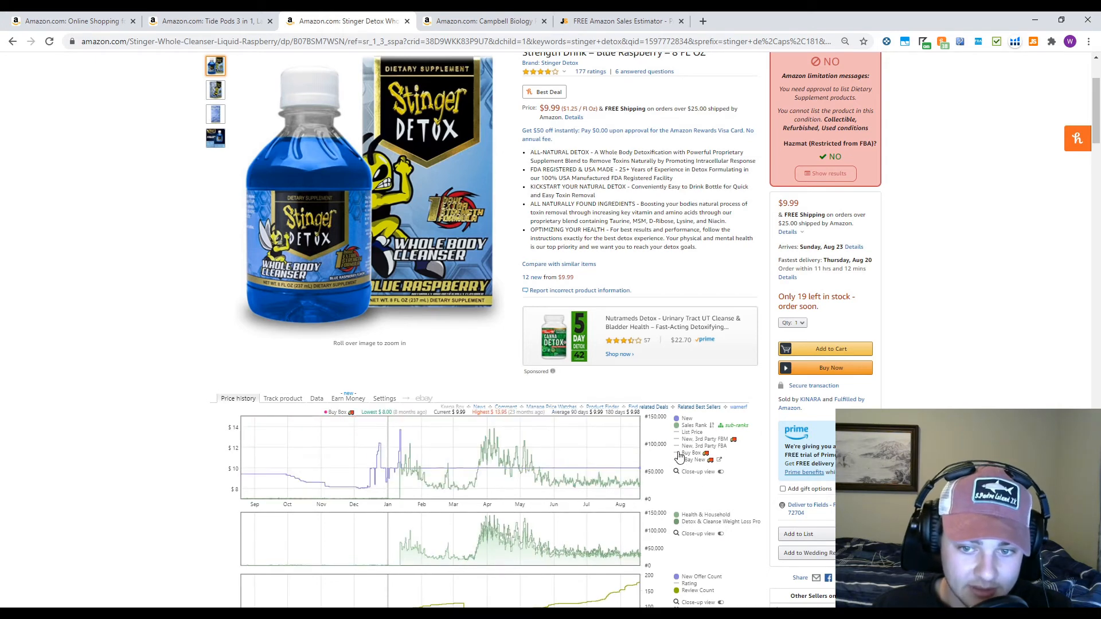
pyautogui.moveTo(527, 485)
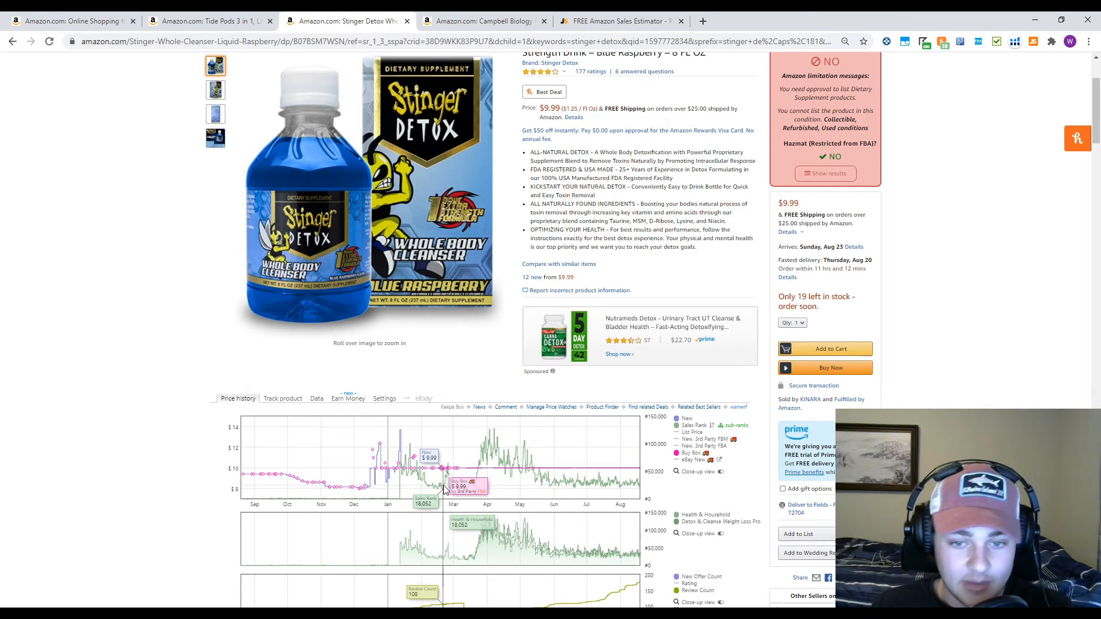
pyautogui.moveTo(379, 489)
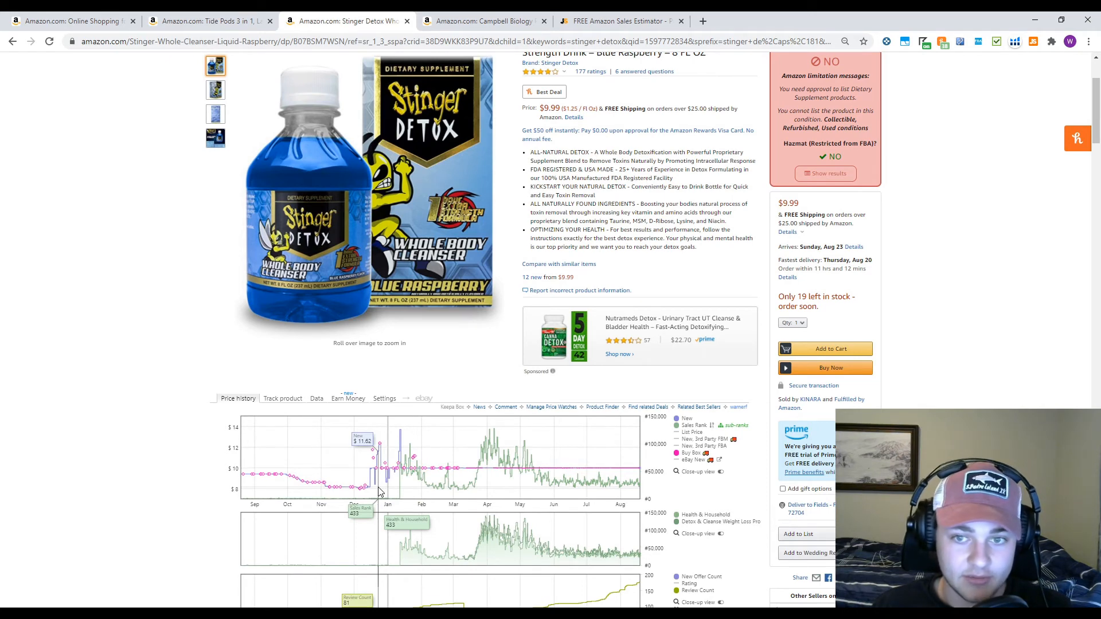
pyautogui.moveTo(758, 236)
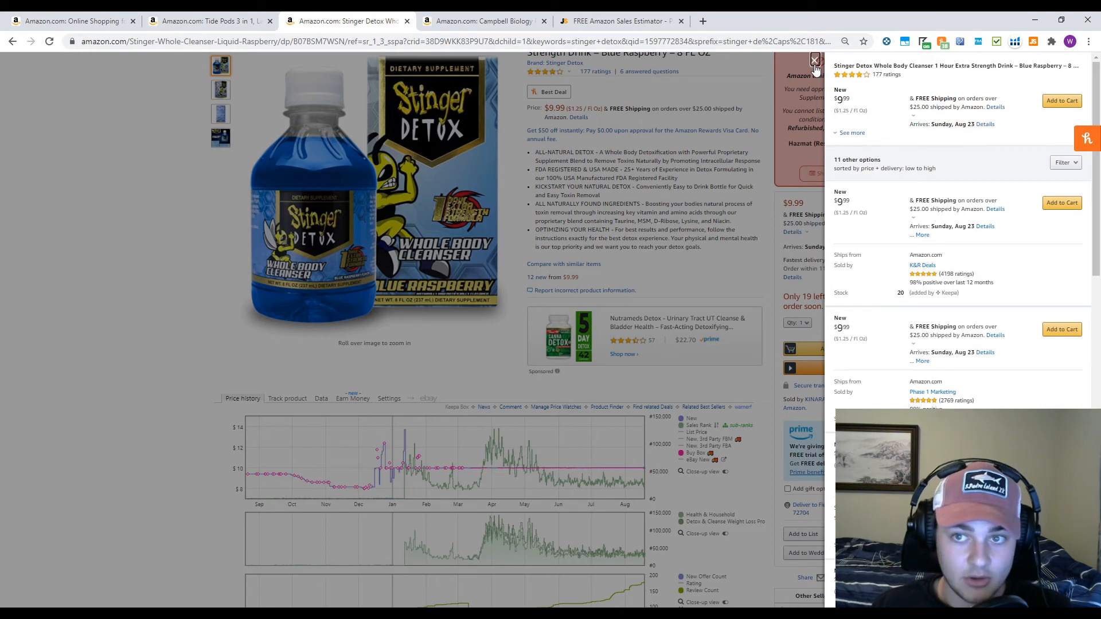
pyautogui.click(814, 62)
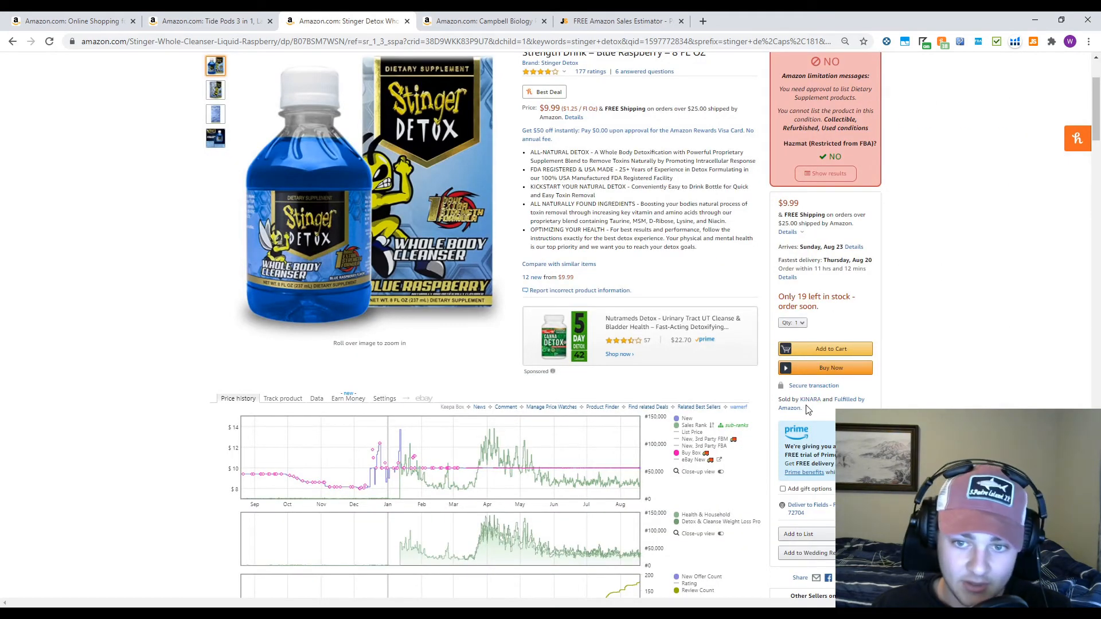
pyautogui.scroll(-3)
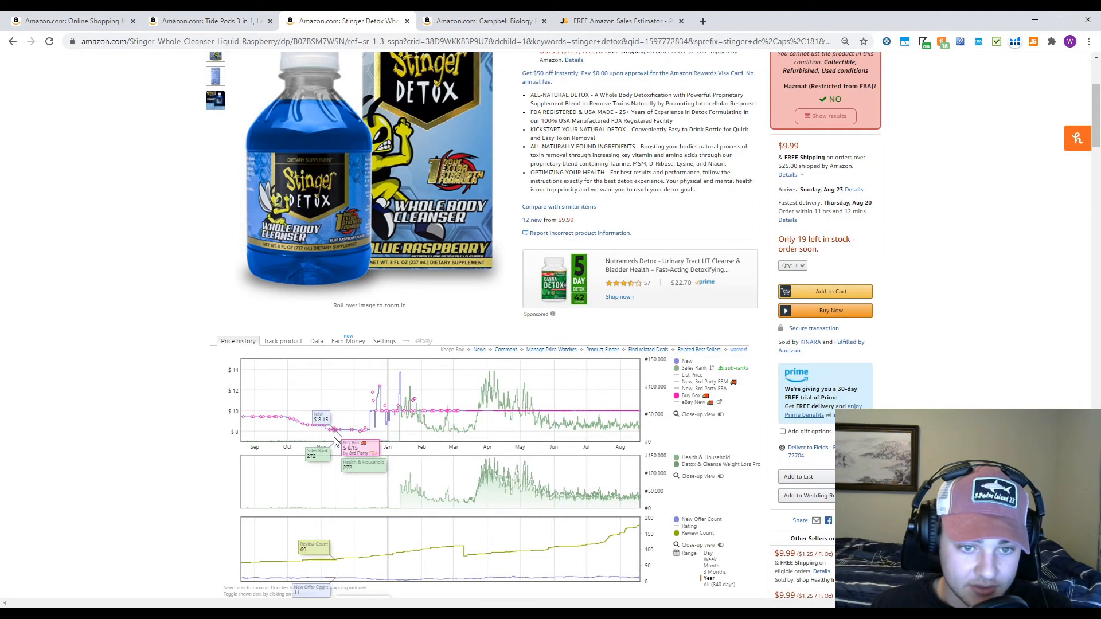
pyautogui.moveTo(256, 421)
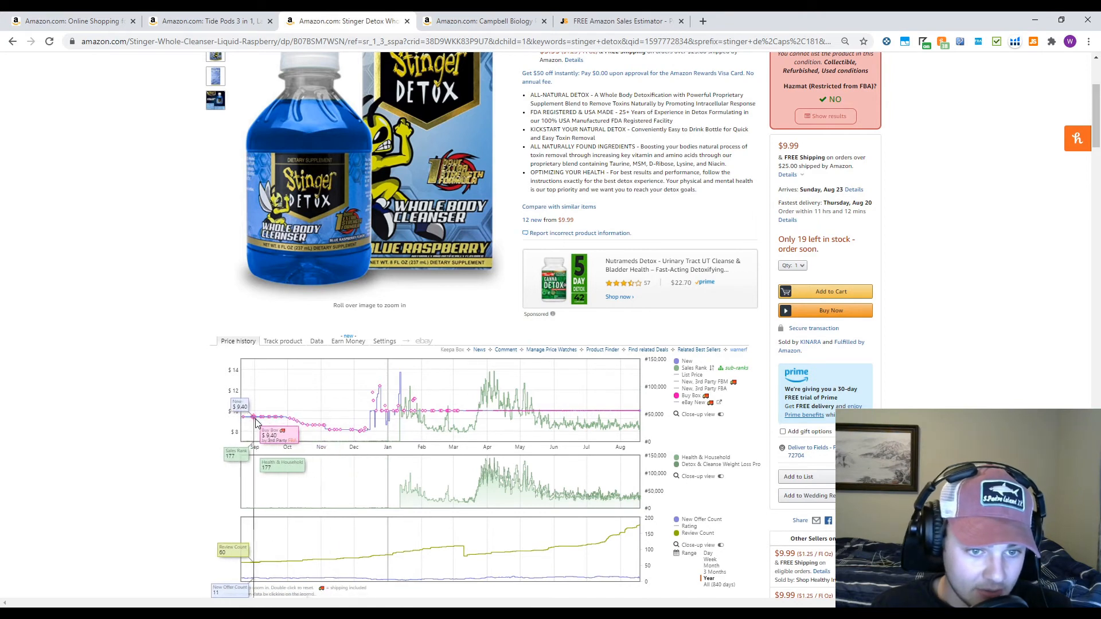
pyautogui.moveTo(322, 430)
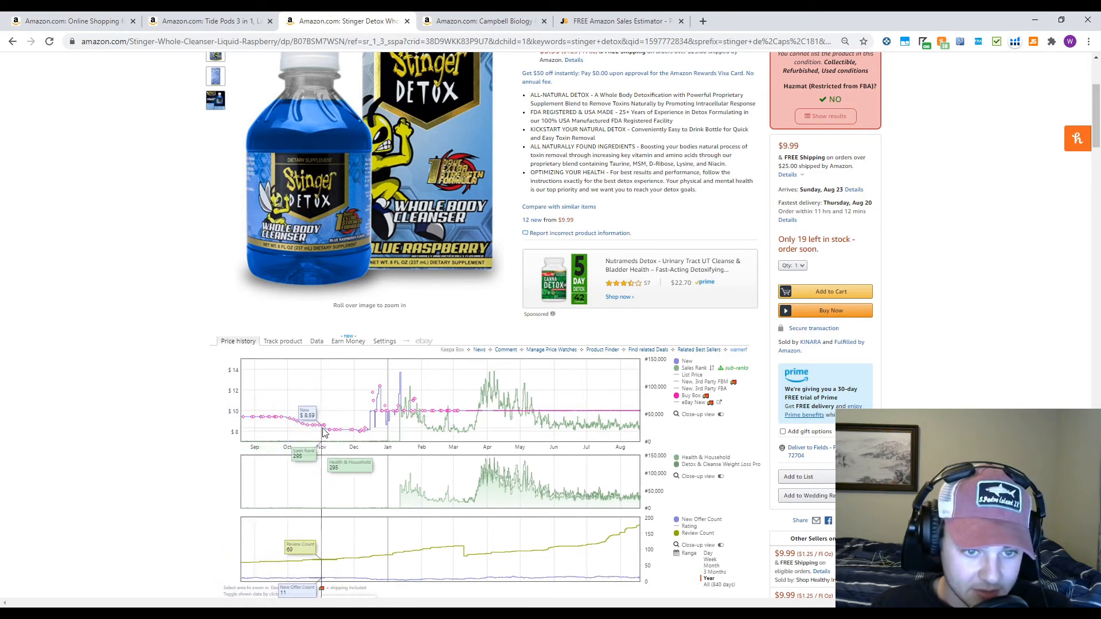
pyautogui.moveTo(363, 434)
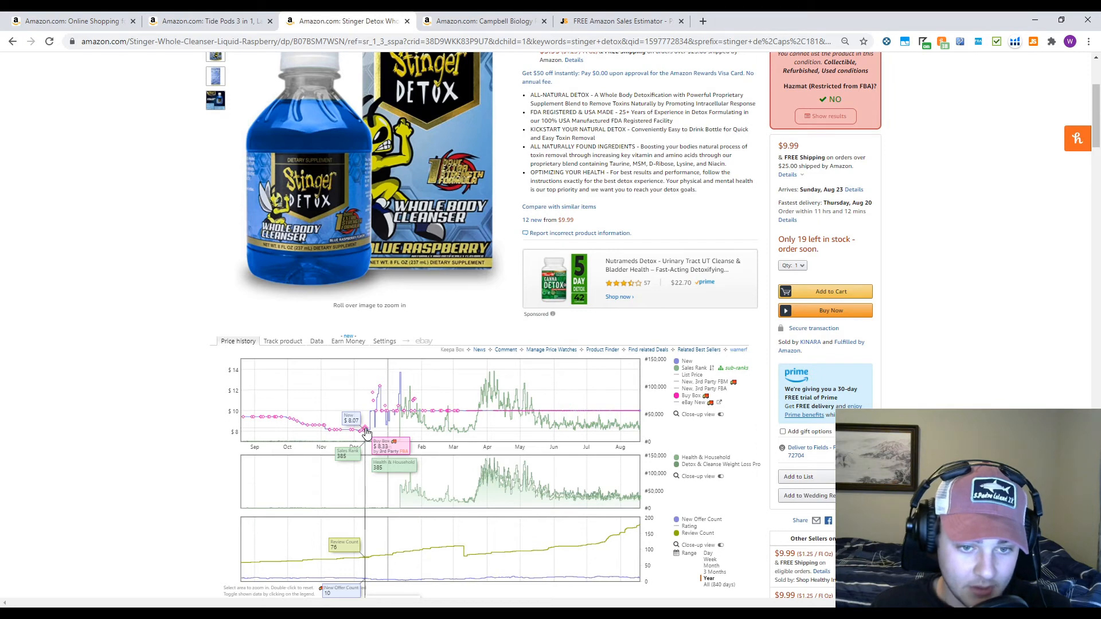
pyautogui.moveTo(493, 421)
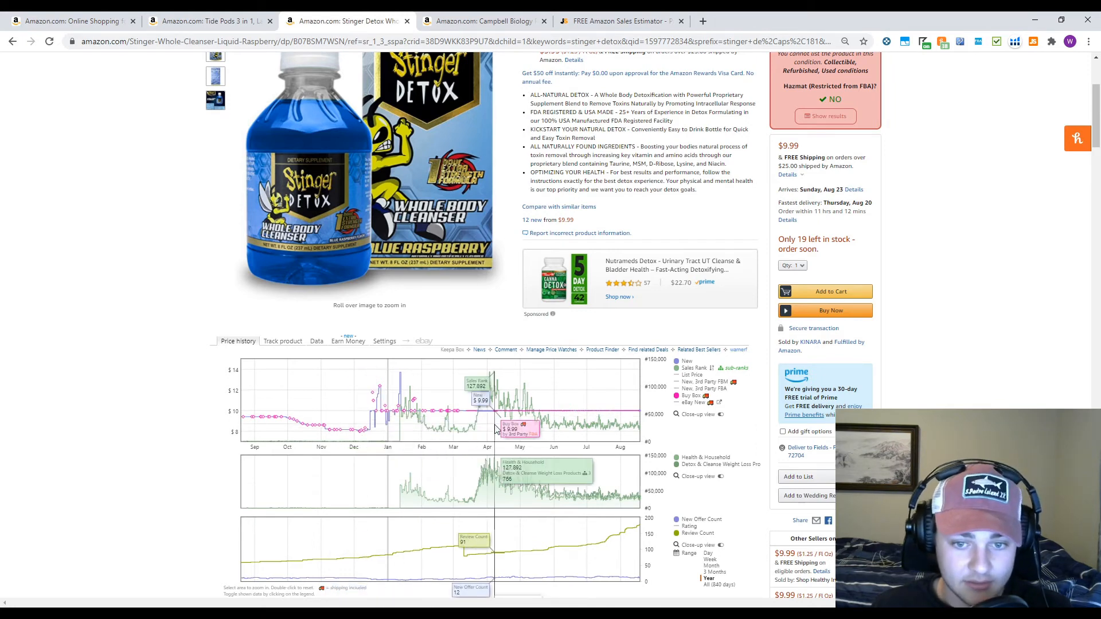
pyautogui.moveTo(659, 468)
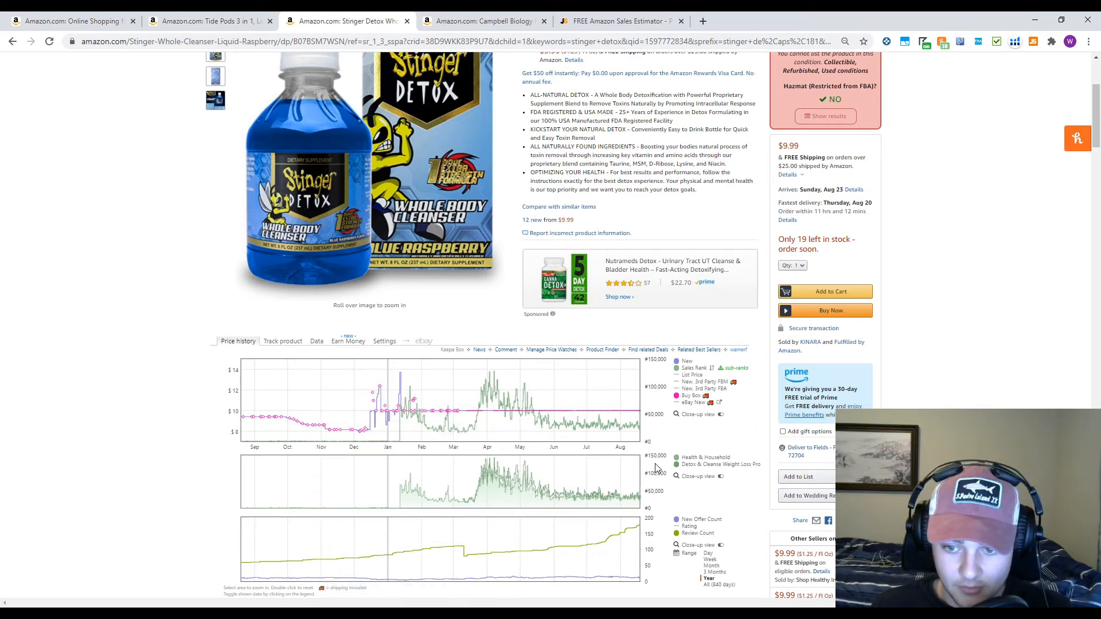
pyautogui.scroll(-3)
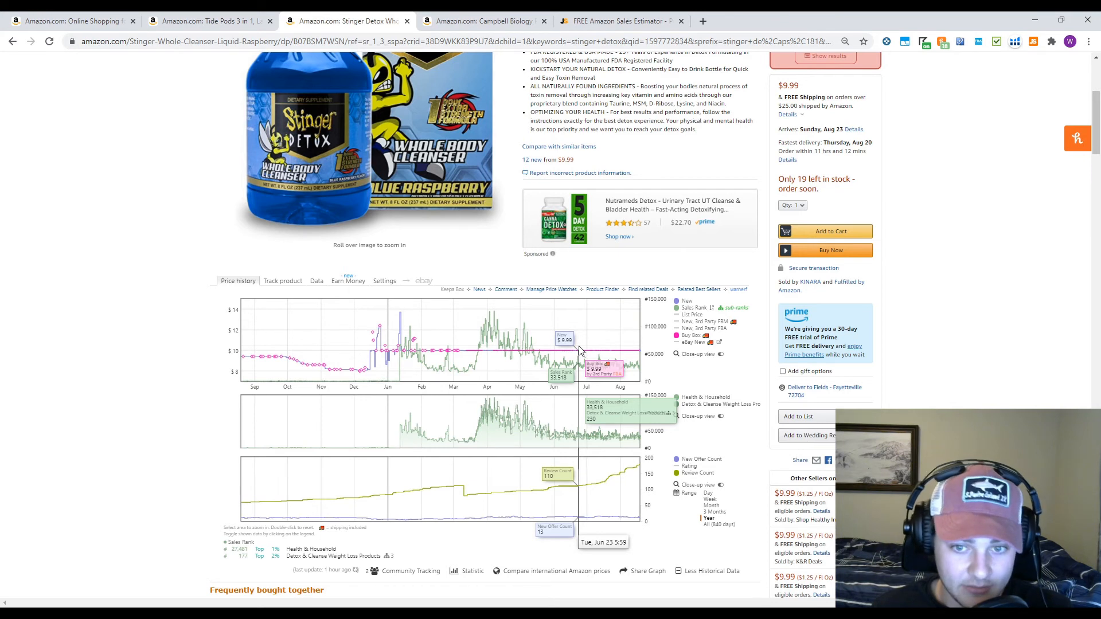
pyautogui.moveTo(413, 344)
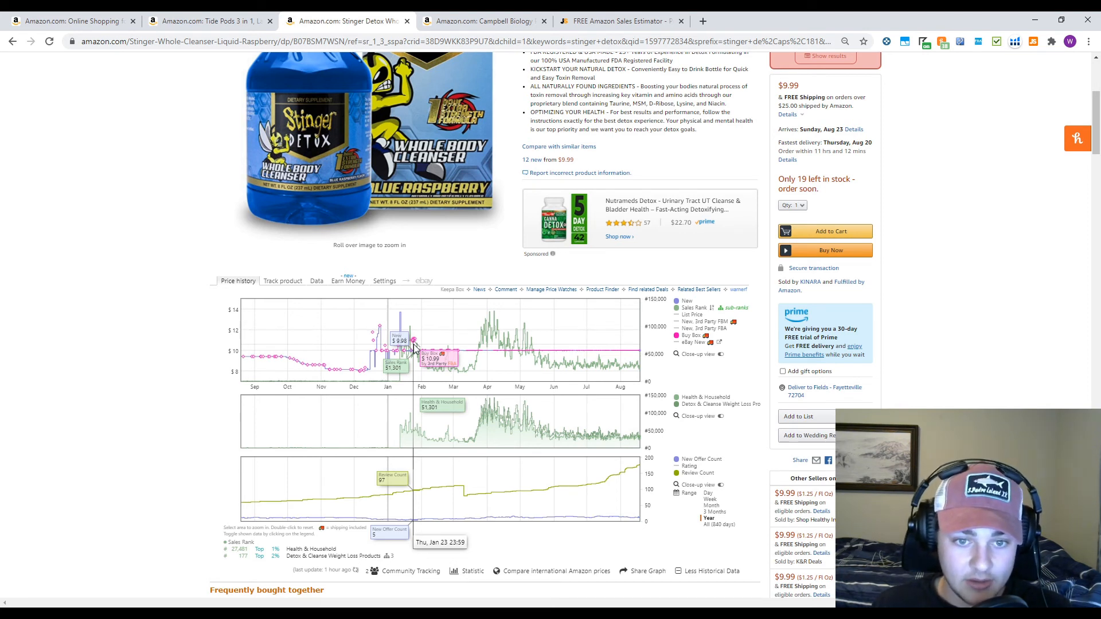
pyautogui.moveTo(446, 349)
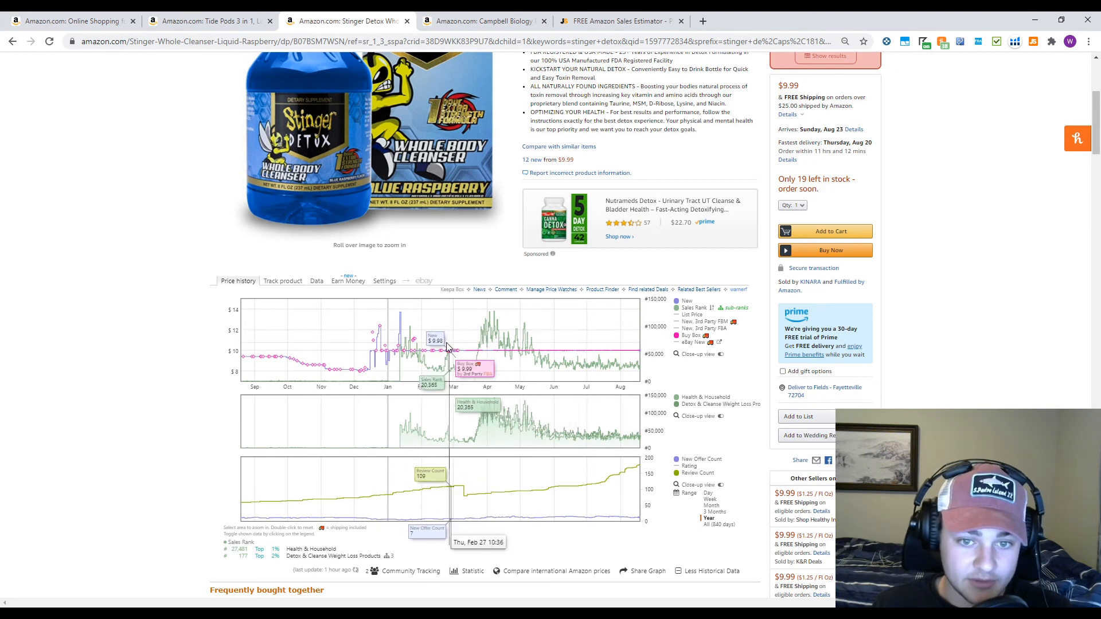
pyautogui.moveTo(427, 347)
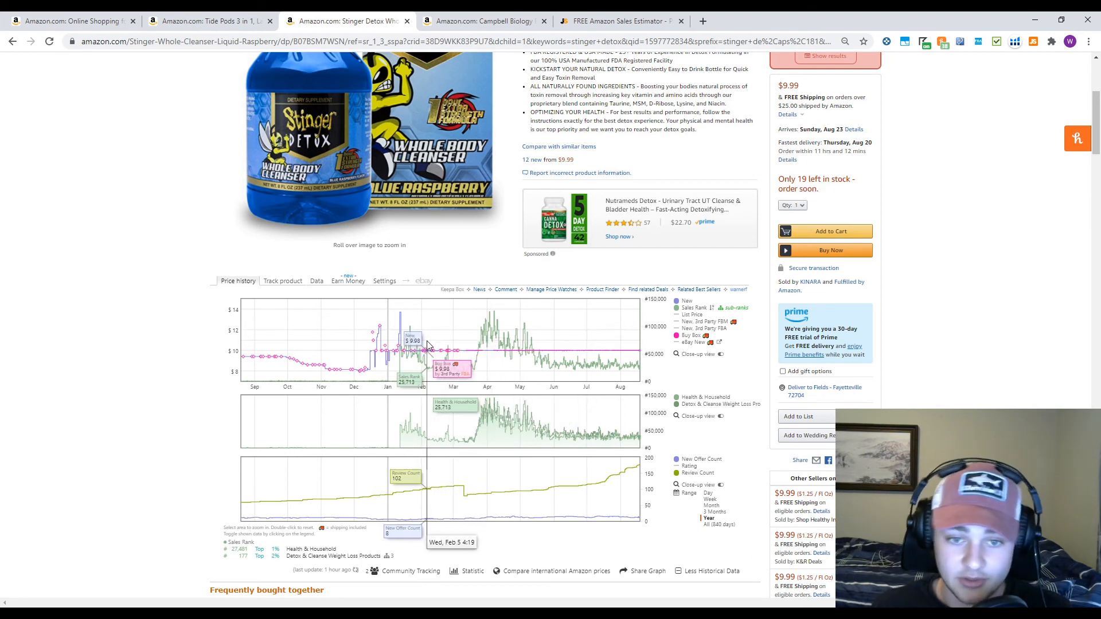